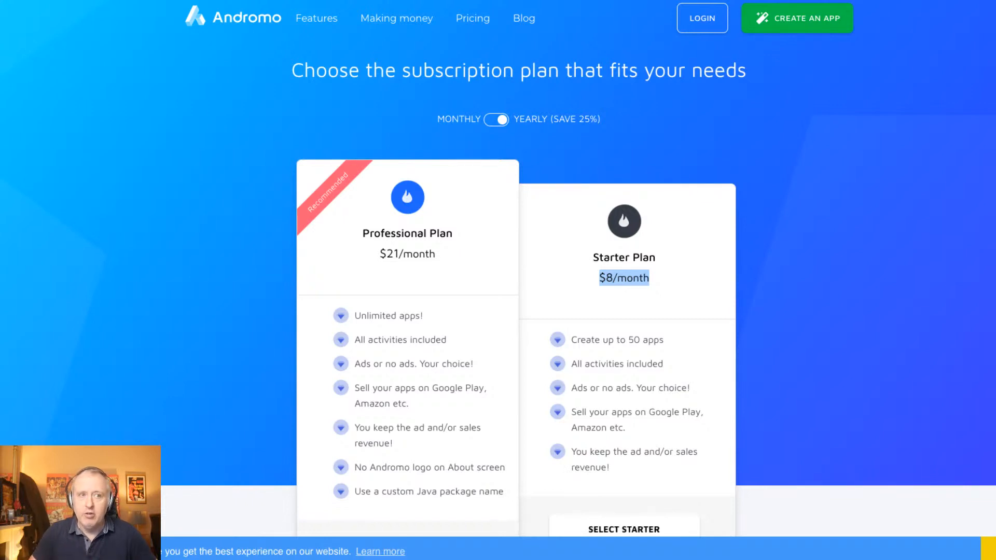
{"action": "mouse_move", "coordinate": [664, 177]}
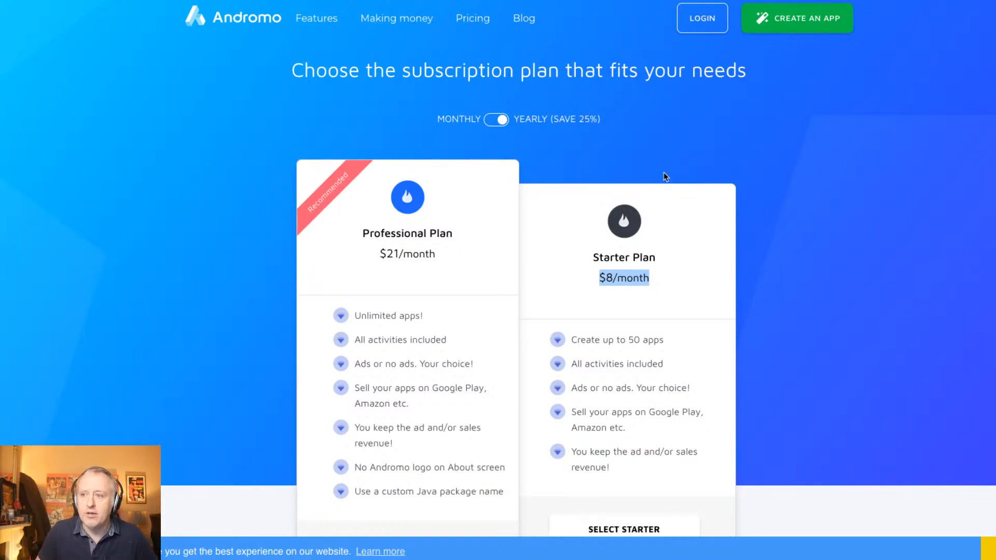
Scroll through the CMF radio project's Your activities list.
{"action": "scroll", "scroll_direction": "down", "scroll_amount": 3}
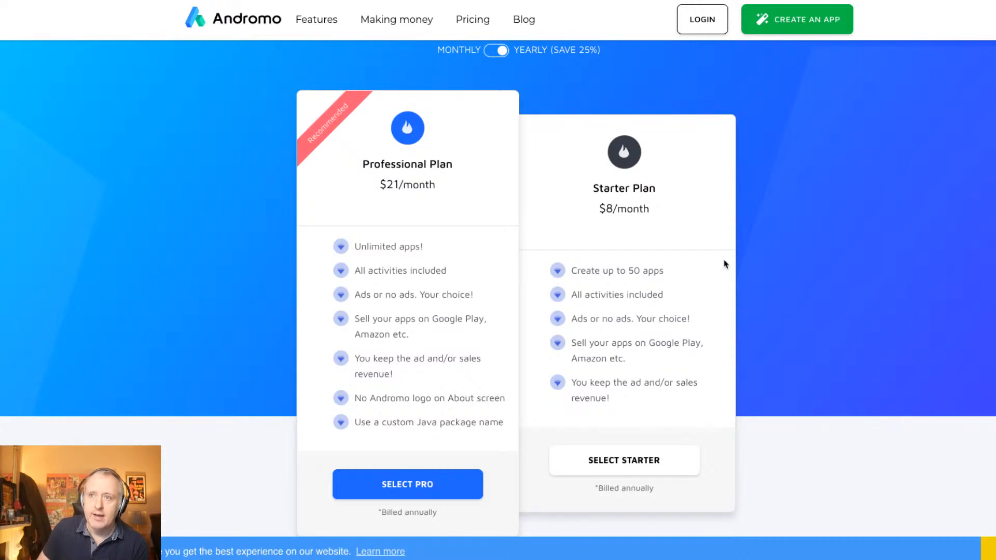
{"action": "scroll", "scroll_direction": "up", "scroll_amount": 3}
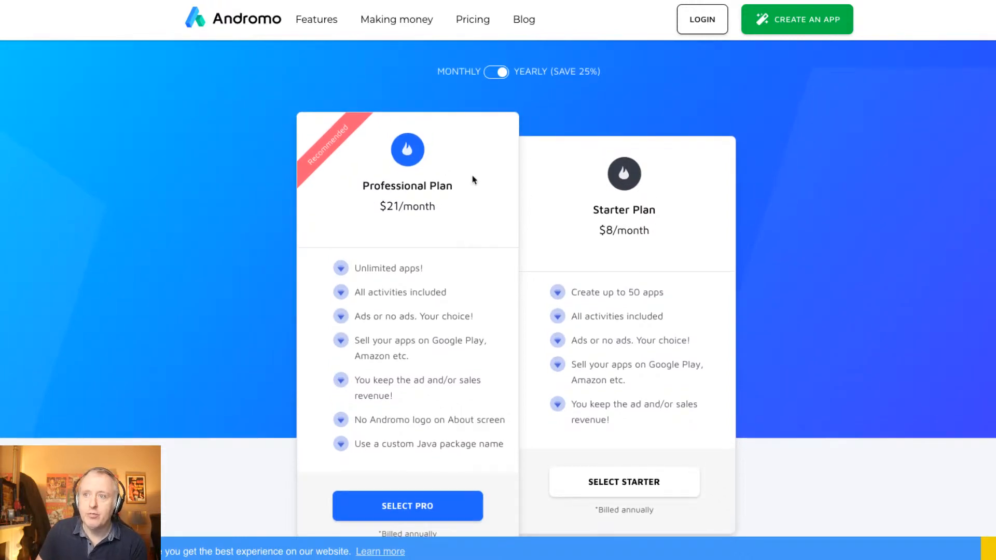
{"action": "mouse_move", "coordinate": [442, 111]}
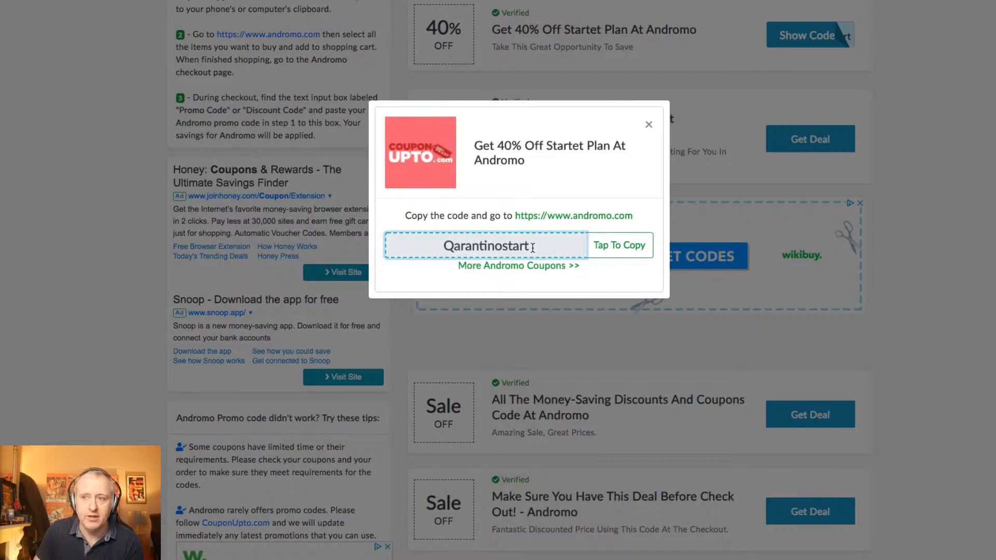
{"action": "mouse_move", "coordinate": [360, 83]}
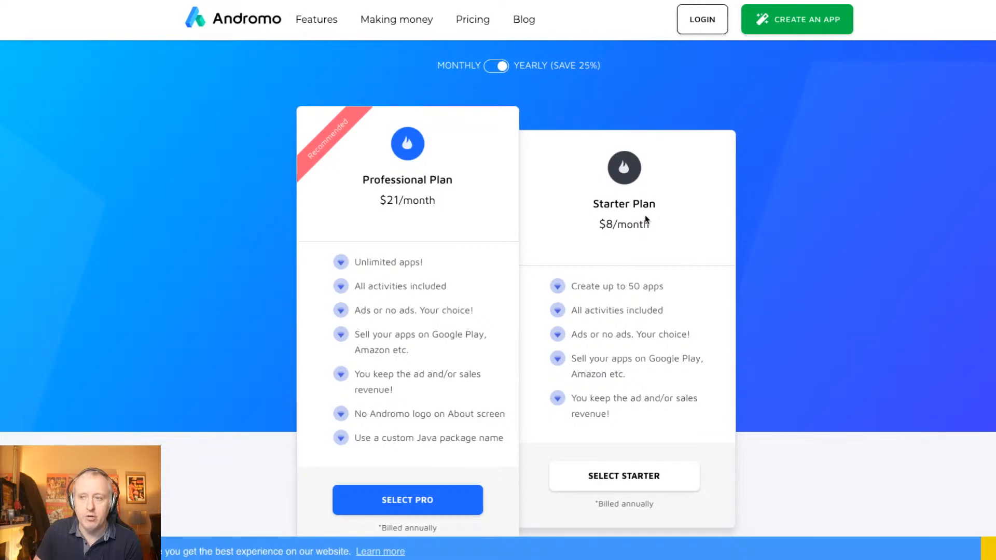
{"action": "mouse_move", "coordinate": [652, 227]}
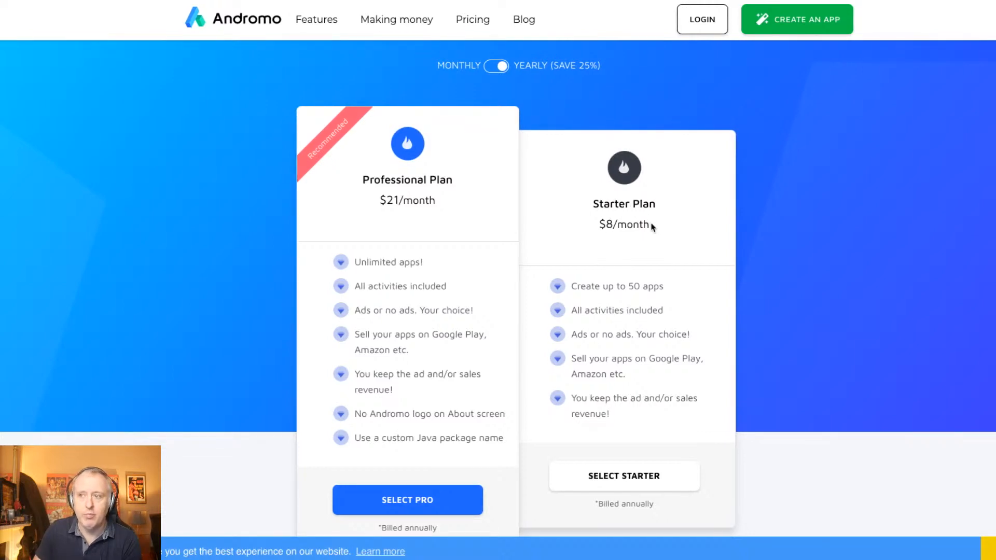
{"action": "scroll", "scroll_direction": "up", "scroll_amount": 3}
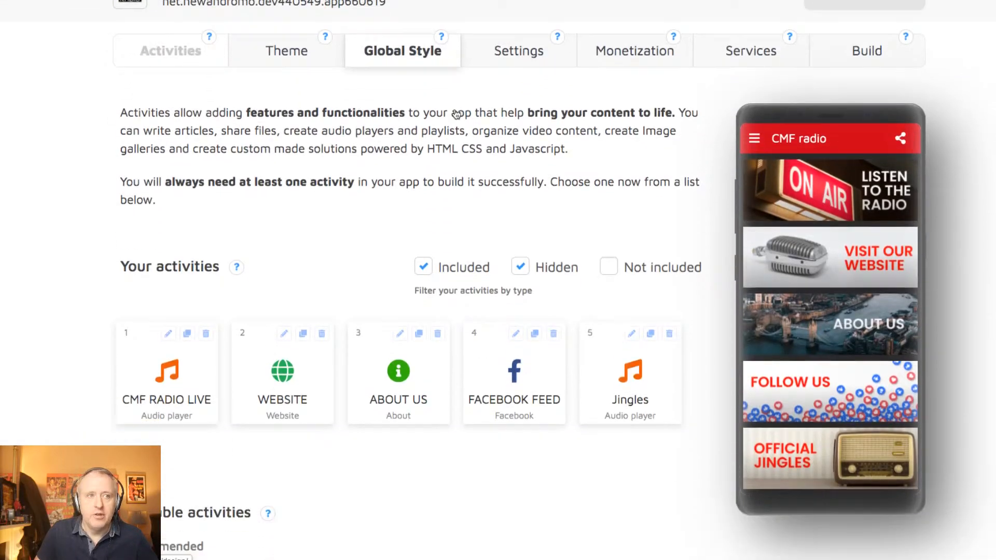
{"action": "scroll", "scroll_direction": "down", "scroll_amount": 3}
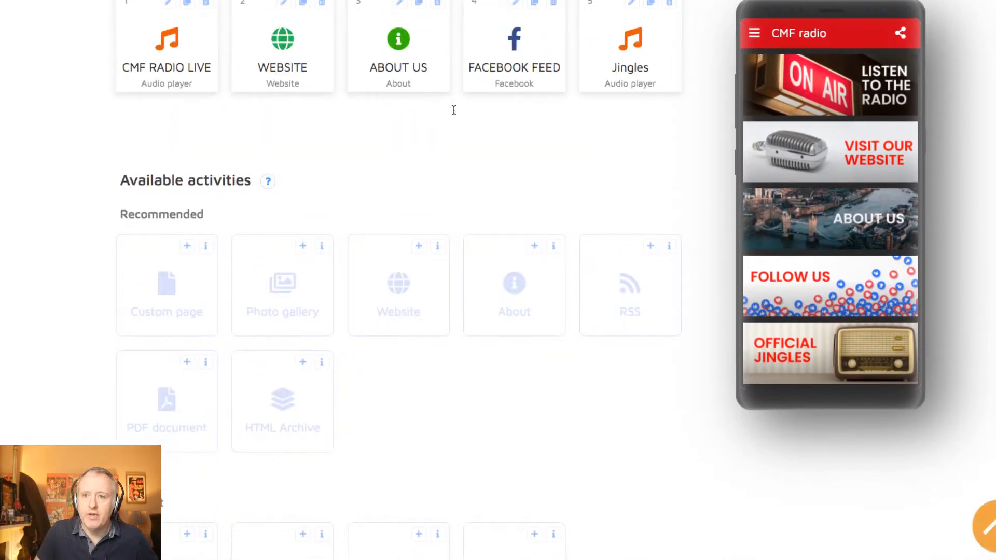
{"action": "scroll", "scroll_direction": "down", "scroll_amount": 3}
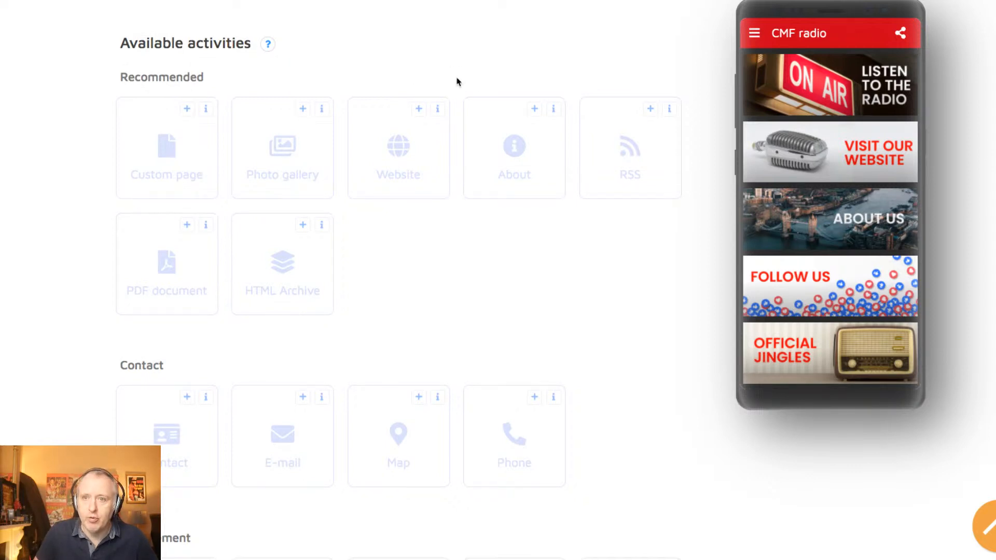
{"action": "mouse_move", "coordinate": [166, 170]}
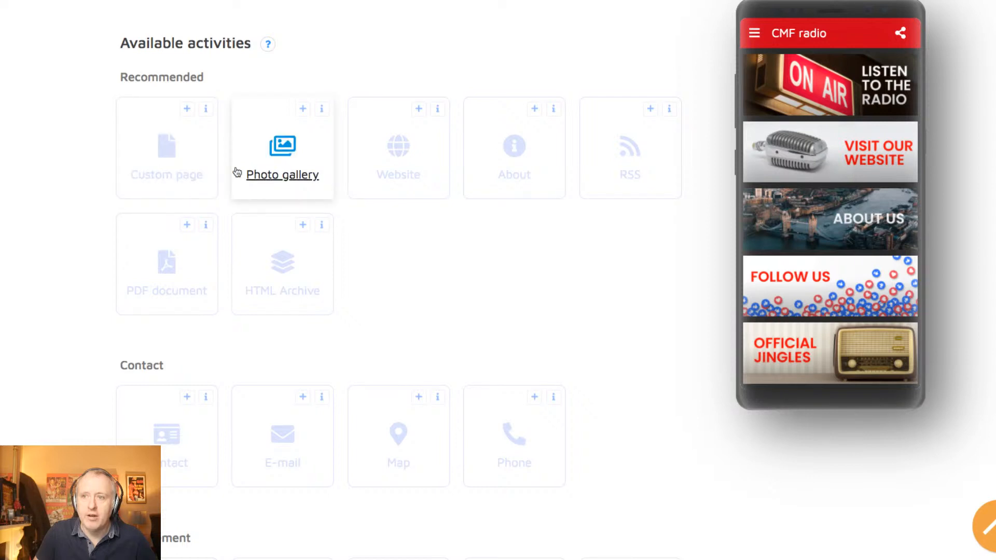
{"action": "mouse_move", "coordinate": [514, 174]}
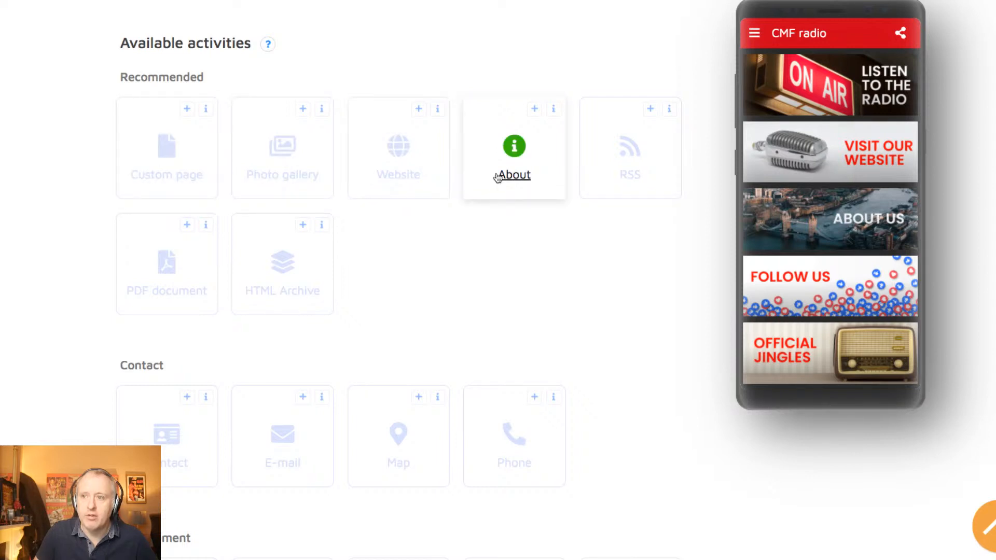
{"action": "mouse_move", "coordinate": [371, 281]}
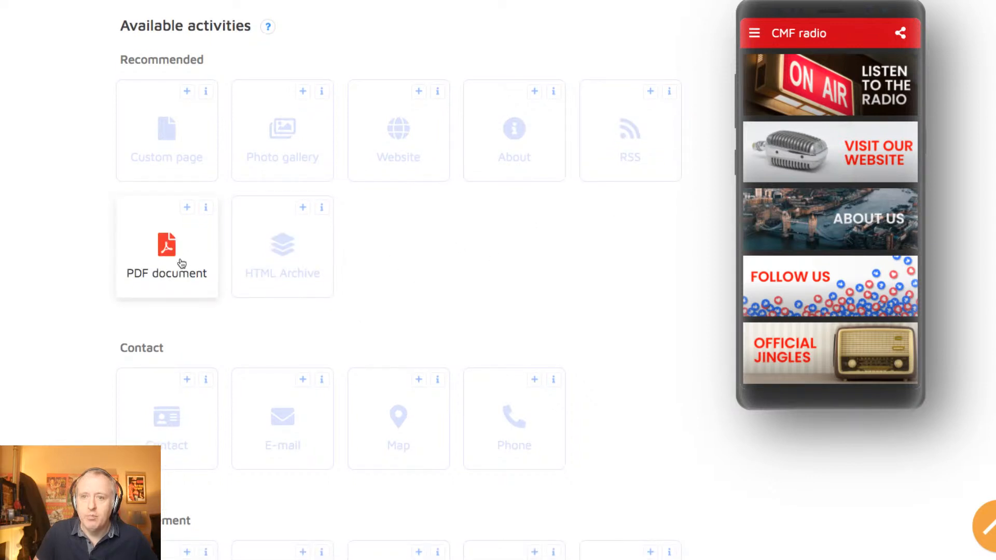
Browse the Available activities: Contact, Engagement and Sounds categories.
{"action": "scroll", "scroll_direction": "down", "scroll_amount": 3}
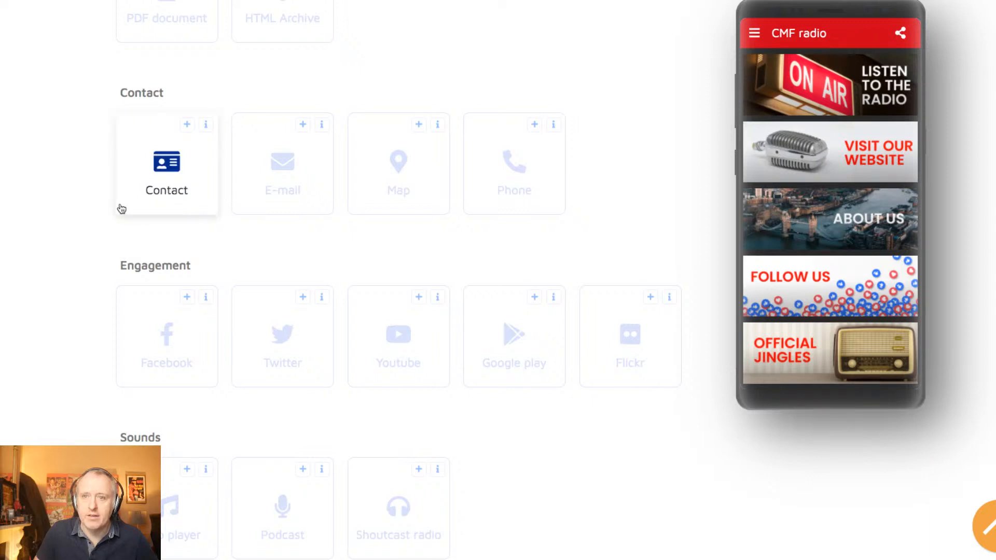
{"action": "mouse_move", "coordinate": [316, 174]}
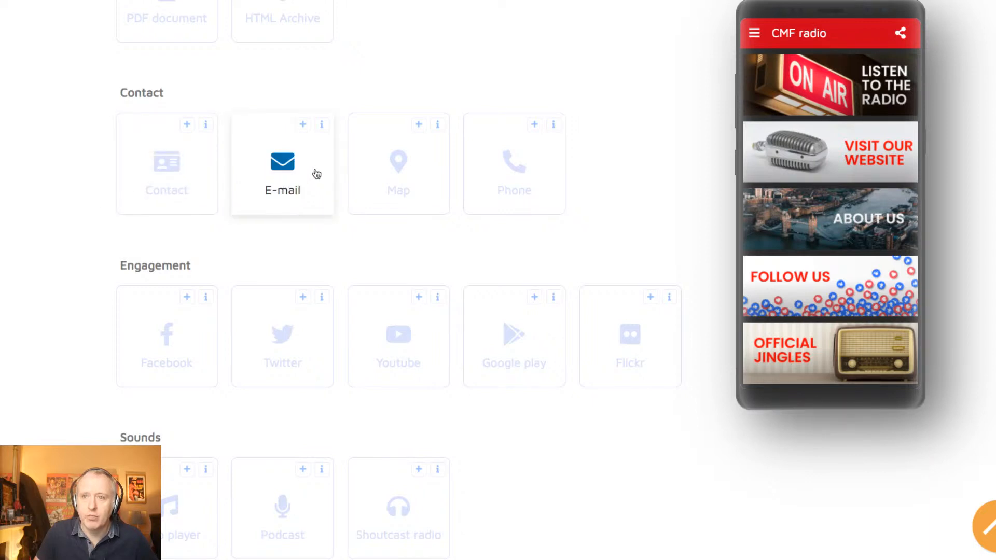
{"action": "mouse_move", "coordinate": [514, 184]}
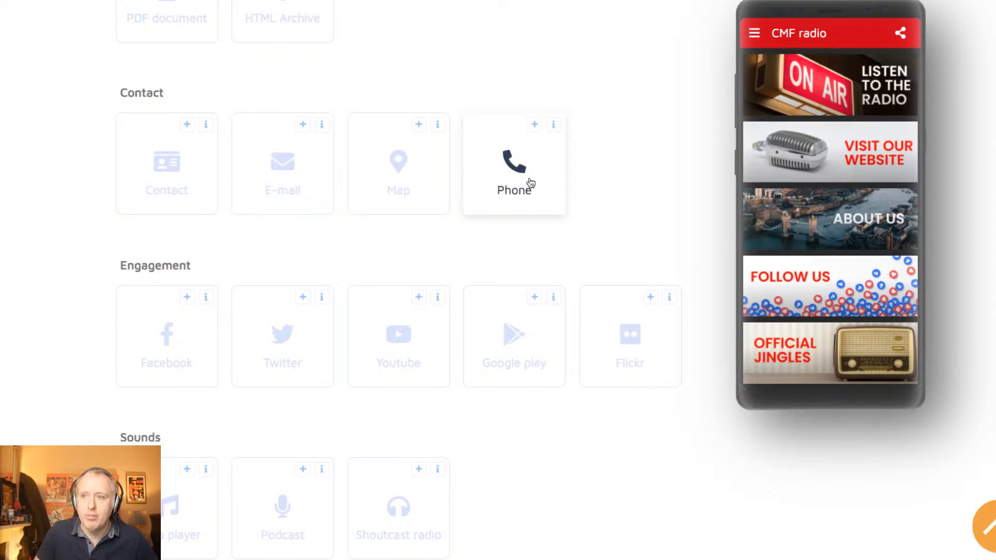
{"action": "scroll", "scroll_direction": "down", "scroll_amount": 3}
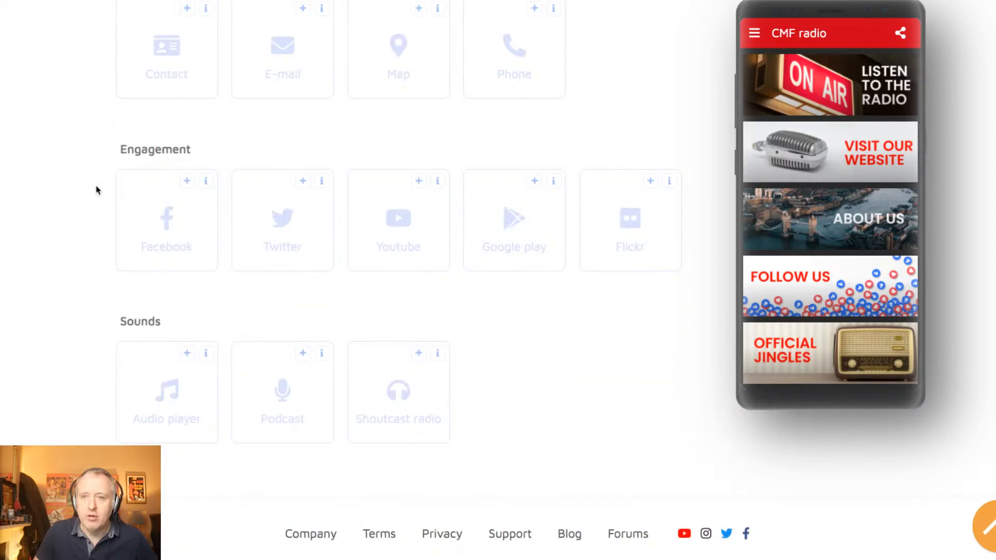
{"action": "mouse_move", "coordinate": [282, 236]}
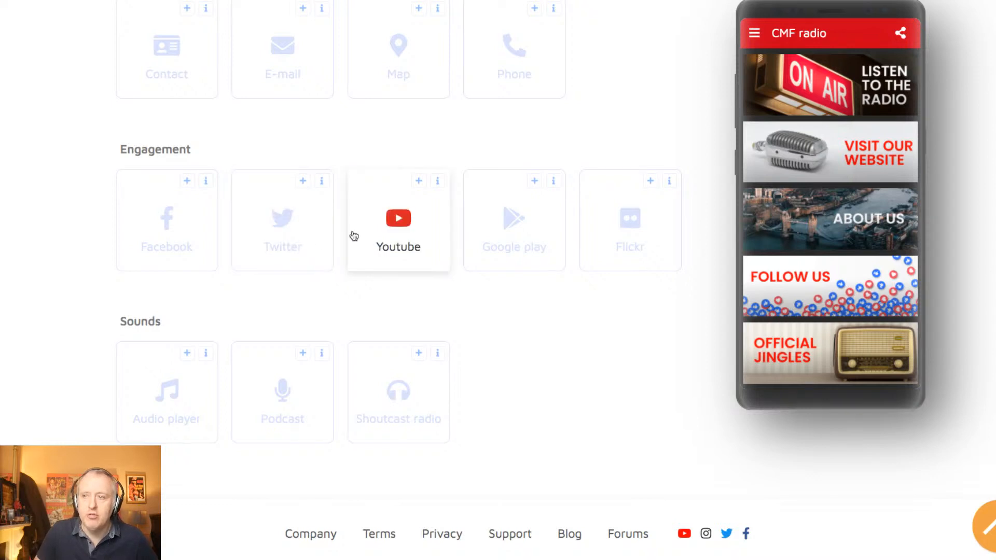
{"action": "mouse_move", "coordinate": [562, 274]}
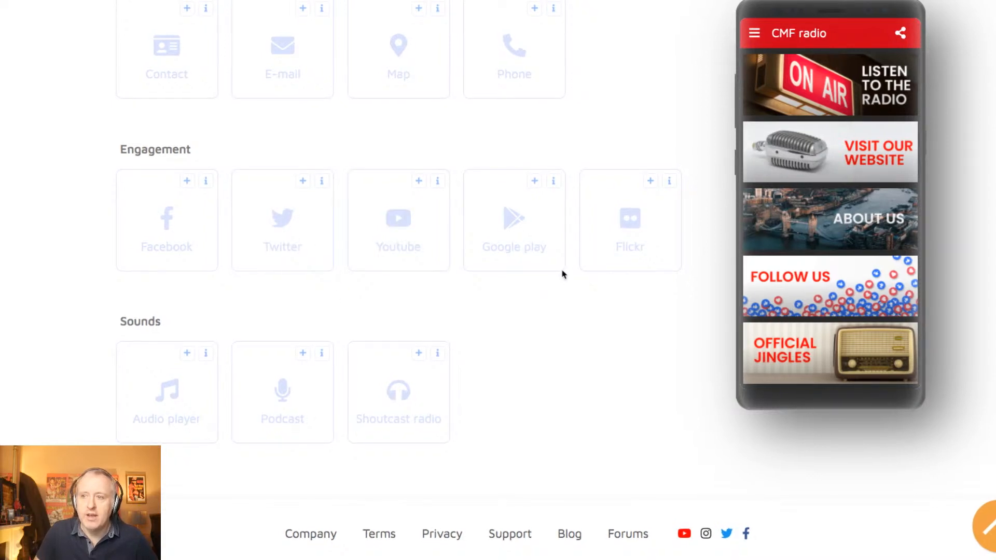
{"action": "mouse_move", "coordinate": [515, 220]}
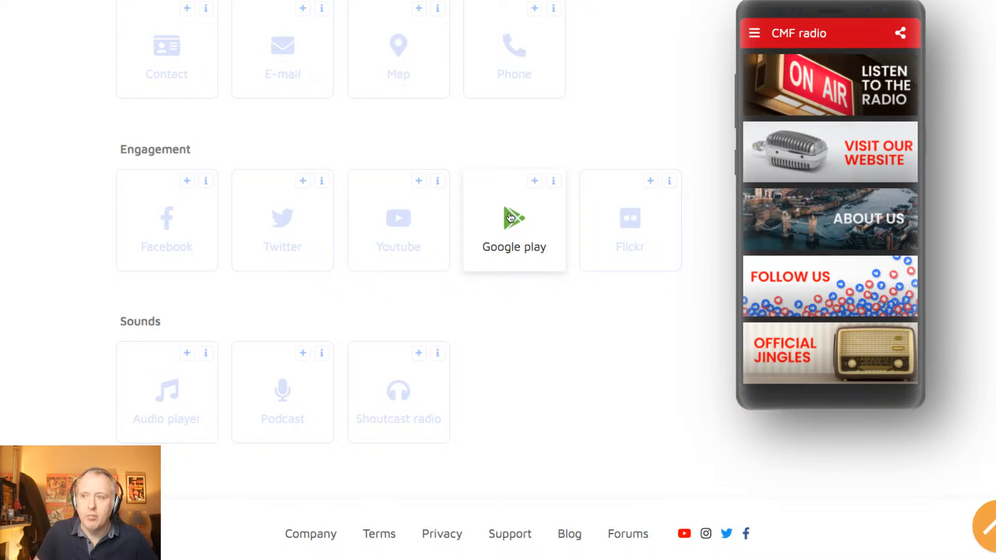
{"action": "scroll", "scroll_direction": "down", "scroll_amount": 3}
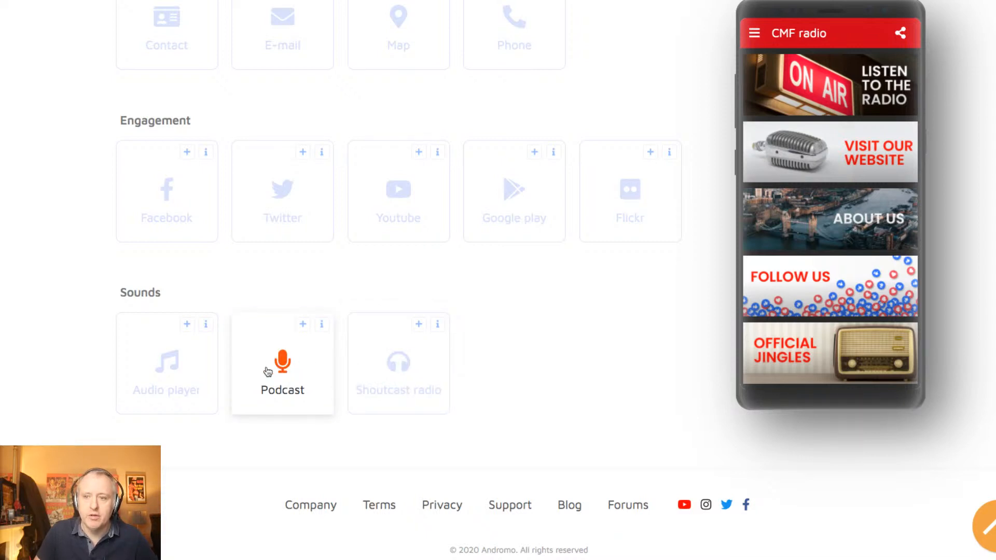
{"action": "scroll", "scroll_direction": "up", "scroll_amount": 3}
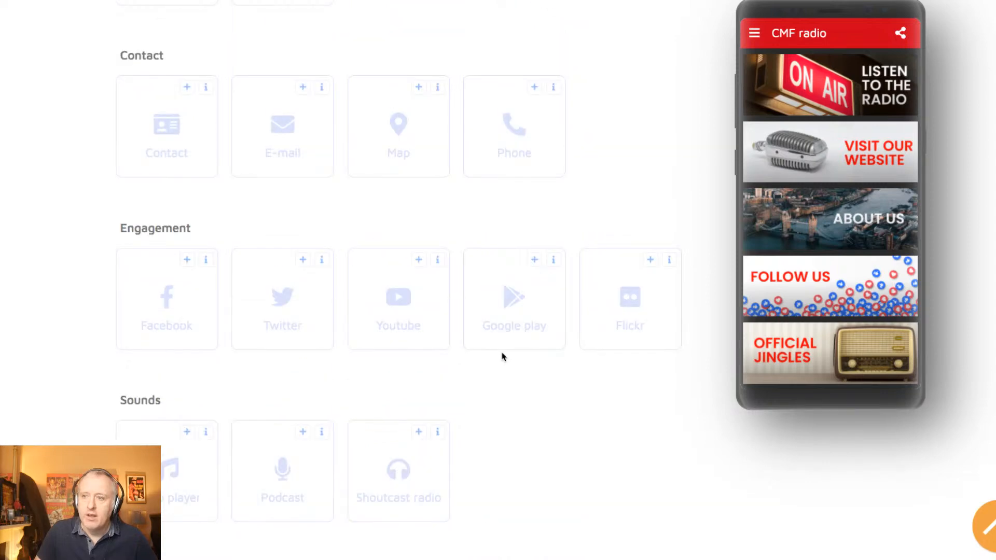
{"action": "scroll", "scroll_direction": "up", "scroll_amount": 3}
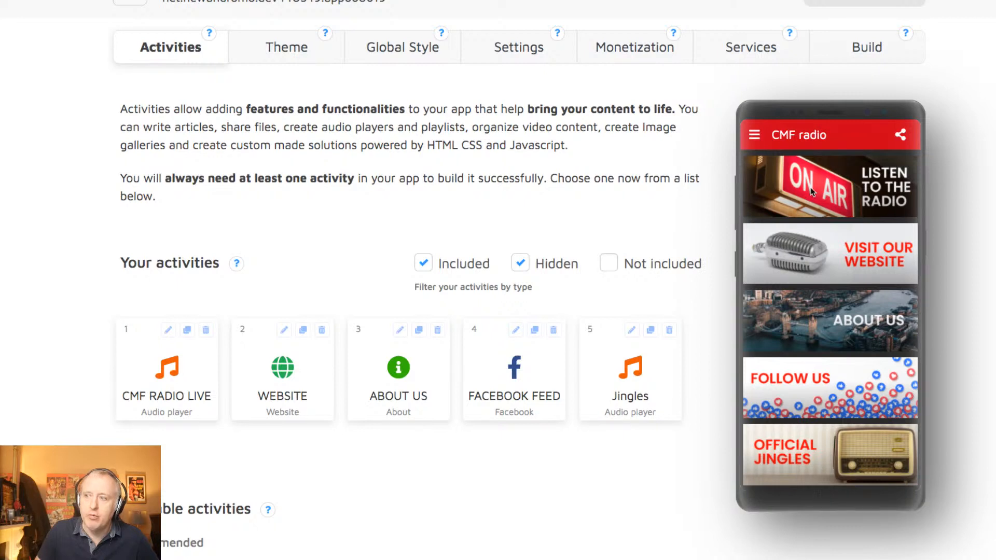
{"action": "mouse_move", "coordinate": [785, 168]}
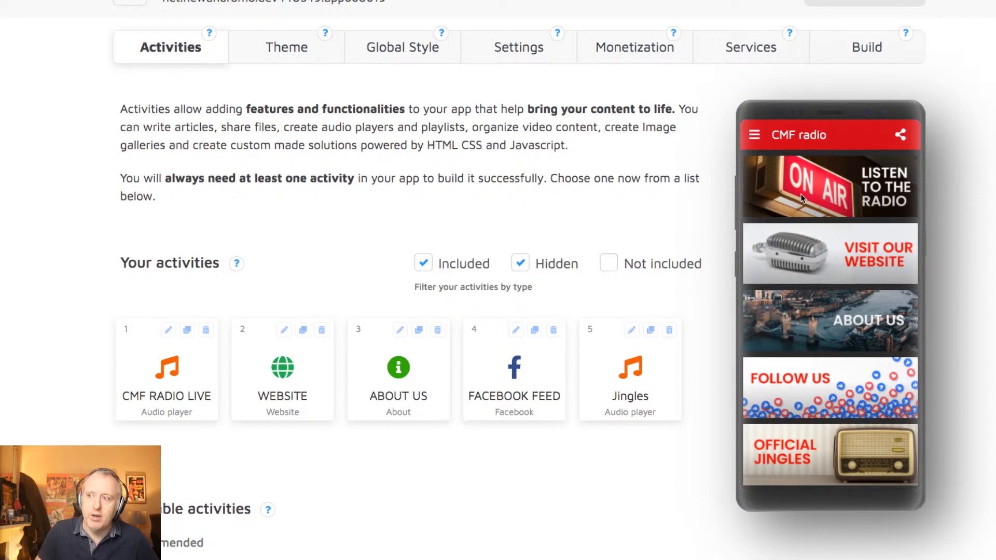
{"action": "mouse_move", "coordinate": [847, 194]}
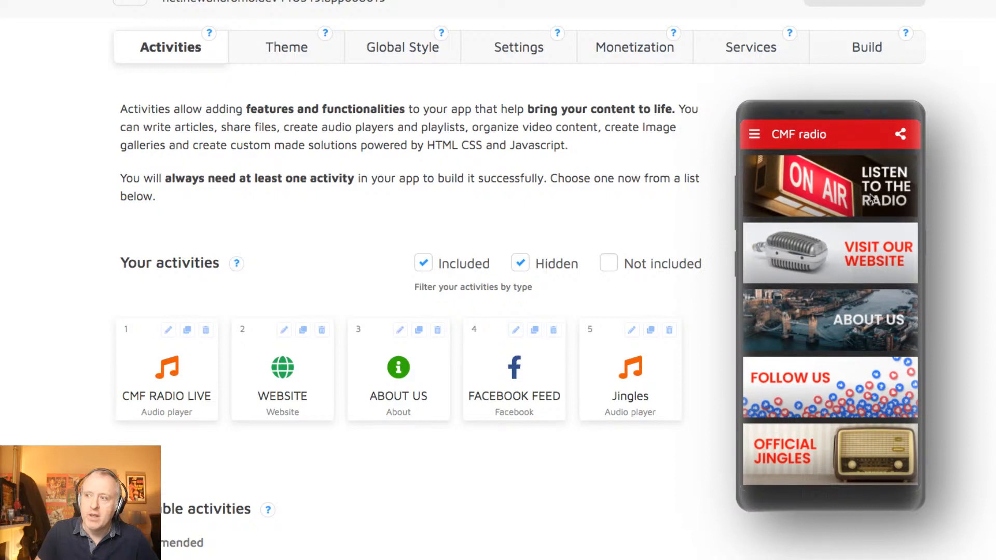
{"action": "mouse_move", "coordinate": [838, 272]}
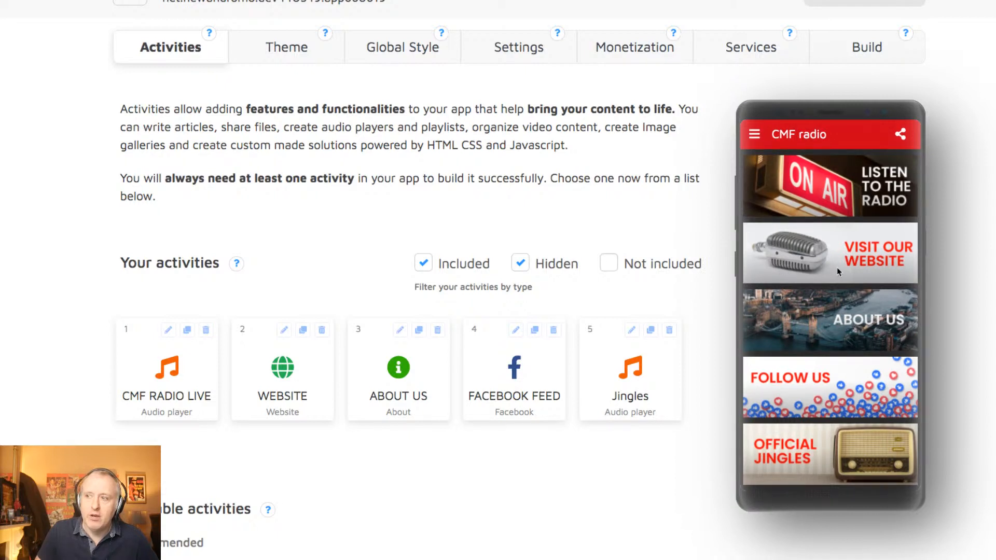
{"action": "mouse_move", "coordinate": [843, 271]}
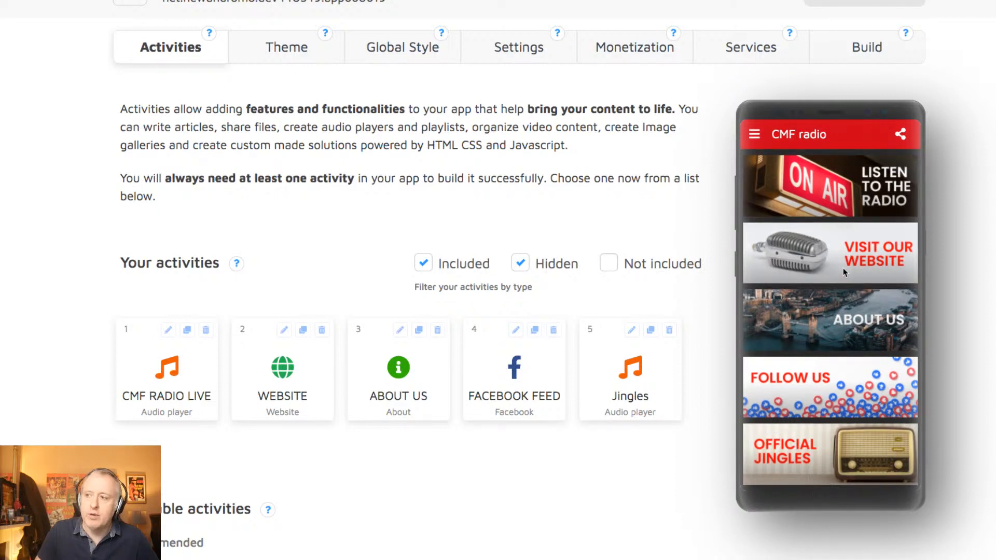
{"action": "mouse_move", "coordinate": [835, 276]}
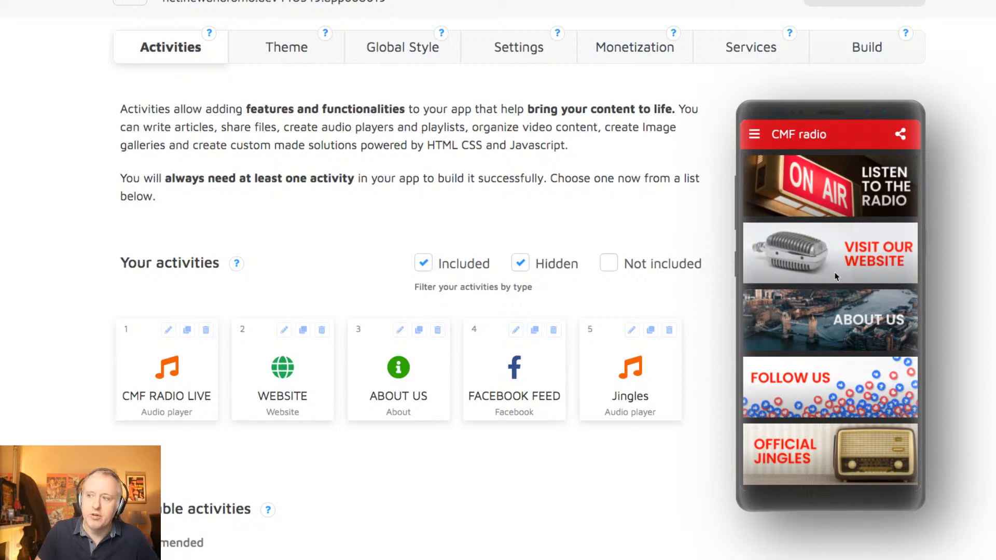
{"action": "mouse_move", "coordinate": [854, 327]}
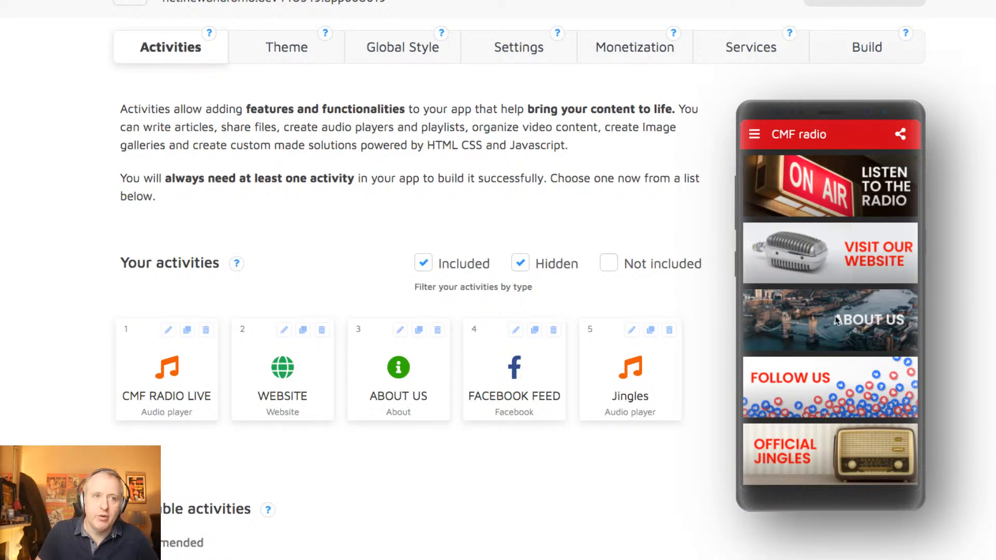
{"action": "mouse_move", "coordinate": [829, 392]}
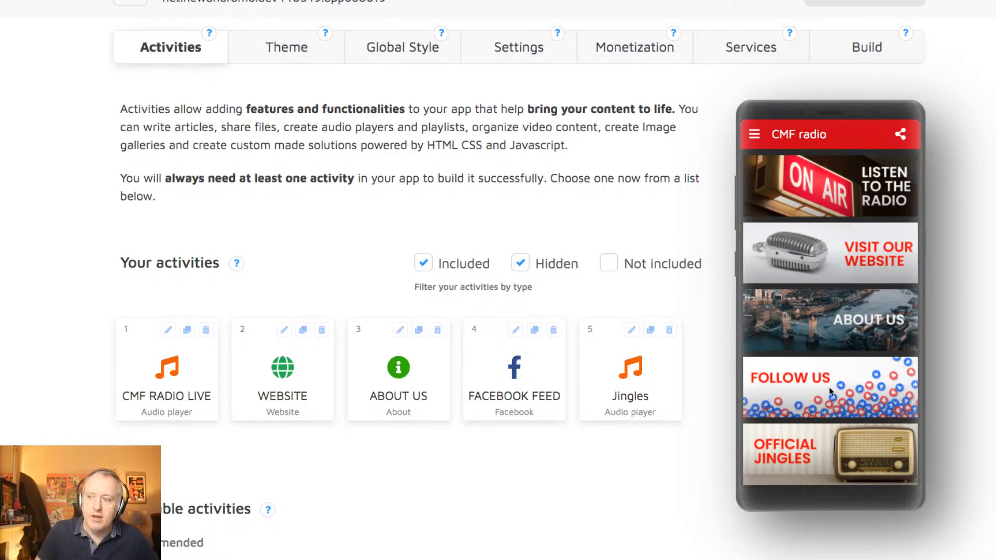
{"action": "mouse_move", "coordinate": [796, 389]}
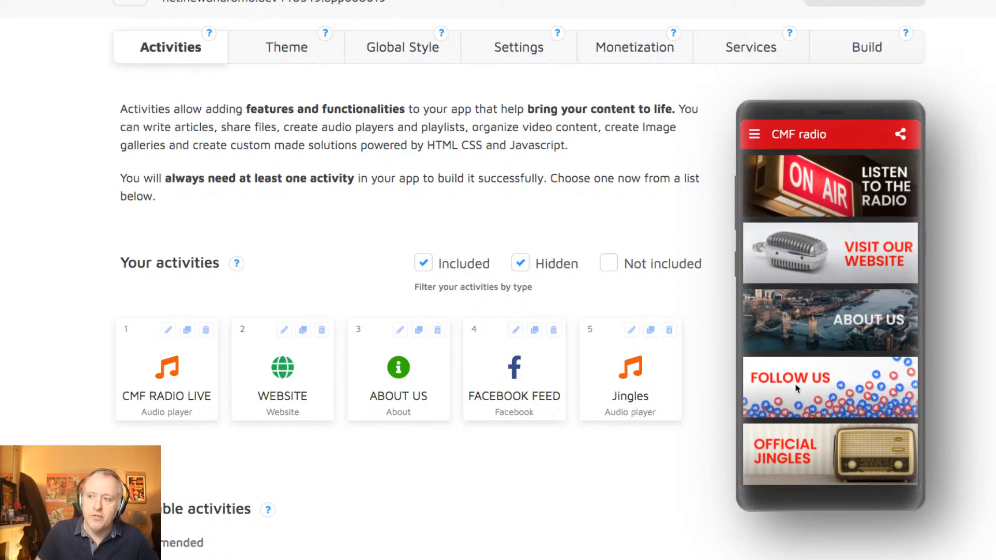
{"action": "mouse_move", "coordinate": [853, 450]}
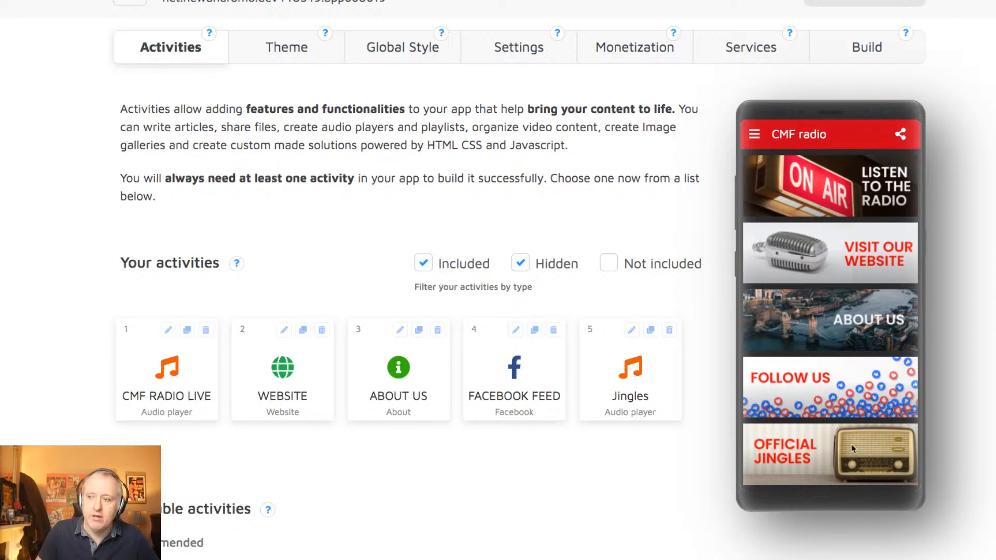
{"action": "mouse_move", "coordinate": [828, 477]}
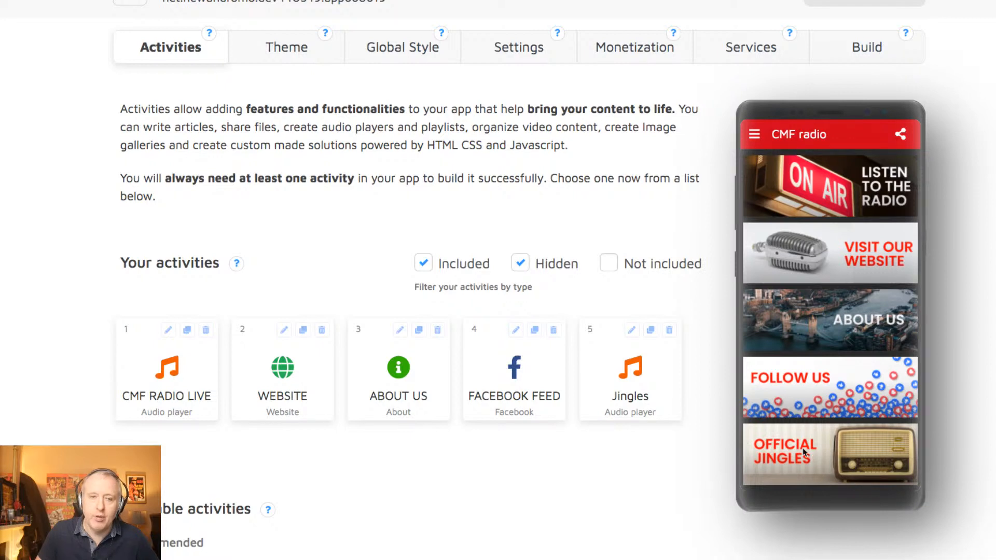
{"action": "mouse_move", "coordinate": [792, 463]}
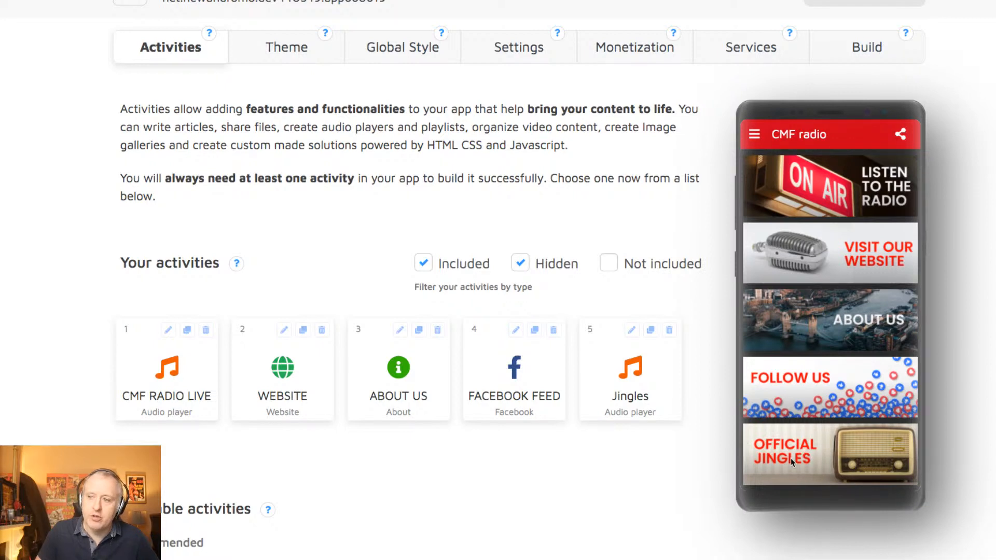
{"action": "mouse_move", "coordinate": [738, 440]}
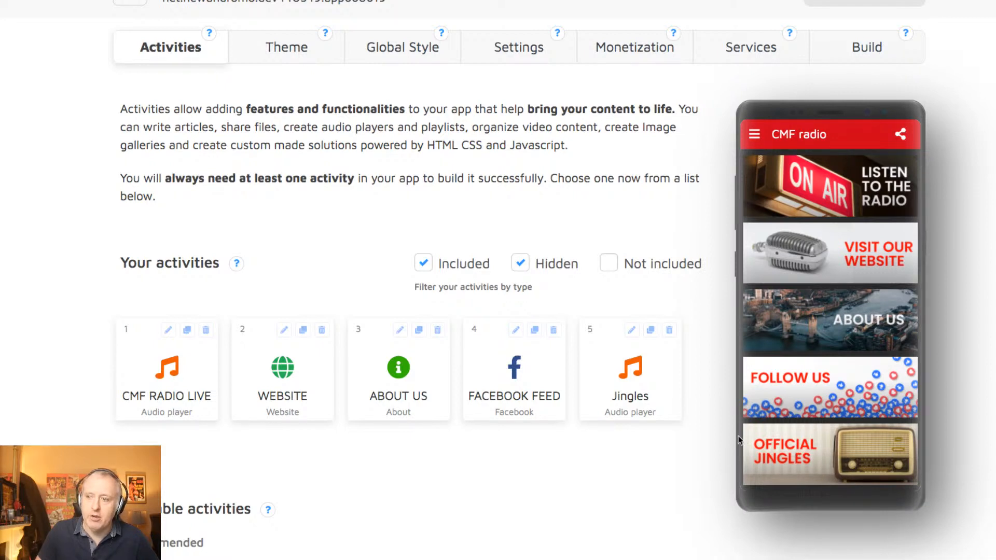
{"action": "scroll", "scroll_direction": "down", "scroll_amount": 3}
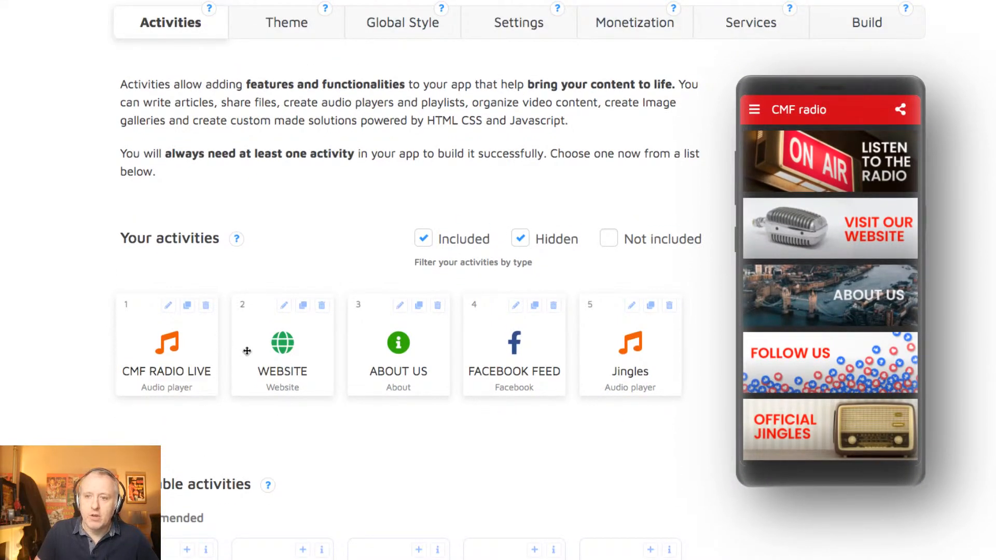
{"action": "mouse_move", "coordinate": [282, 371]}
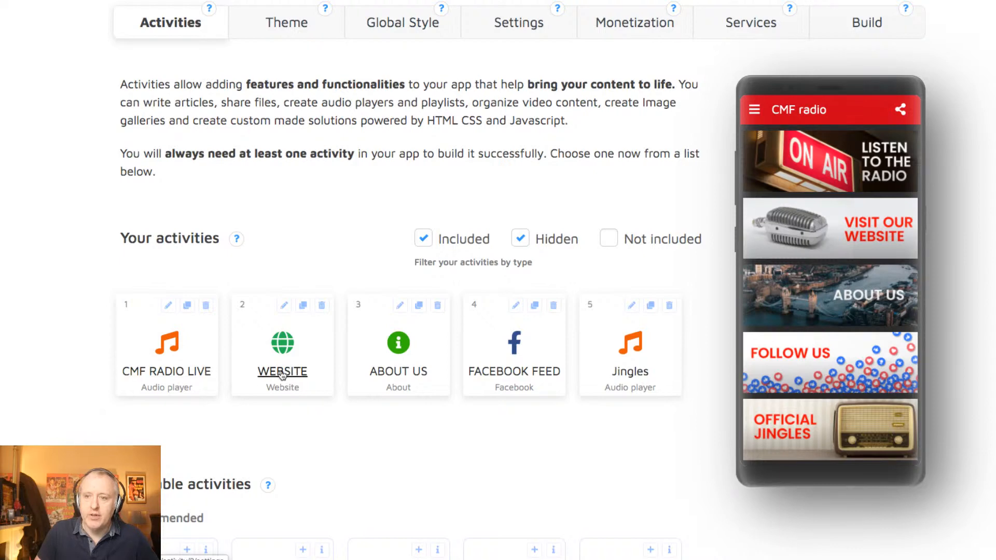
{"action": "left_click", "coordinate": [282, 371]}
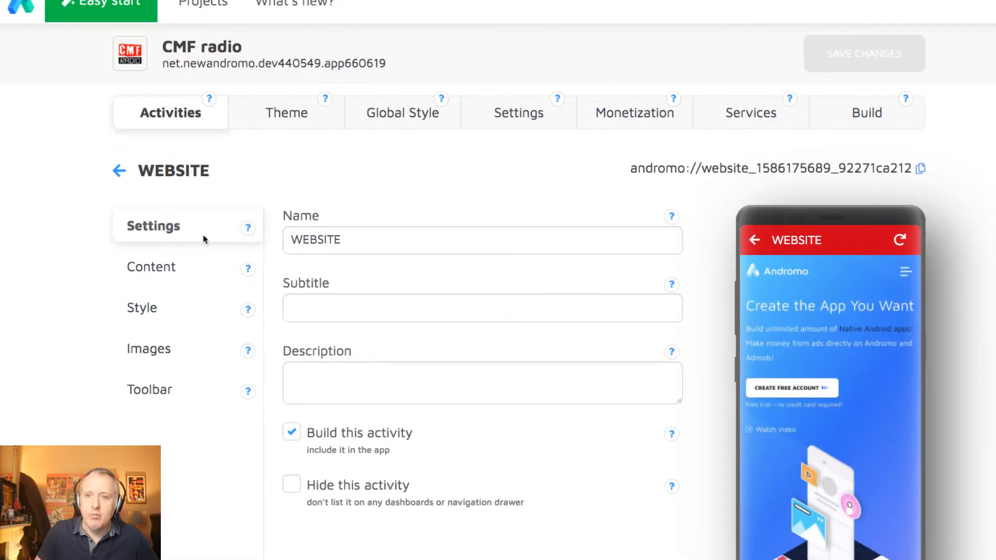
{"action": "scroll", "scroll_direction": "down", "scroll_amount": 3}
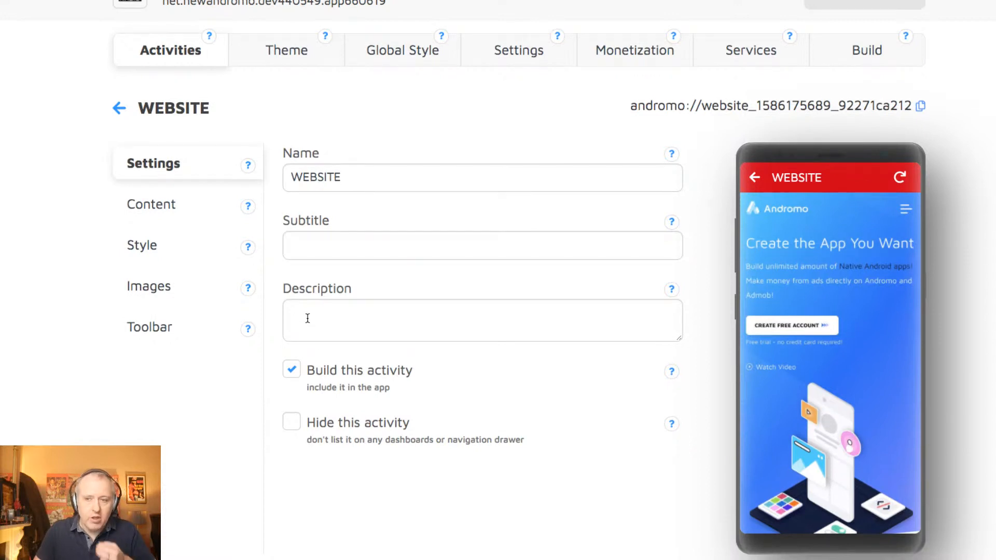
{"action": "scroll", "scroll_direction": "up", "scroll_amount": 3}
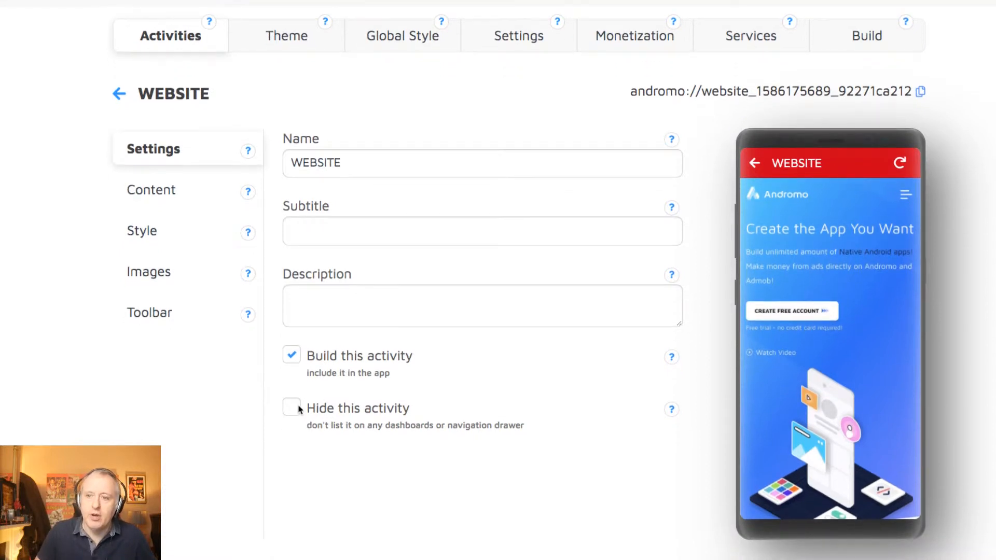
{"action": "mouse_move", "coordinate": [428, 366]}
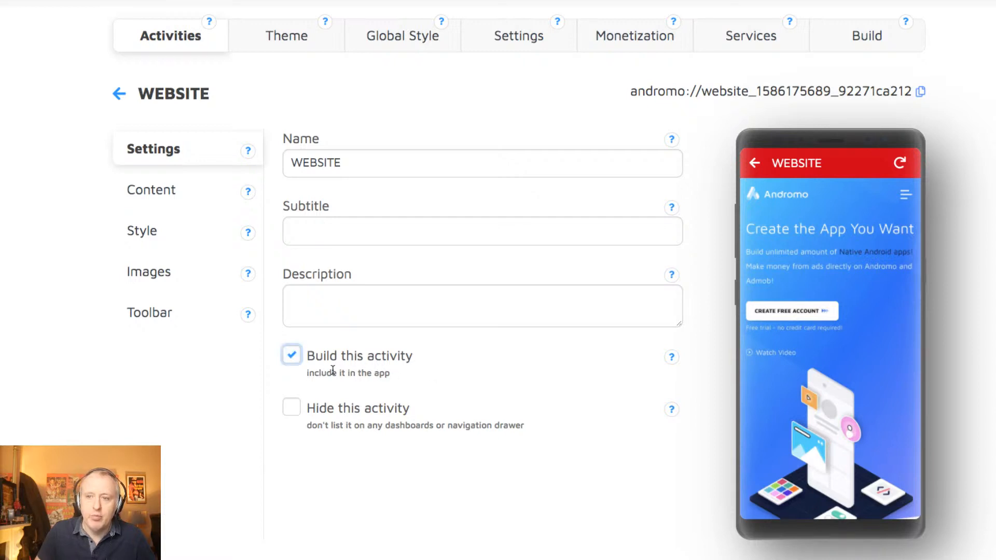
{"action": "left_click", "coordinate": [152, 189]}
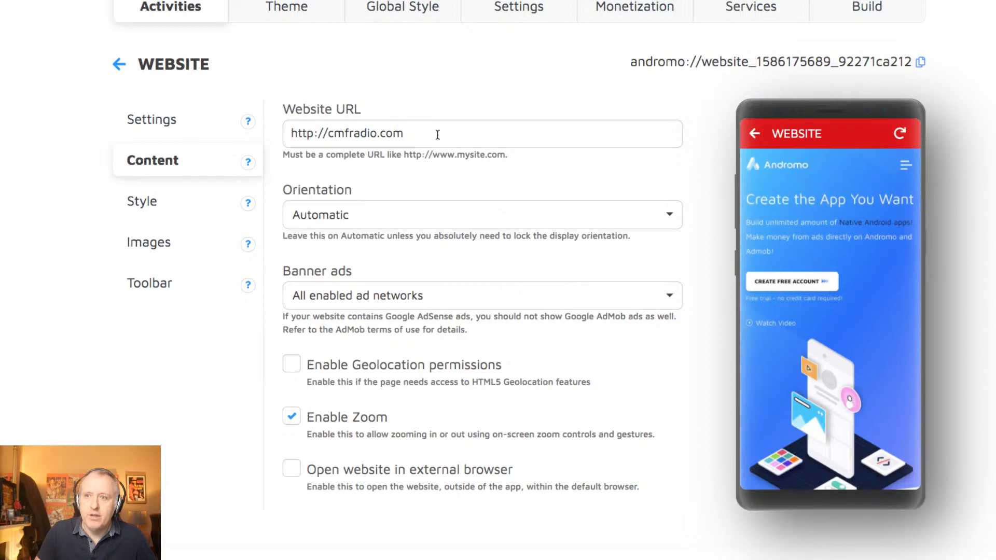
{"action": "triple_click", "coordinate": [347, 133]}
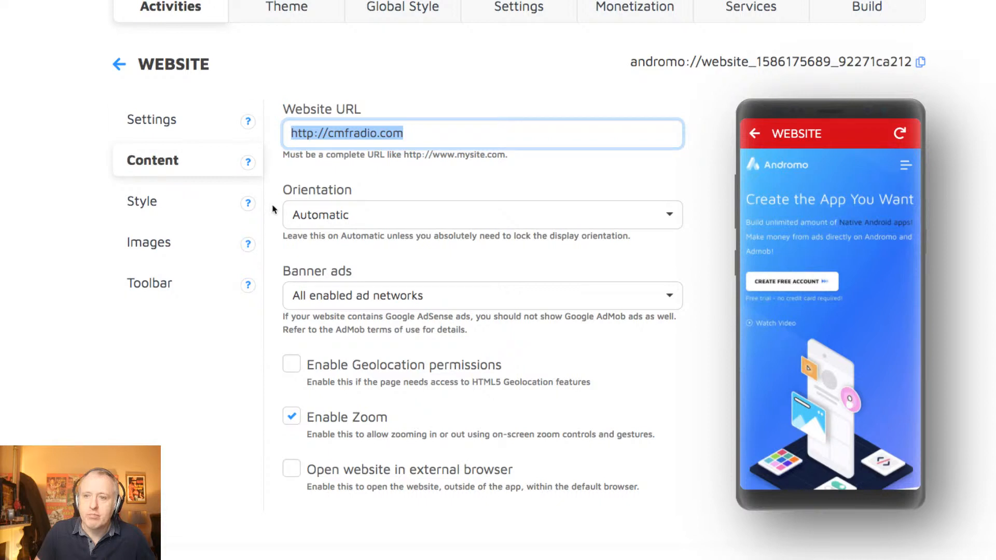
{"action": "scroll", "scroll_direction": "down", "scroll_amount": 3}
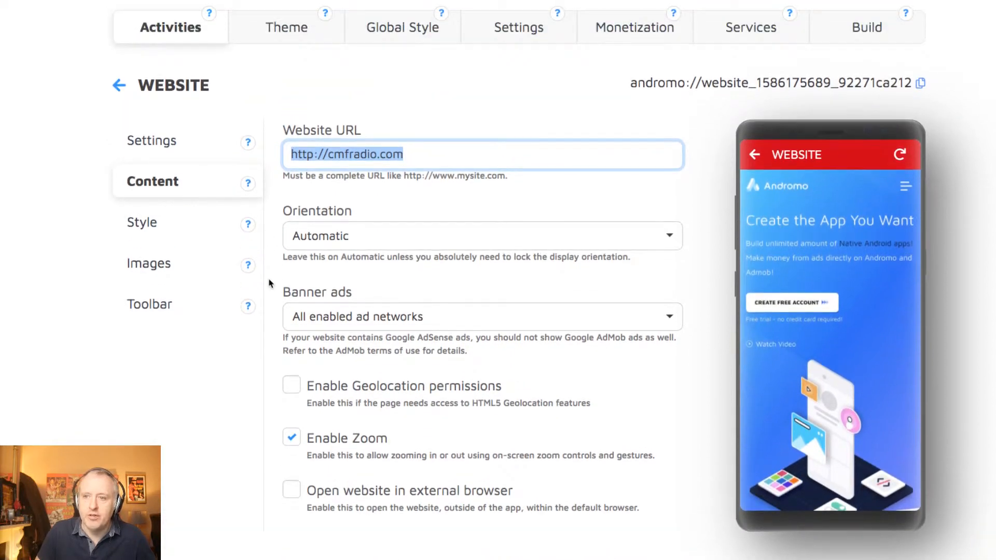
{"action": "mouse_move", "coordinate": [267, 212]}
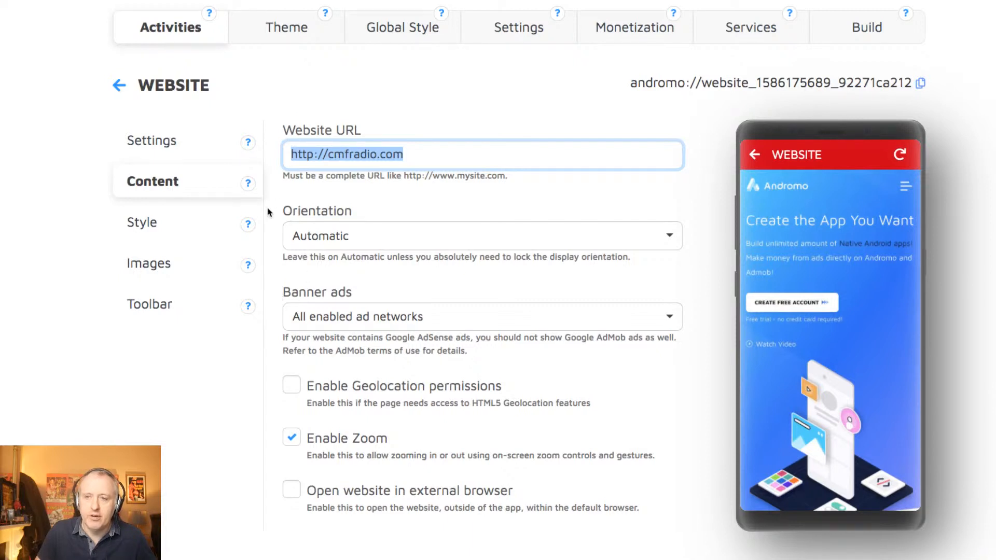
{"action": "mouse_move", "coordinate": [431, 325]}
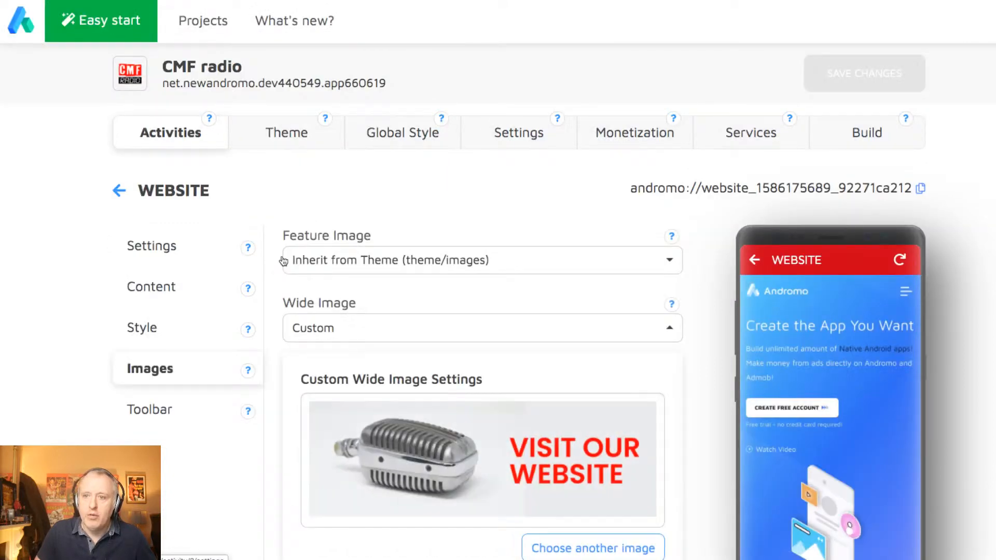
Review the website activity's wide 'Visit our website' banner image settings.
{"action": "scroll", "scroll_direction": "down", "scroll_amount": 3}
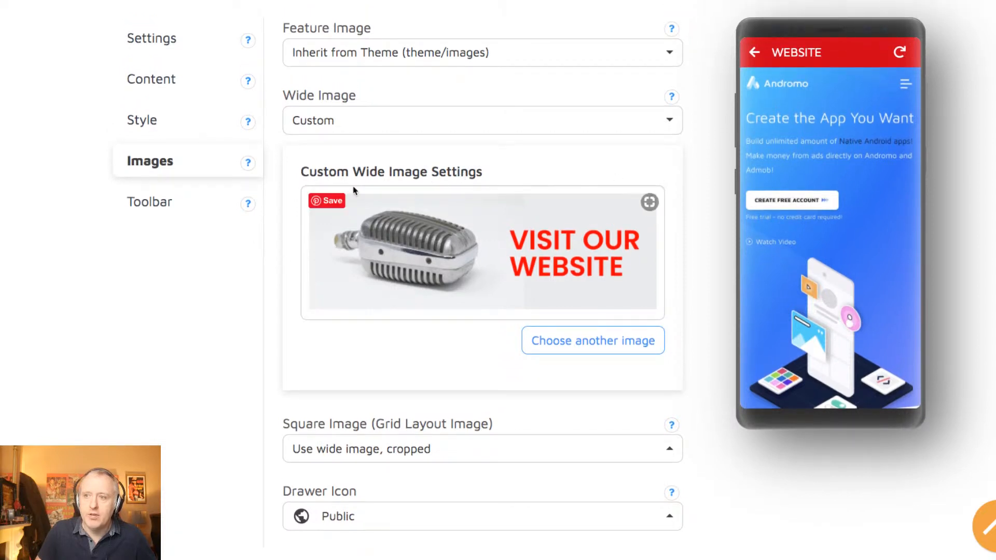
{"action": "mouse_move", "coordinate": [411, 222]}
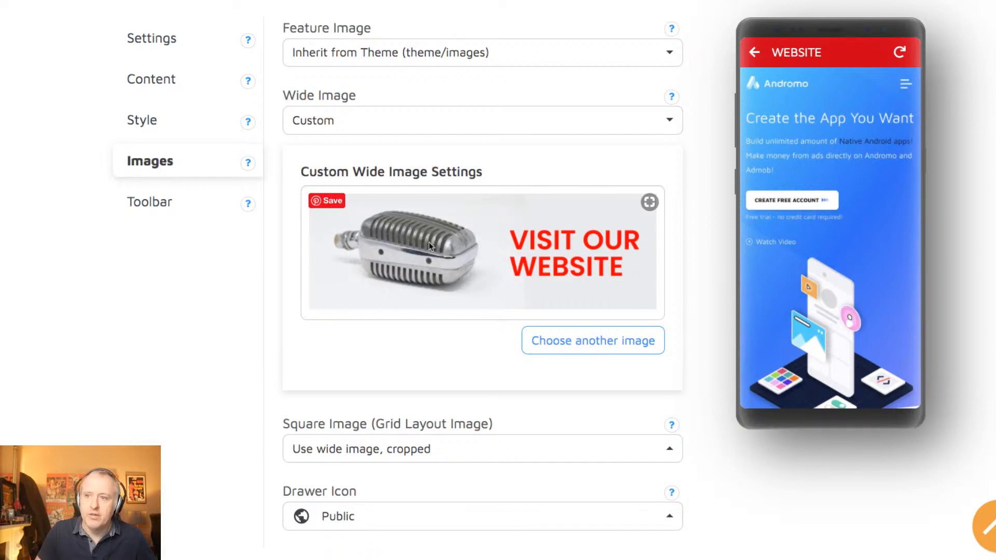
{"action": "scroll", "scroll_direction": "down", "scroll_amount": 3}
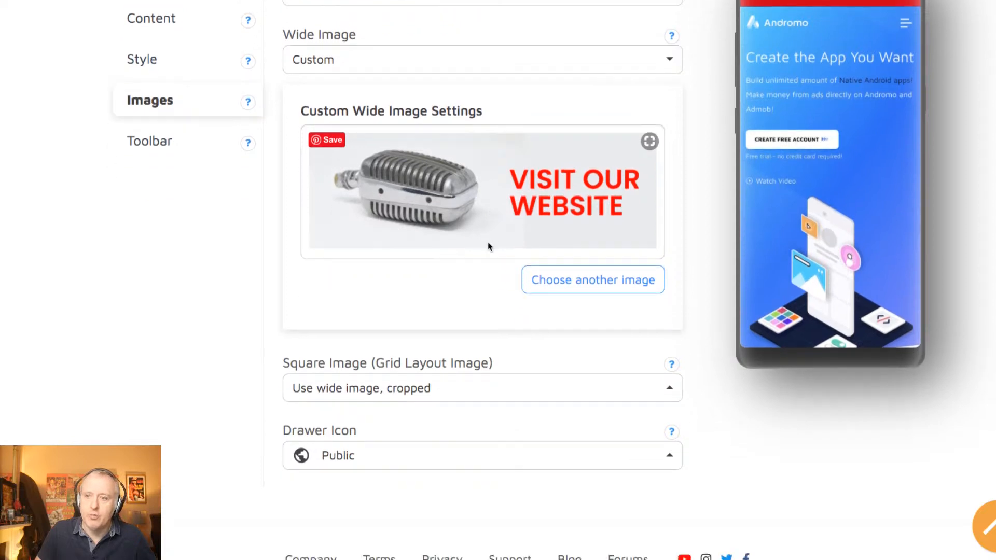
{"action": "scroll", "scroll_direction": "down", "scroll_amount": 3}
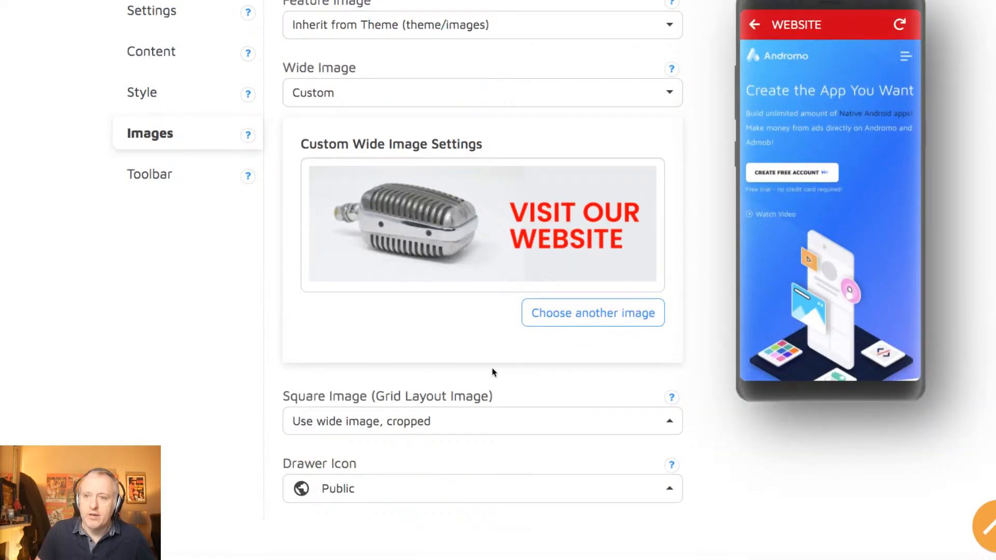
{"action": "scroll", "scroll_direction": "down", "scroll_amount": 3}
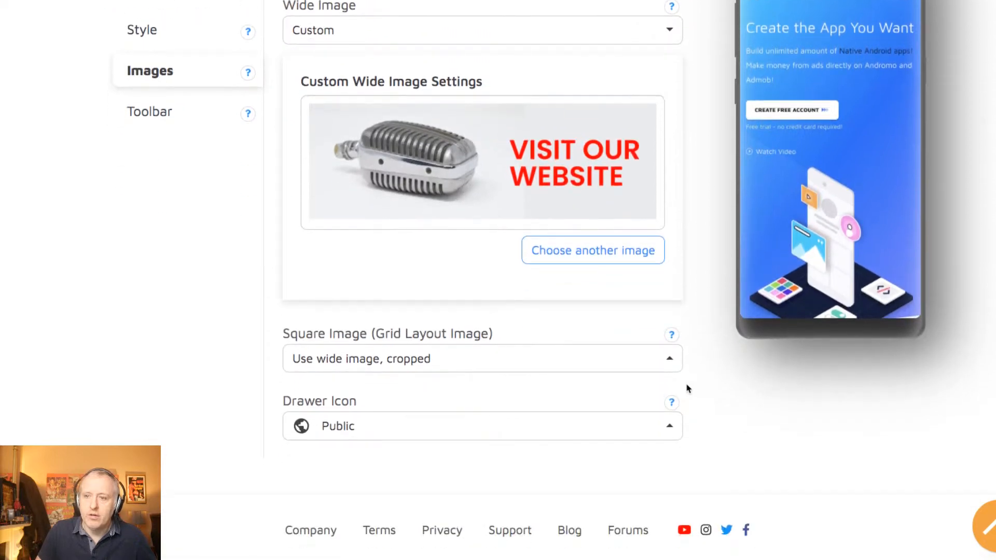
{"action": "mouse_move", "coordinate": [333, 359]}
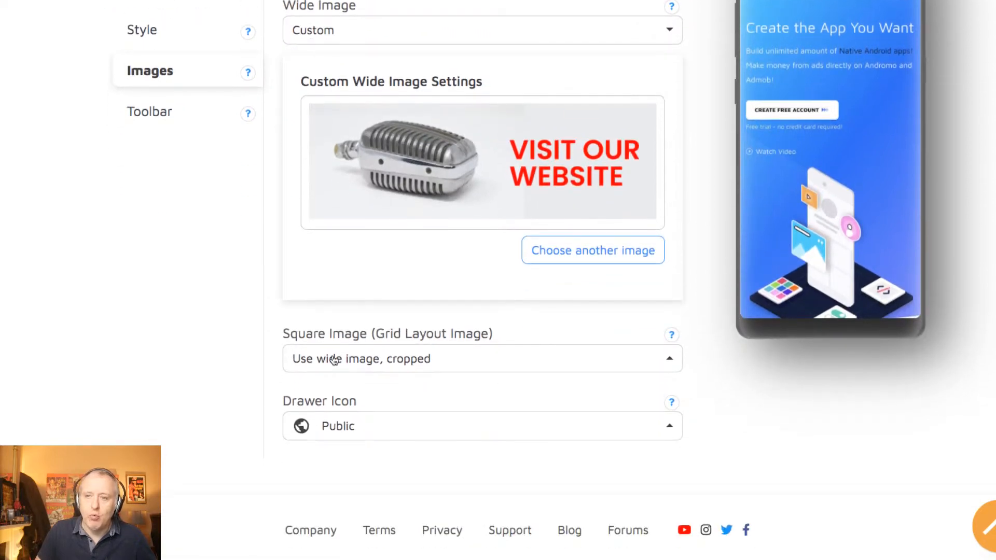
Check the square grid image choices unchanged and return to the activities list.
{"action": "left_click", "coordinate": [481, 357]}
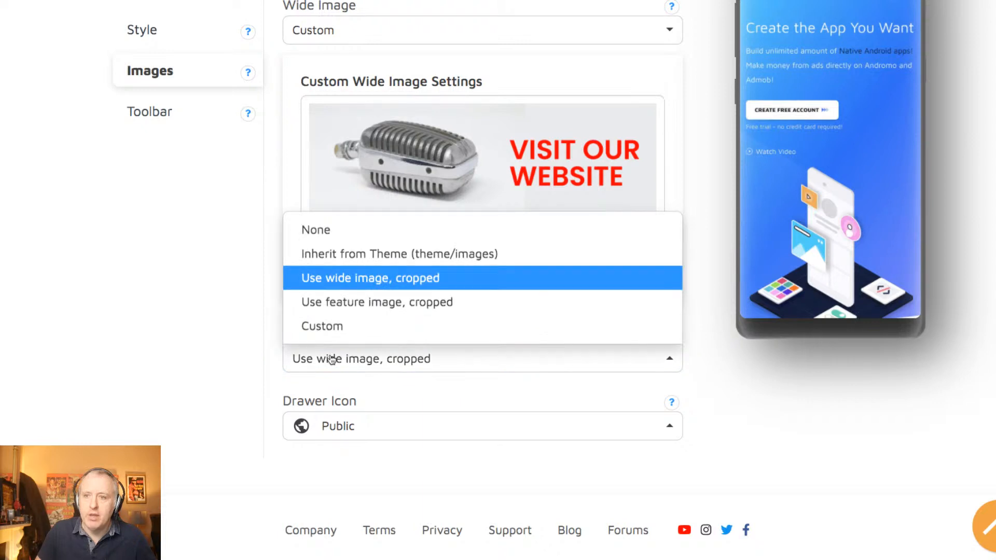
{"action": "mouse_move", "coordinate": [404, 368]}
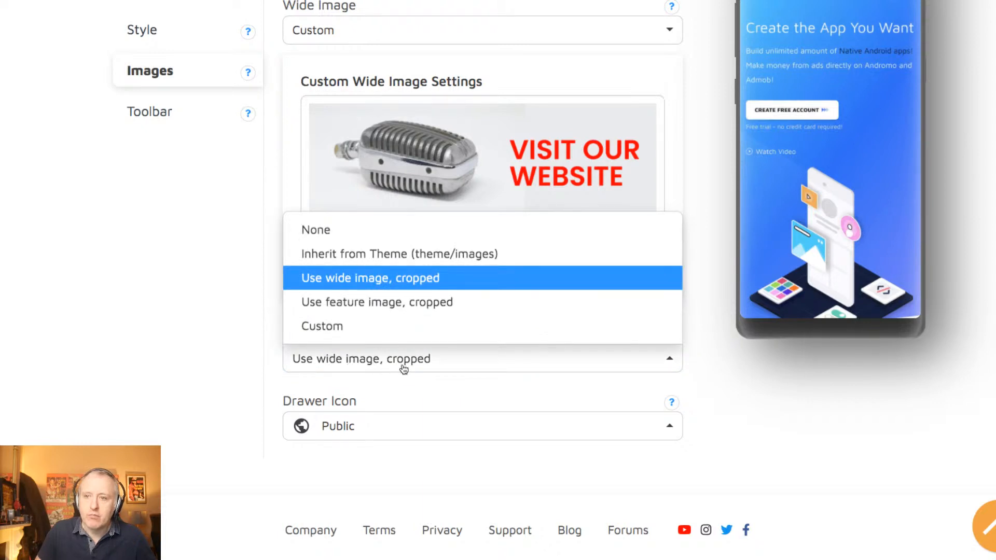
{"action": "mouse_move", "coordinate": [270, 360]}
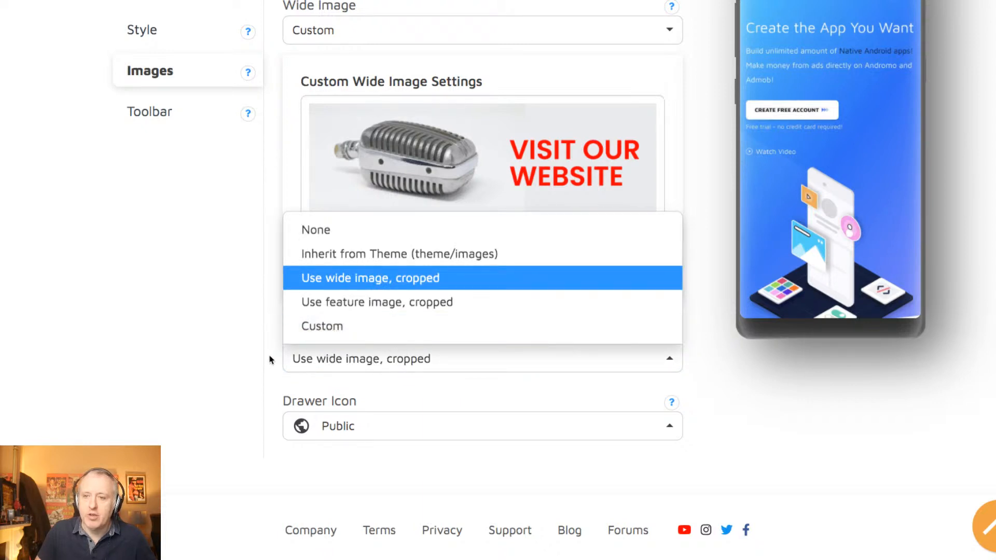
{"action": "left_click", "coordinate": [368, 278]}
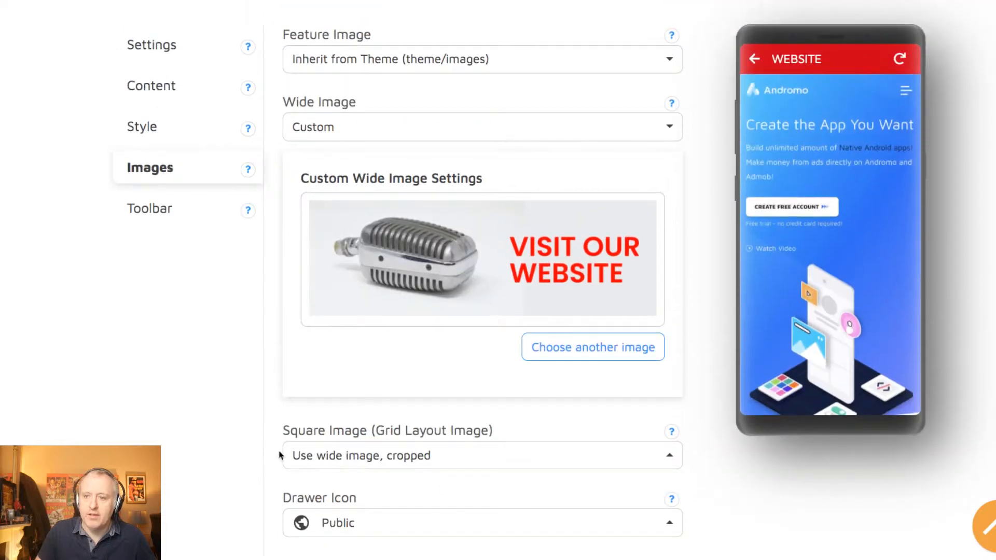
{"action": "scroll", "scroll_direction": "up", "scroll_amount": 3}
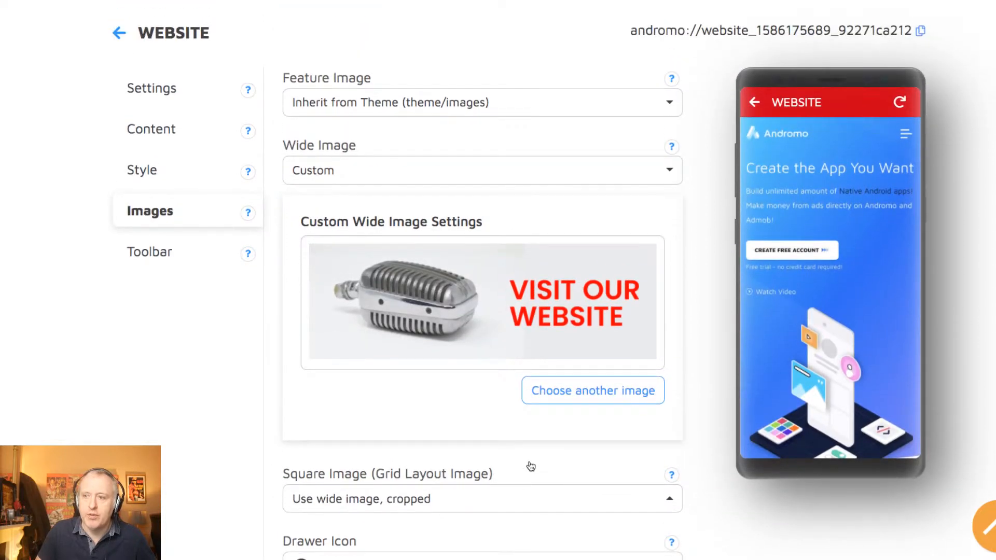
{"action": "scroll", "scroll_direction": "up", "scroll_amount": 3}
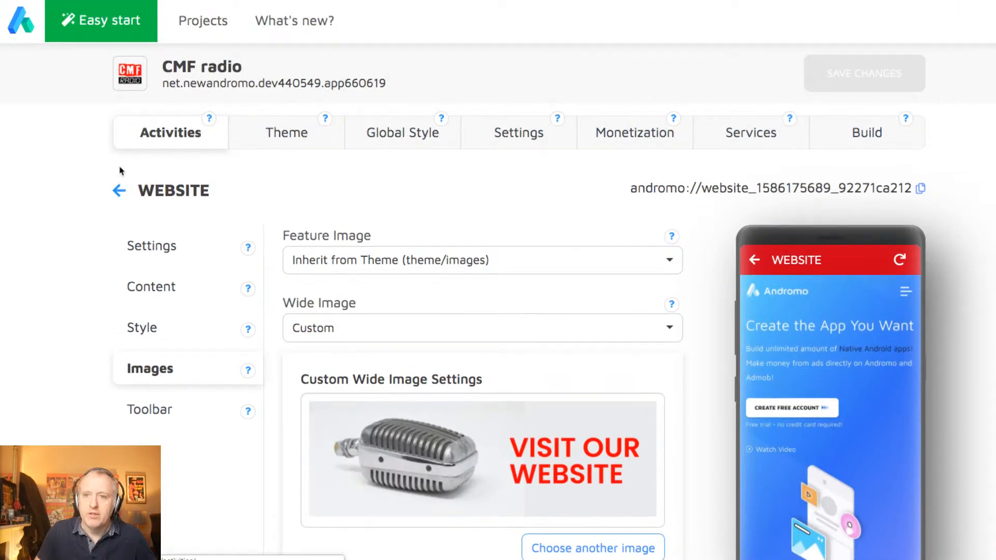
{"action": "left_click", "coordinate": [118, 191]}
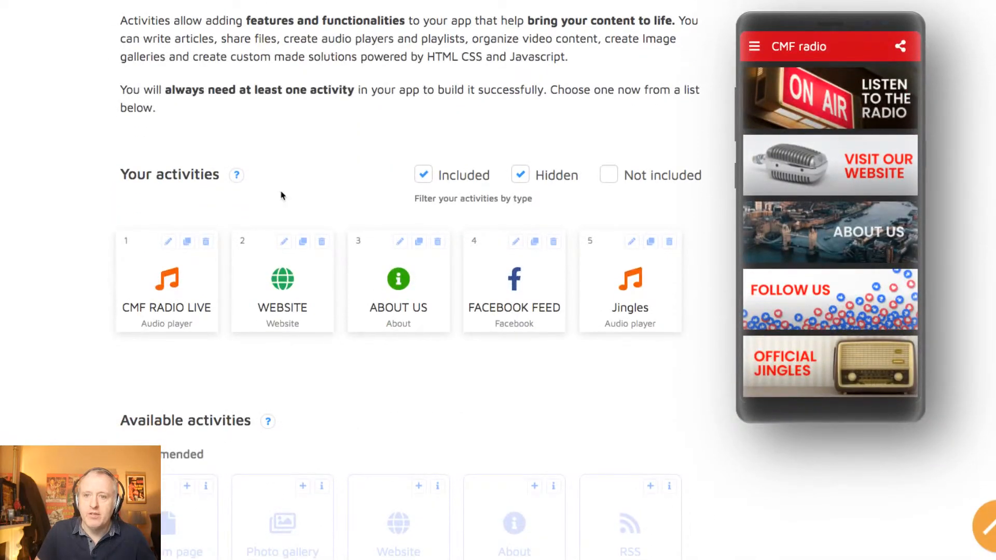
Open the FACEBOOK FEED activity and select its page name callmefredradio.
{"action": "scroll", "scroll_direction": "down", "scroll_amount": 3}
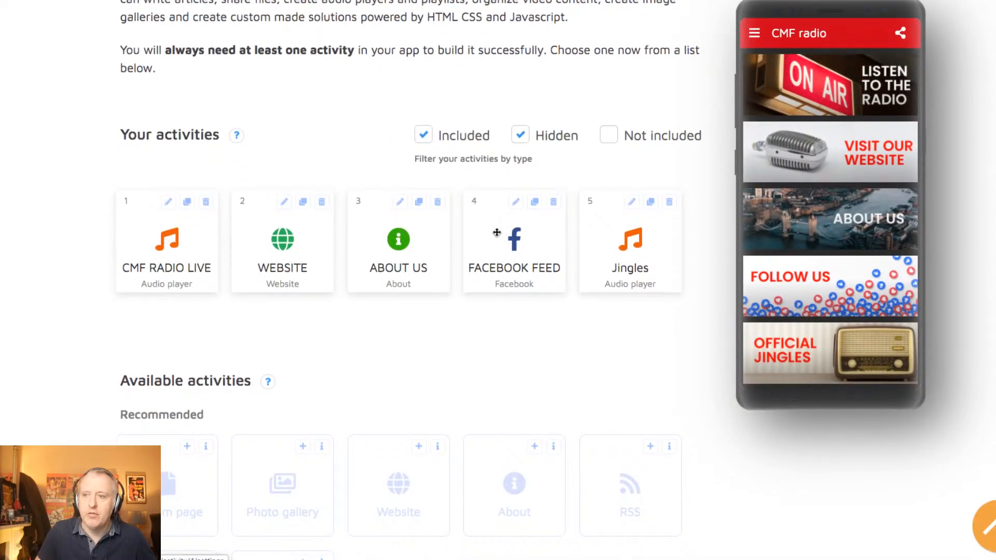
{"action": "left_click", "coordinate": [514, 241]}
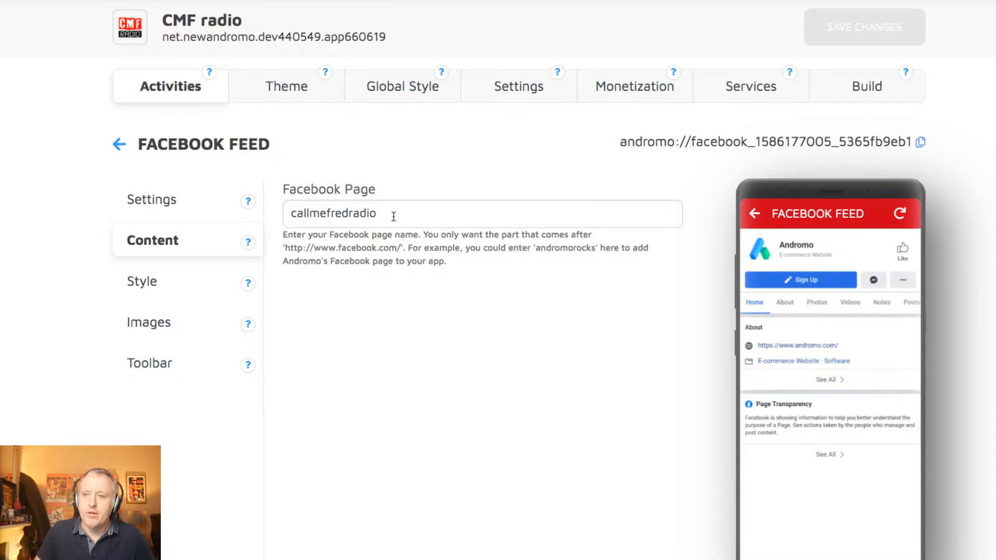
{"action": "triple_click", "coordinate": [333, 213]}
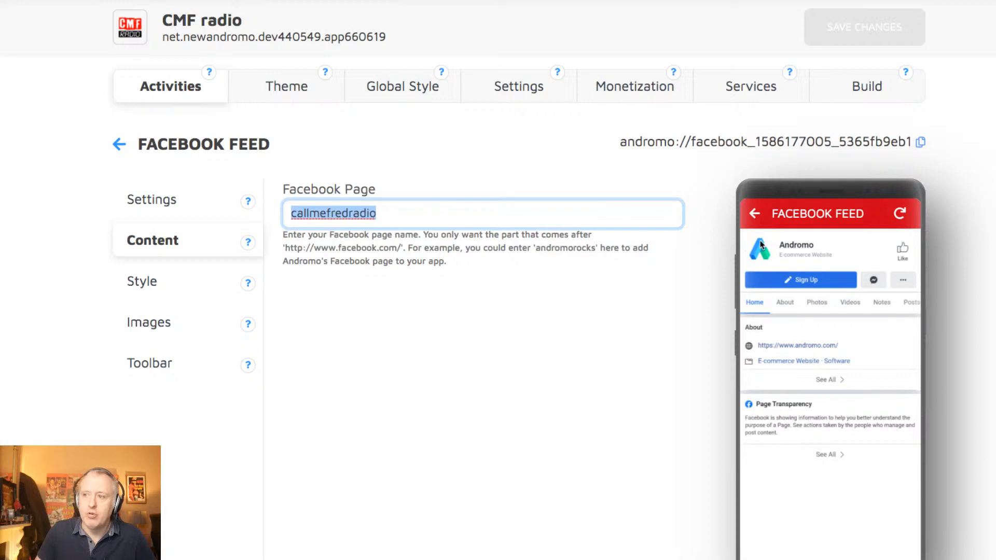
Review the remaining feed options and return to the five-activity overview.
{"action": "scroll", "scroll_direction": "down", "scroll_amount": 3}
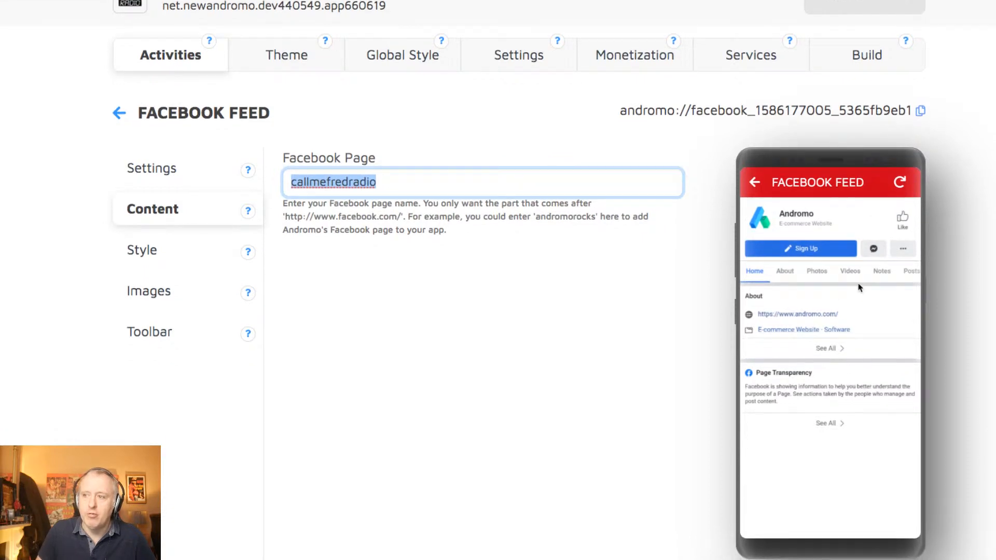
{"action": "mouse_move", "coordinate": [825, 309]}
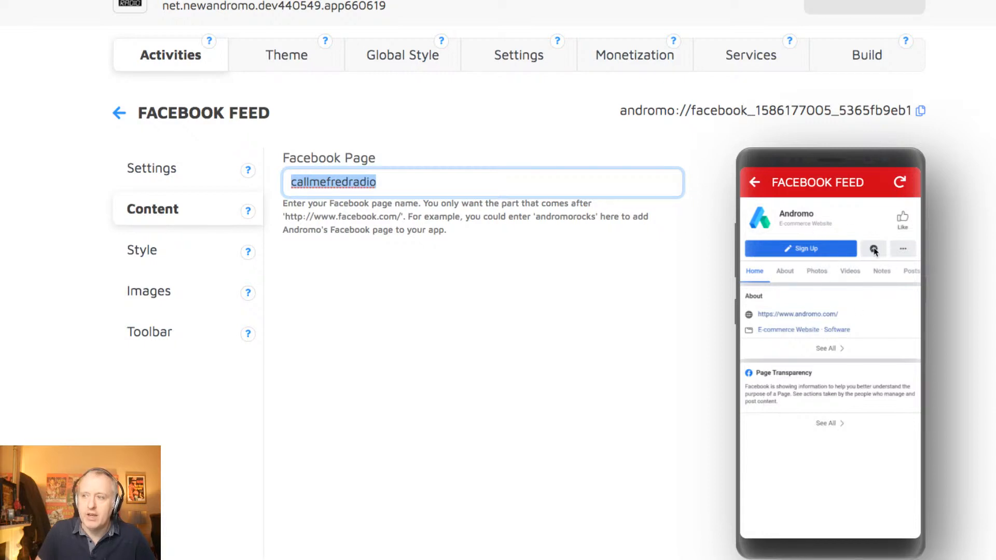
{"action": "mouse_move", "coordinate": [874, 290]}
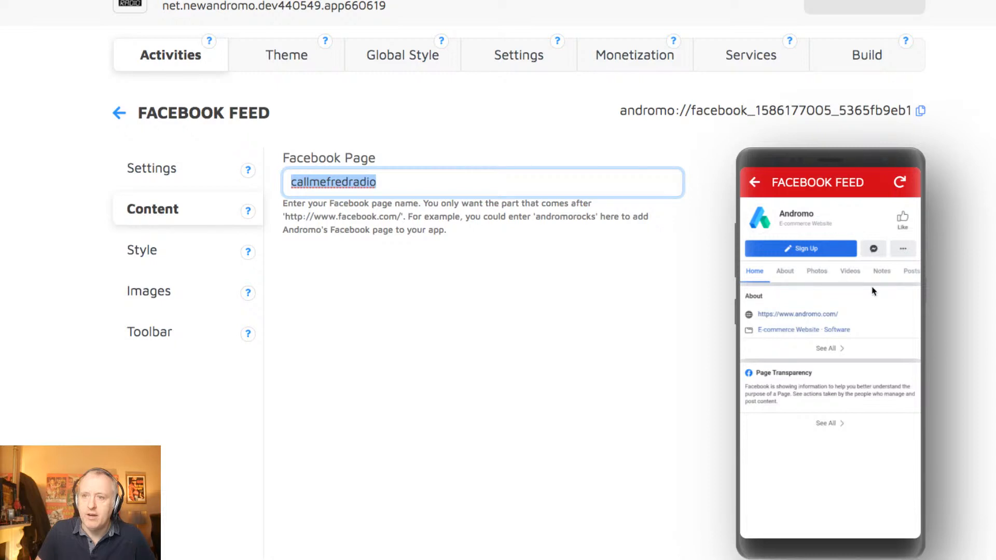
{"action": "mouse_move", "coordinate": [403, 218]}
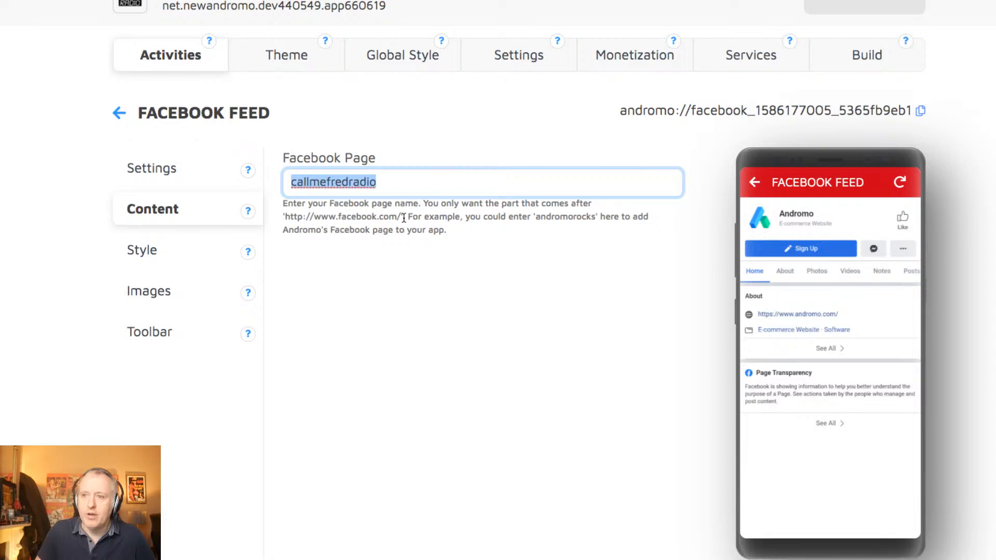
{"action": "left_click", "coordinate": [366, 183]}
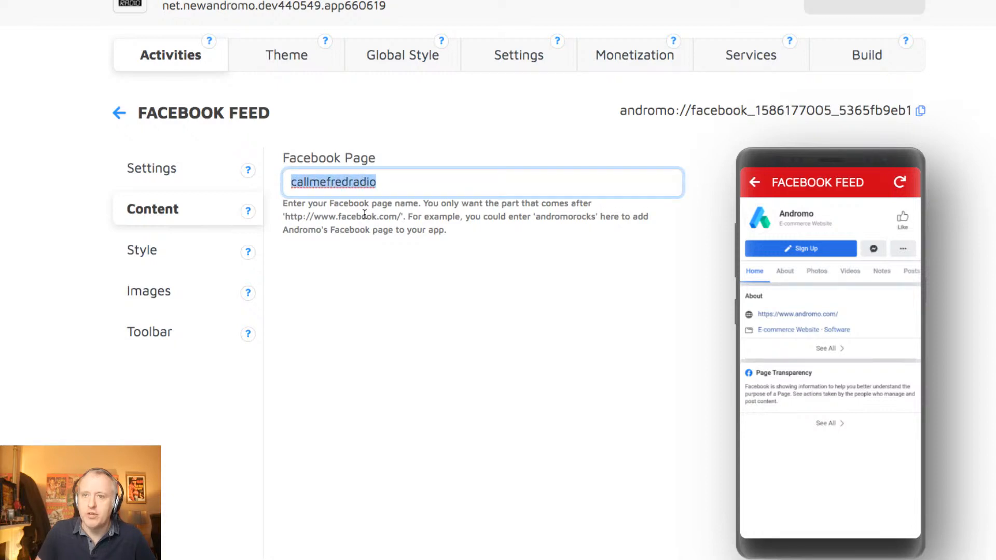
{"action": "left_click", "coordinate": [118, 112]}
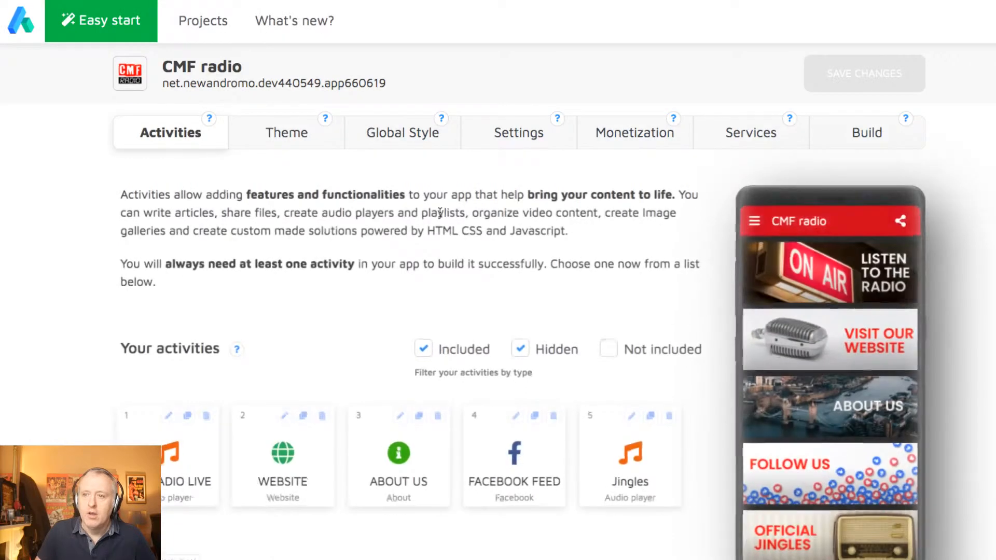
{"action": "scroll", "scroll_direction": "down", "scroll_amount": 3}
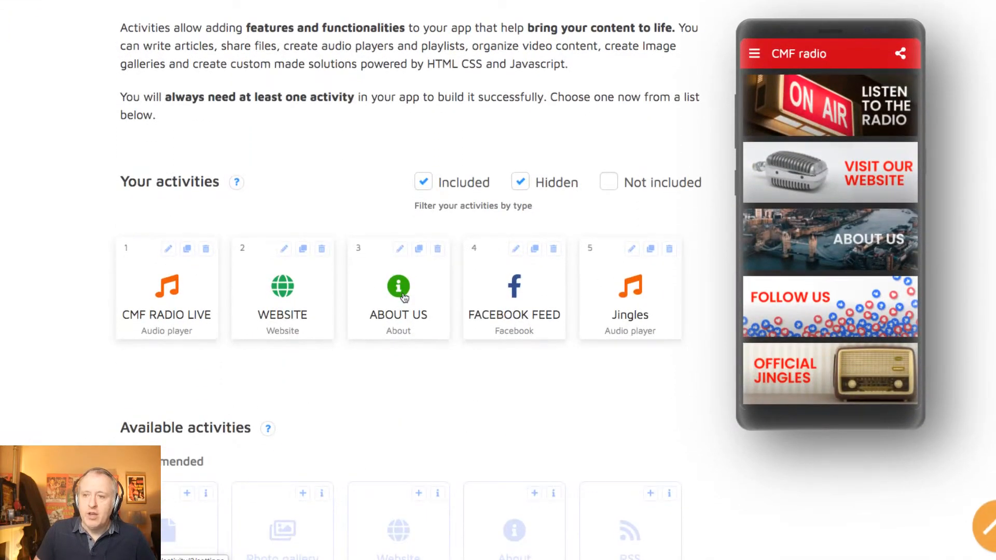
{"action": "left_click", "coordinate": [398, 286]}
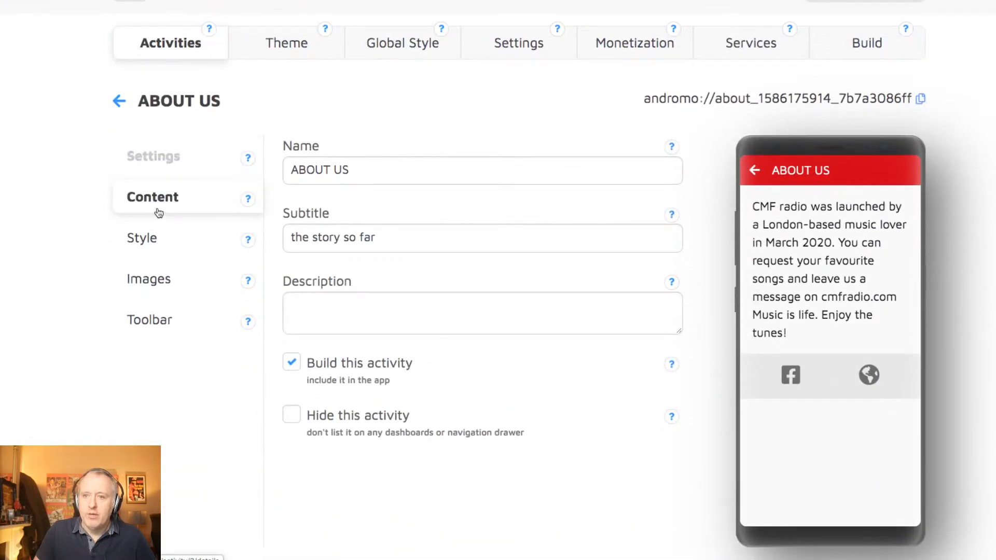
{"action": "scroll", "scroll_direction": "down", "scroll_amount": 3}
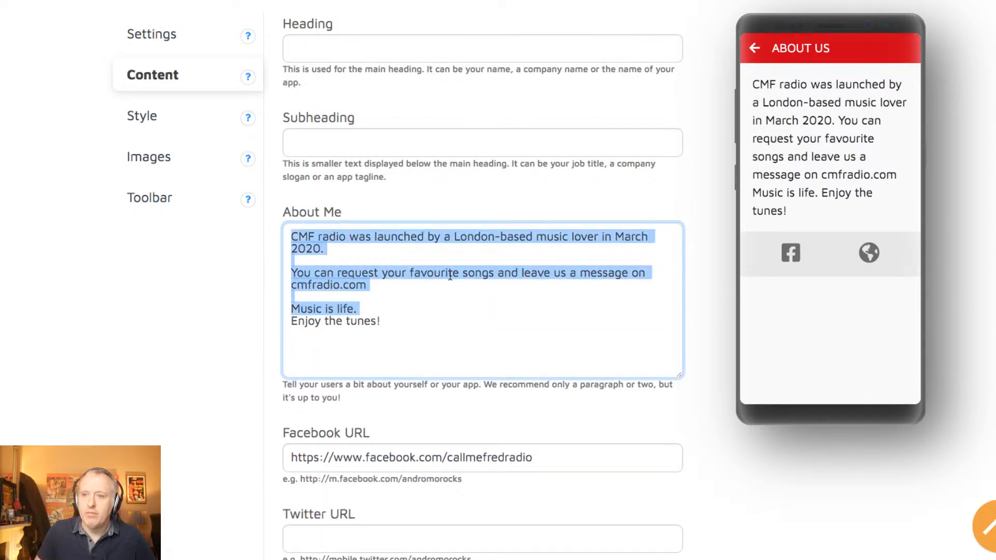
{"action": "scroll", "scroll_direction": "down", "scroll_amount": 3}
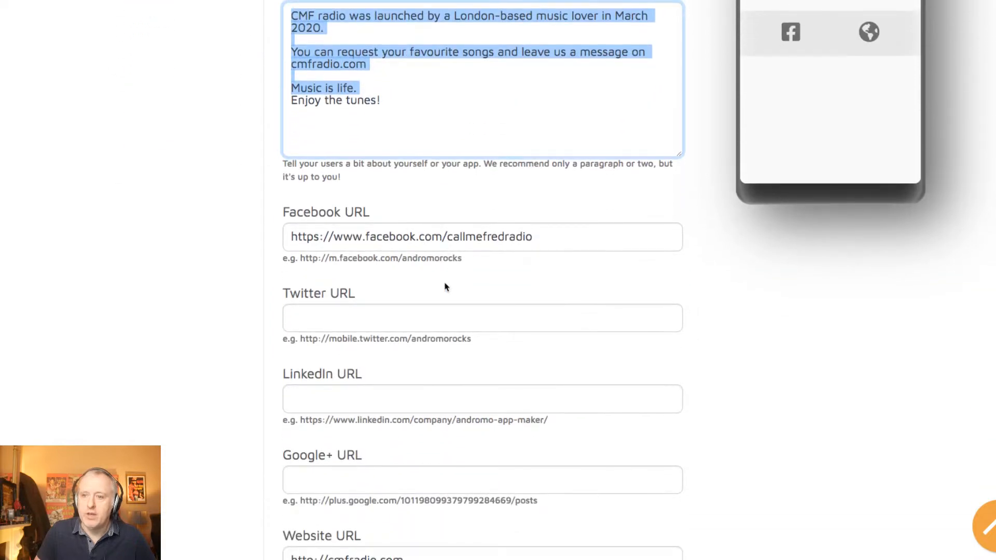
{"action": "scroll", "scroll_direction": "down", "scroll_amount": 3}
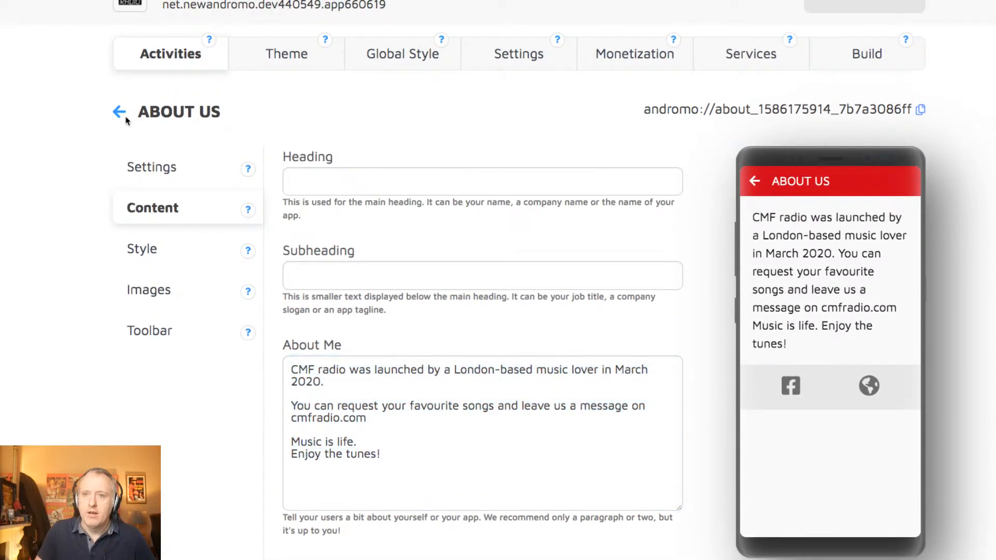
{"action": "left_click", "coordinate": [119, 112]}
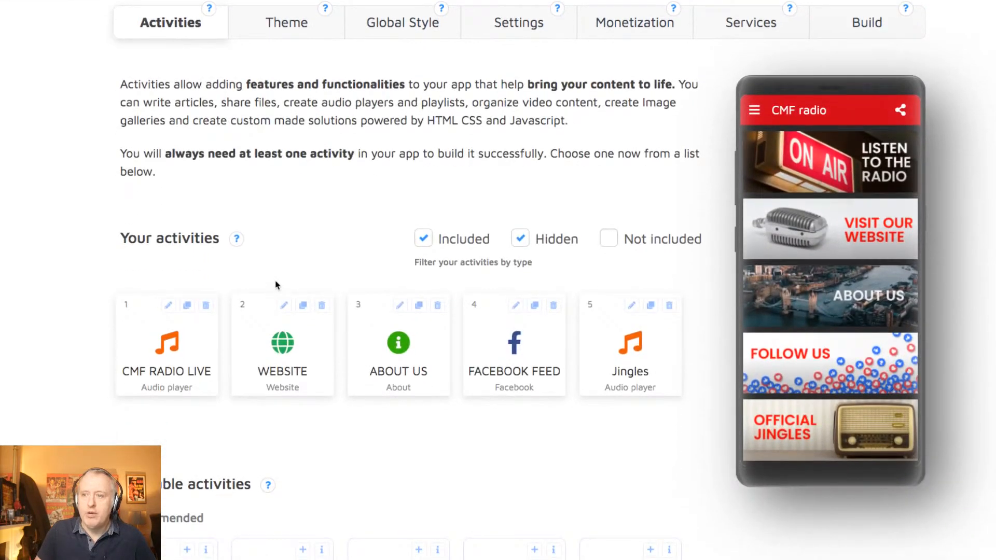
{"action": "scroll", "scroll_direction": "down", "scroll_amount": 3}
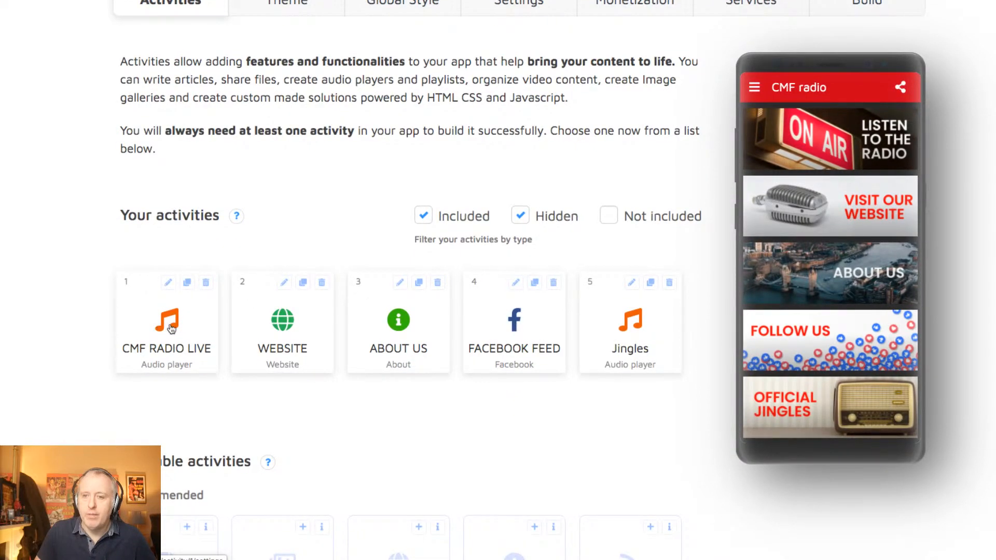
{"action": "scroll", "scroll_direction": "up", "scroll_amount": 3}
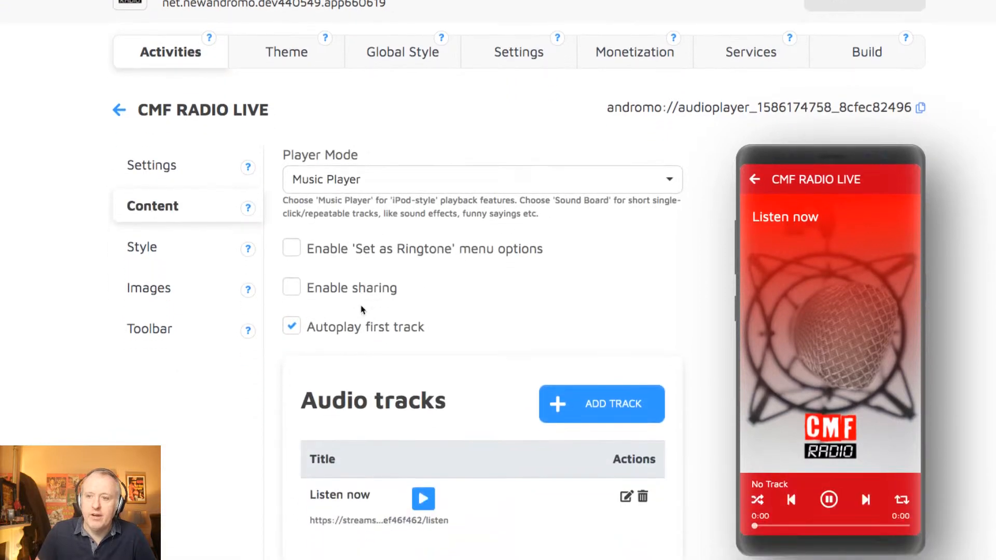
{"action": "scroll", "scroll_direction": "down", "scroll_amount": 3}
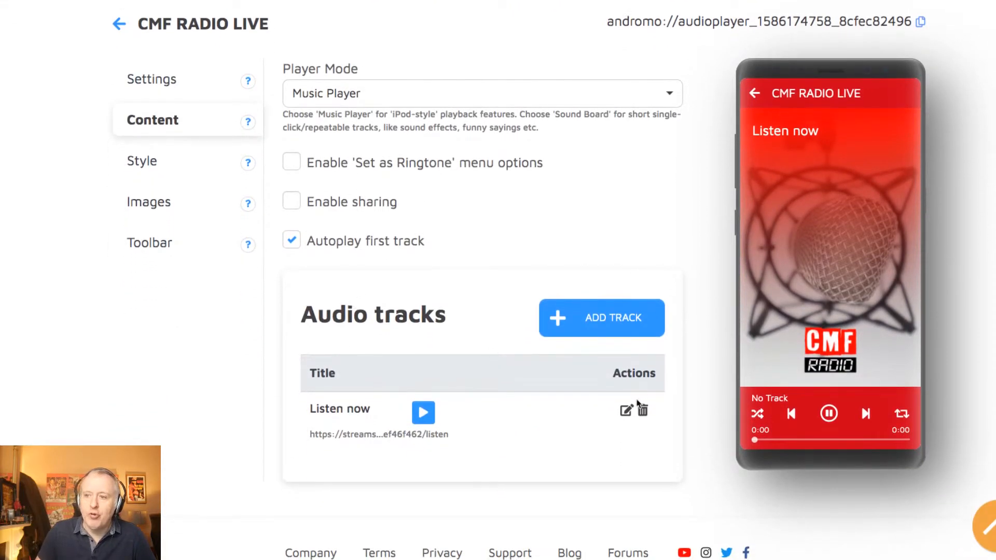
{"action": "left_click", "coordinate": [626, 411]}
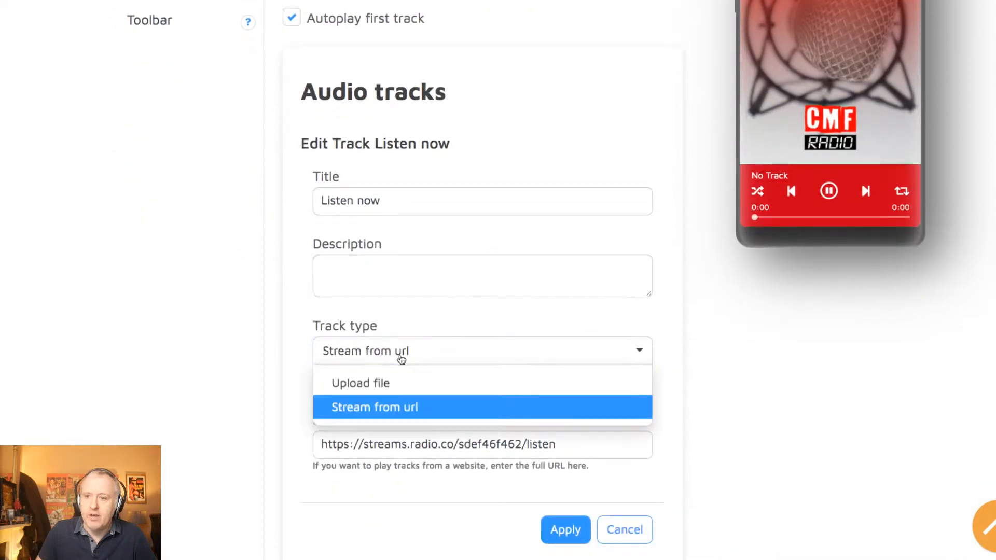
{"action": "mouse_move", "coordinate": [300, 317]}
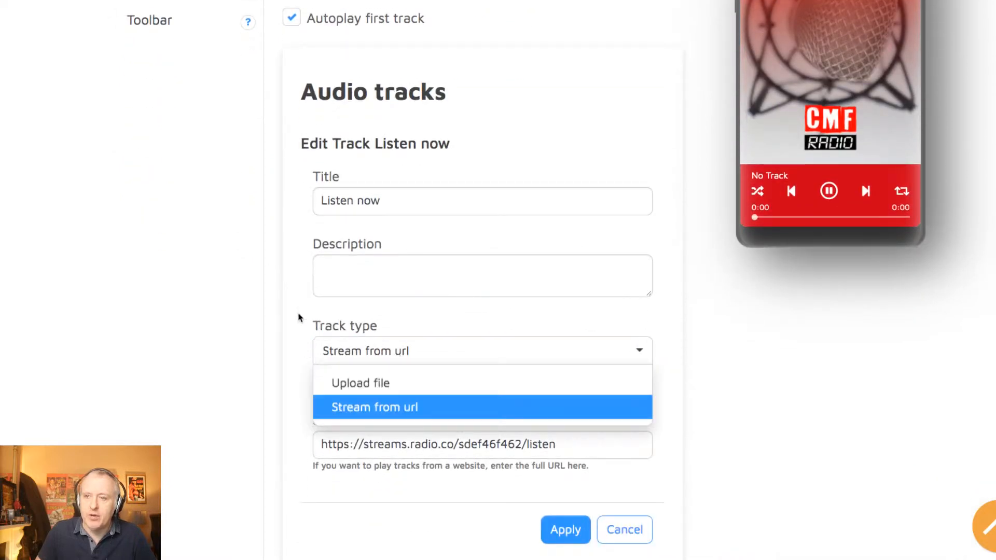
{"action": "mouse_move", "coordinate": [660, 341]}
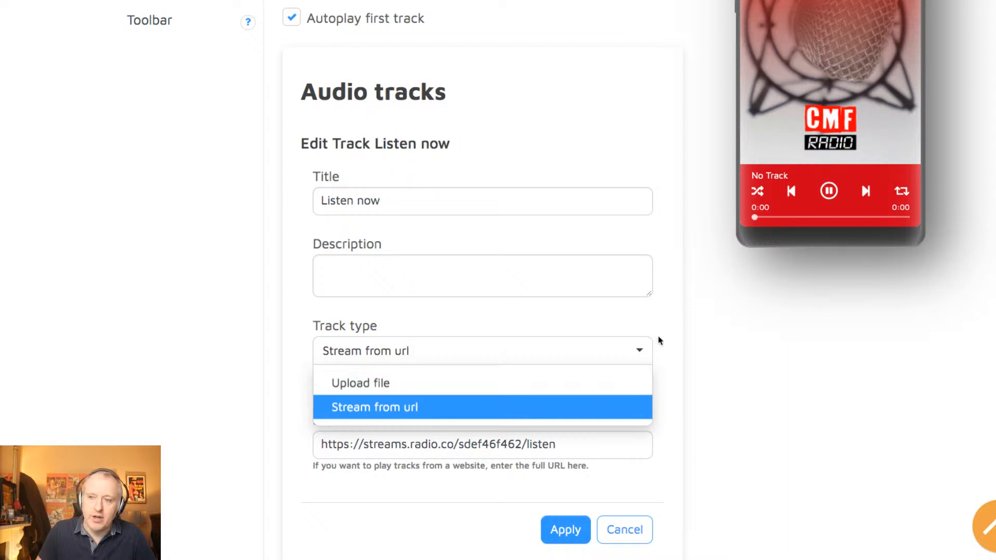
{"action": "mouse_move", "coordinate": [359, 383]}
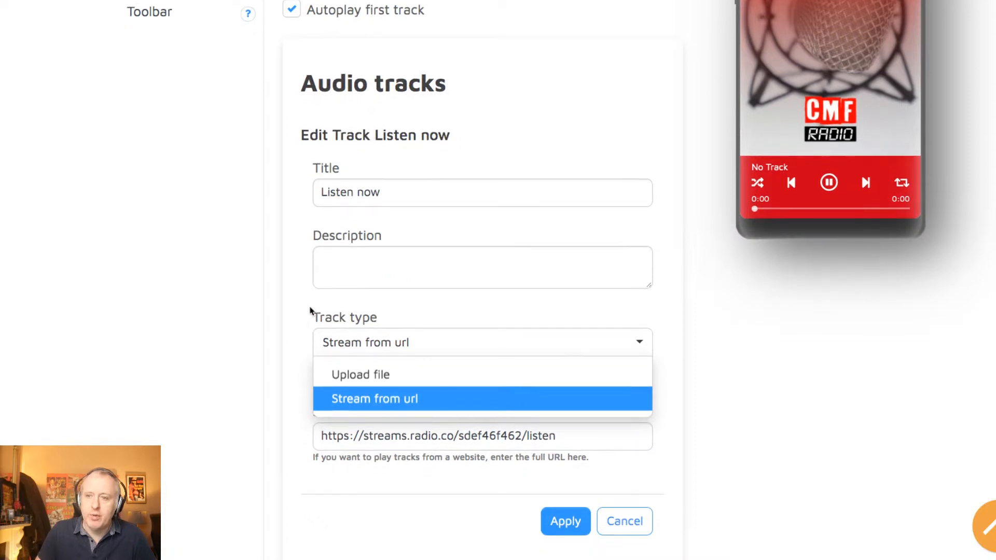
{"action": "mouse_move", "coordinate": [499, 405]}
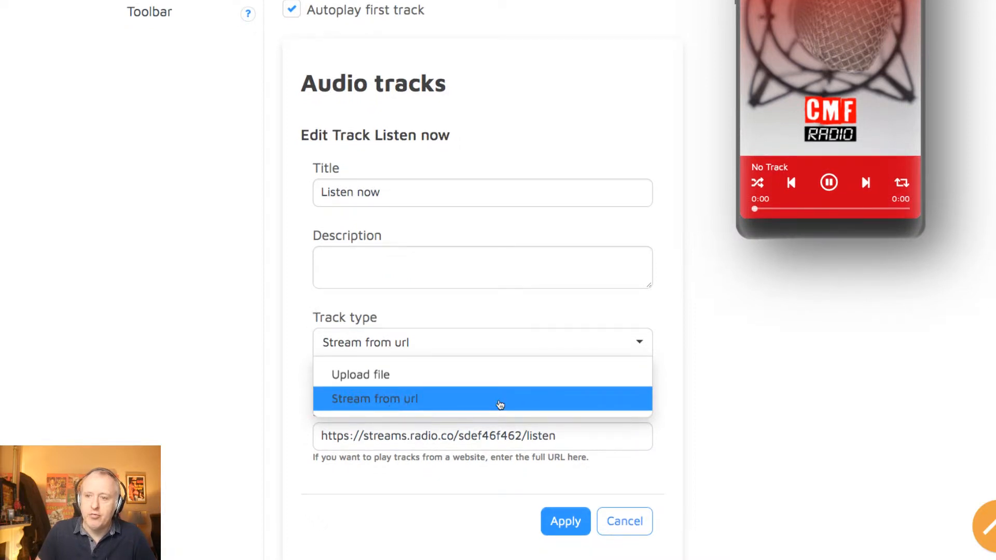
{"action": "left_click", "coordinate": [375, 398]}
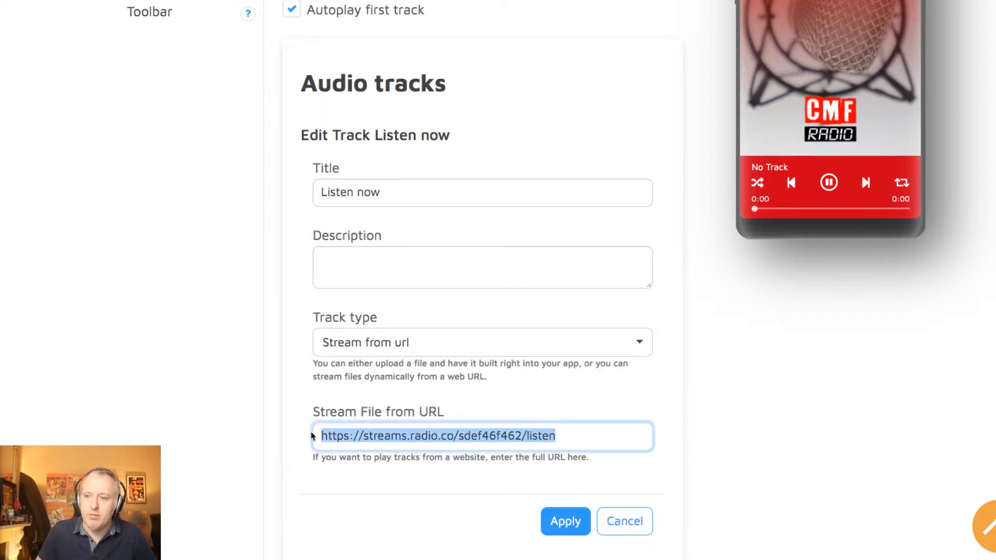
{"action": "scroll", "scroll_direction": "up", "scroll_amount": 3}
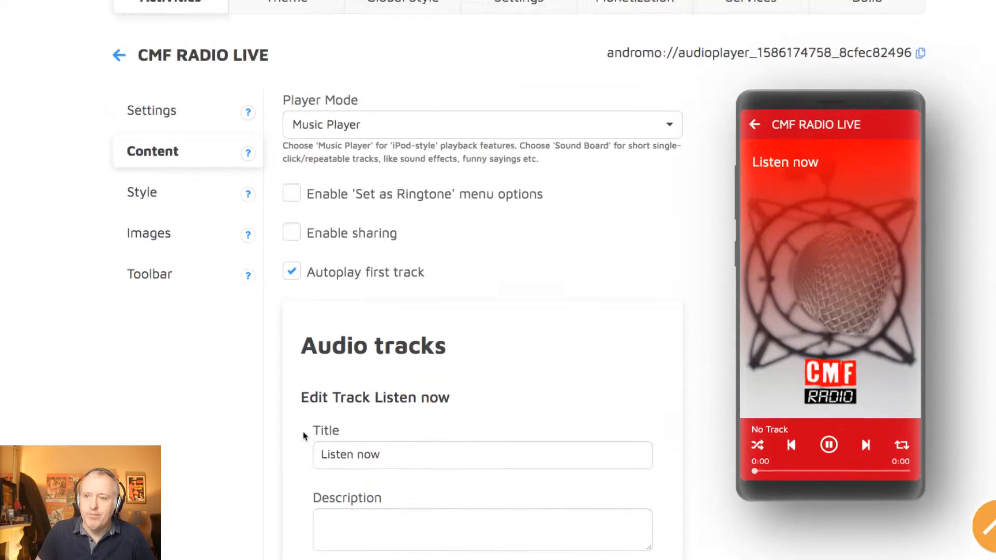
{"action": "scroll", "scroll_direction": "up", "scroll_amount": 3}
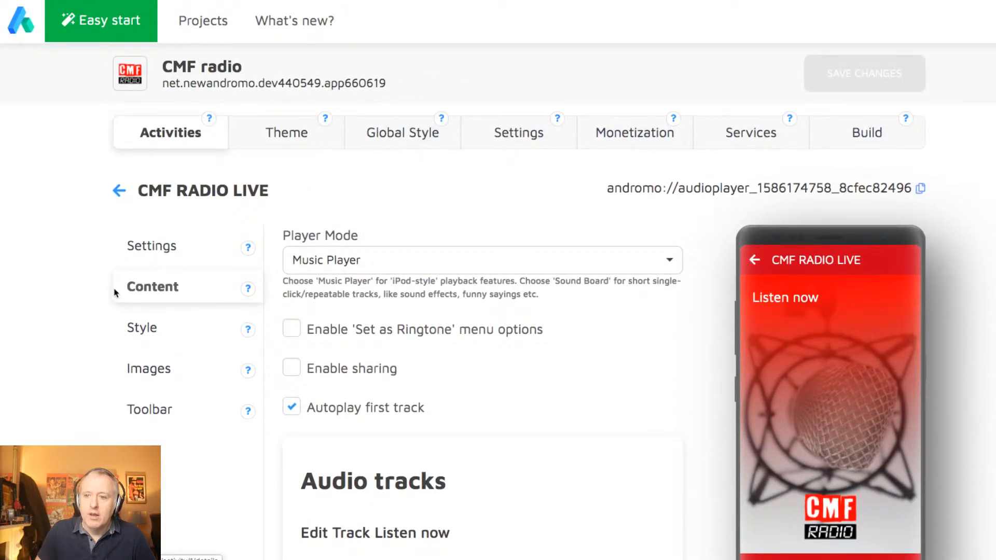
{"action": "scroll", "scroll_direction": "down", "scroll_amount": 3}
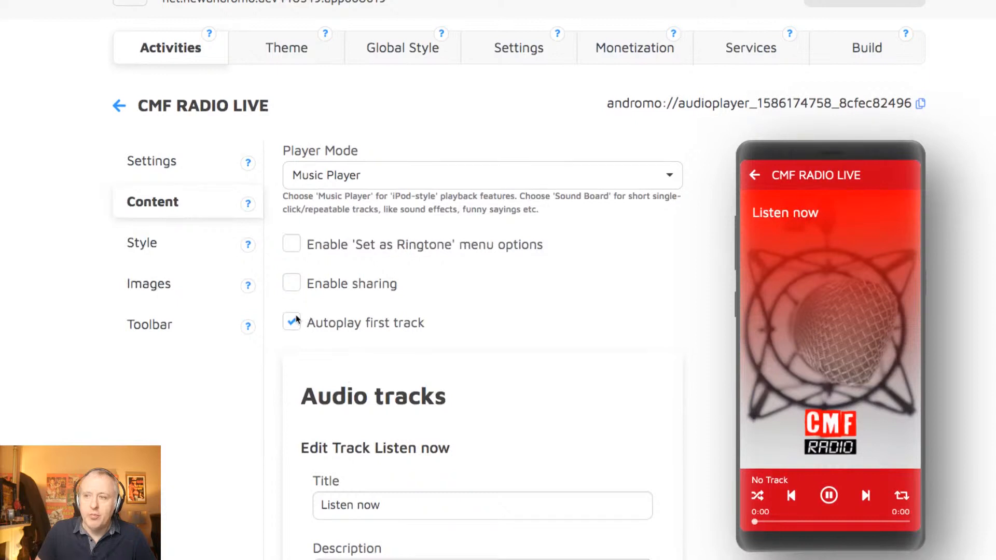
{"action": "mouse_move", "coordinate": [898, 299]}
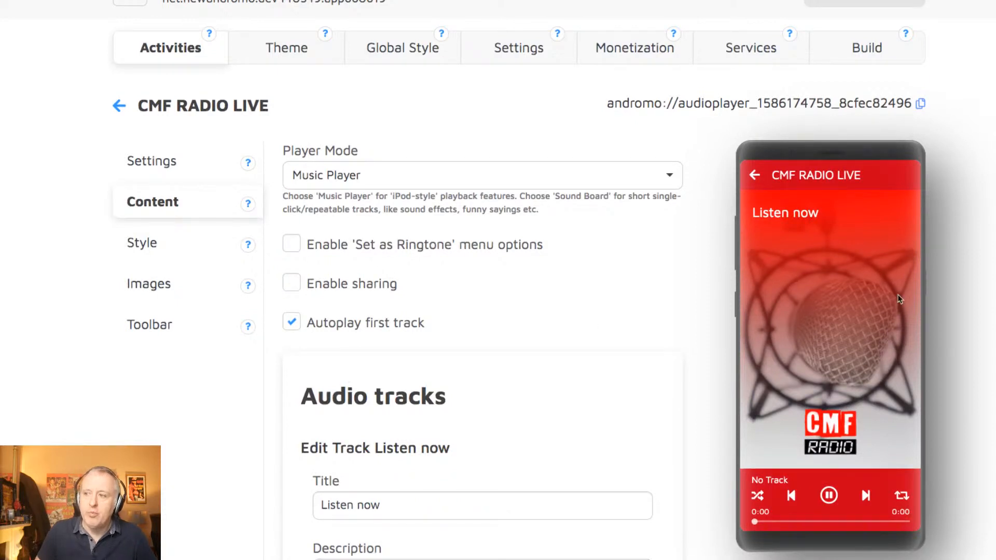
{"action": "mouse_move", "coordinate": [819, 473]}
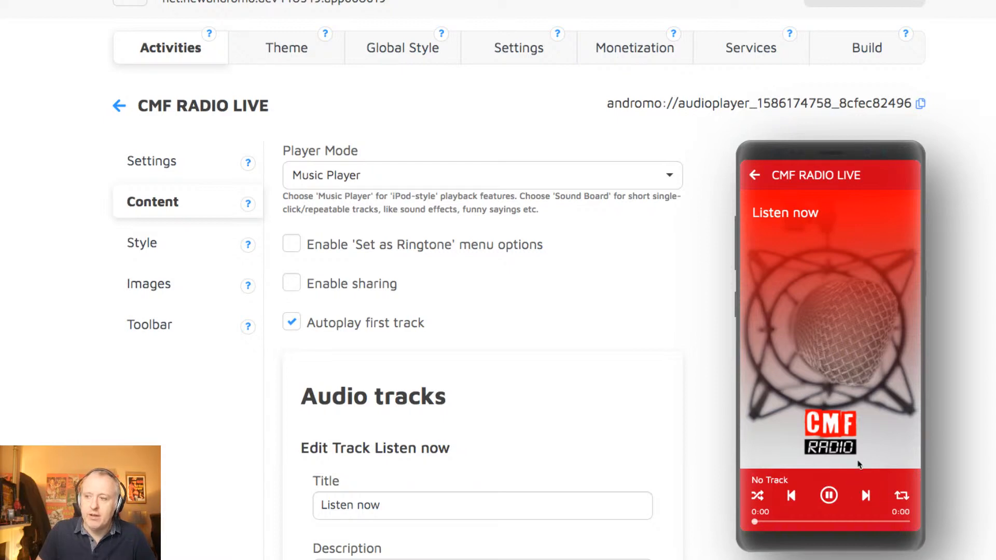
{"action": "scroll", "scroll_direction": "up", "scroll_amount": 3}
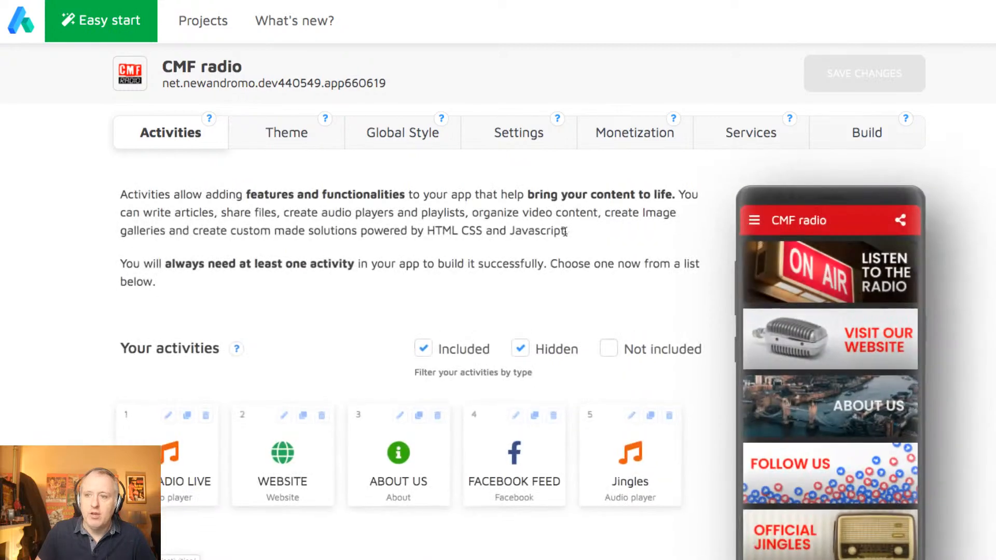
Show the Jingles activity's content and scroll its seven mp3 audio tracks.
{"action": "scroll", "scroll_direction": "down", "scroll_amount": 3}
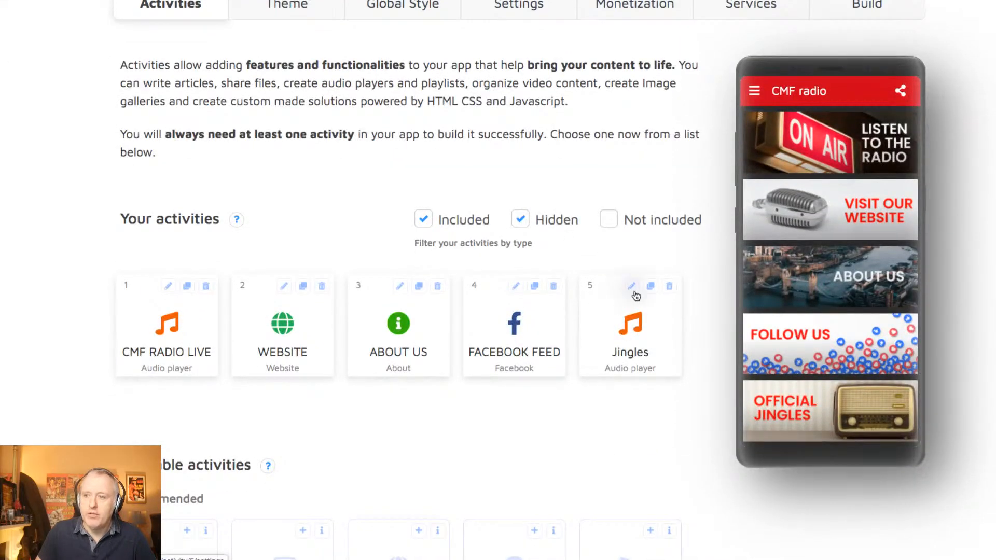
{"action": "left_click", "coordinate": [632, 287]}
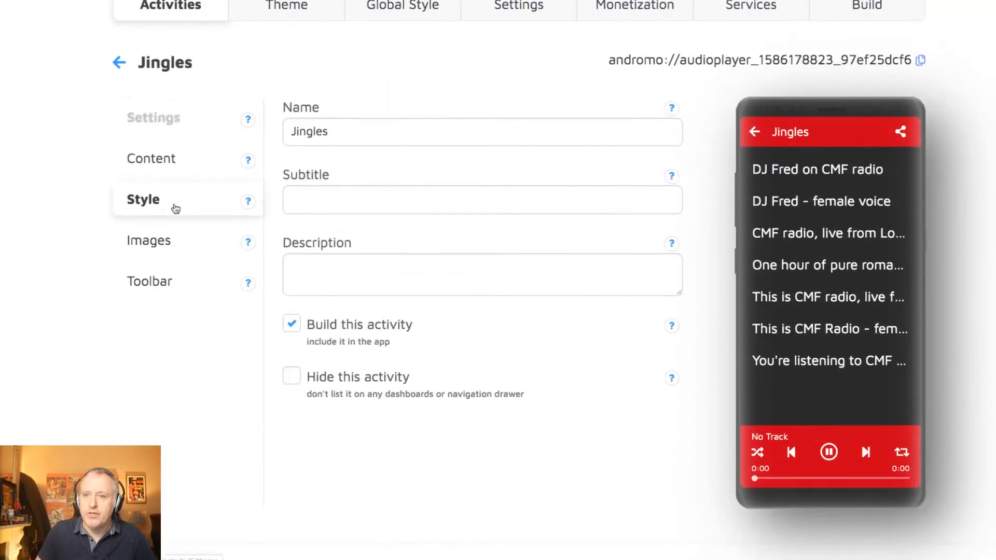
{"action": "left_click", "coordinate": [151, 158]}
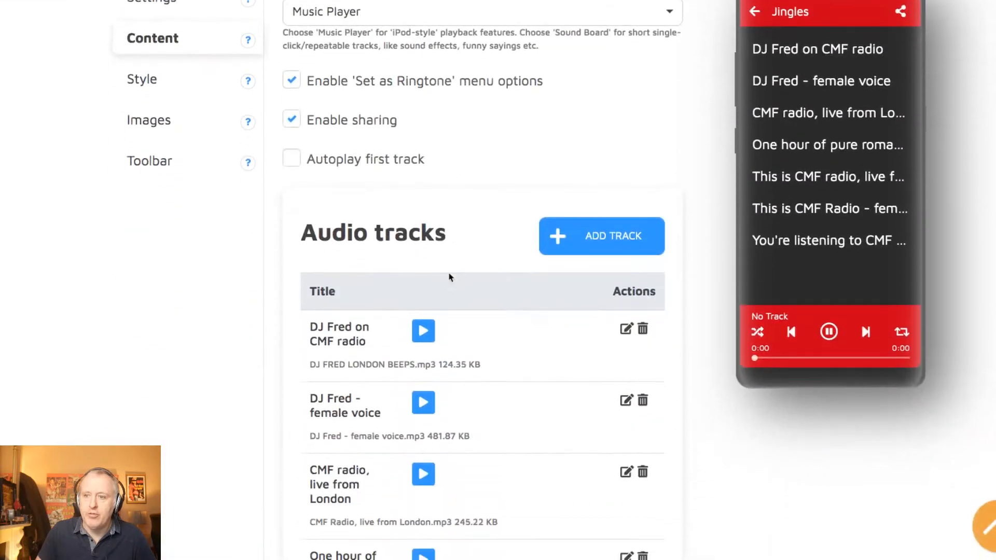
{"action": "scroll", "scroll_direction": "down", "scroll_amount": 3}
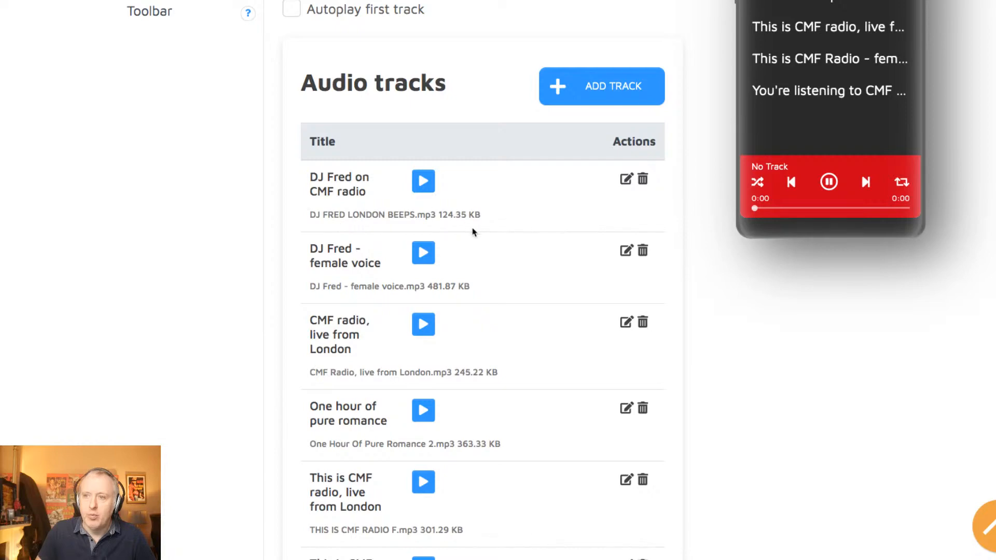
{"action": "scroll", "scroll_direction": "down", "scroll_amount": 3}
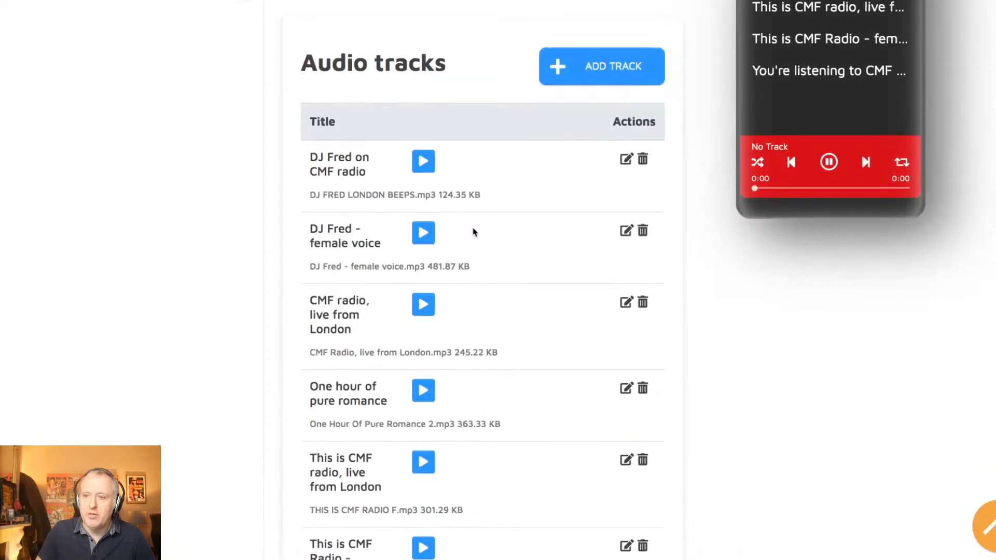
{"action": "scroll", "scroll_direction": "up", "scroll_amount": 3}
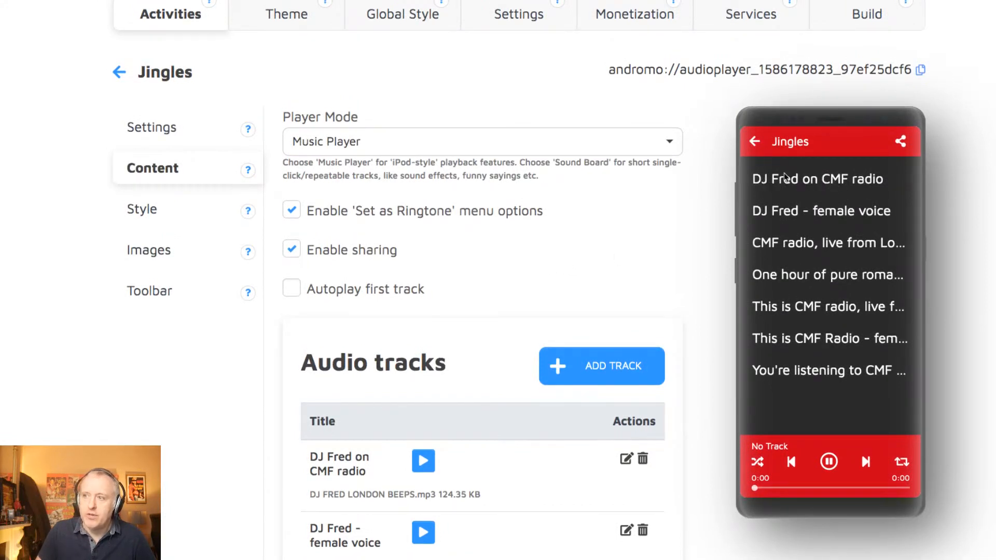
{"action": "mouse_move", "coordinate": [868, 414]}
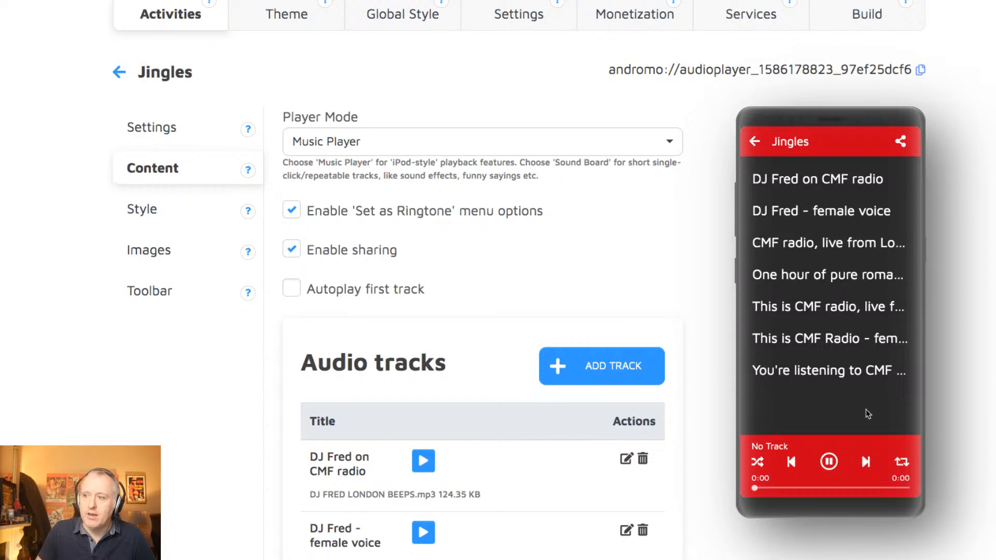
{"action": "scroll", "scroll_direction": "up", "scroll_amount": 3}
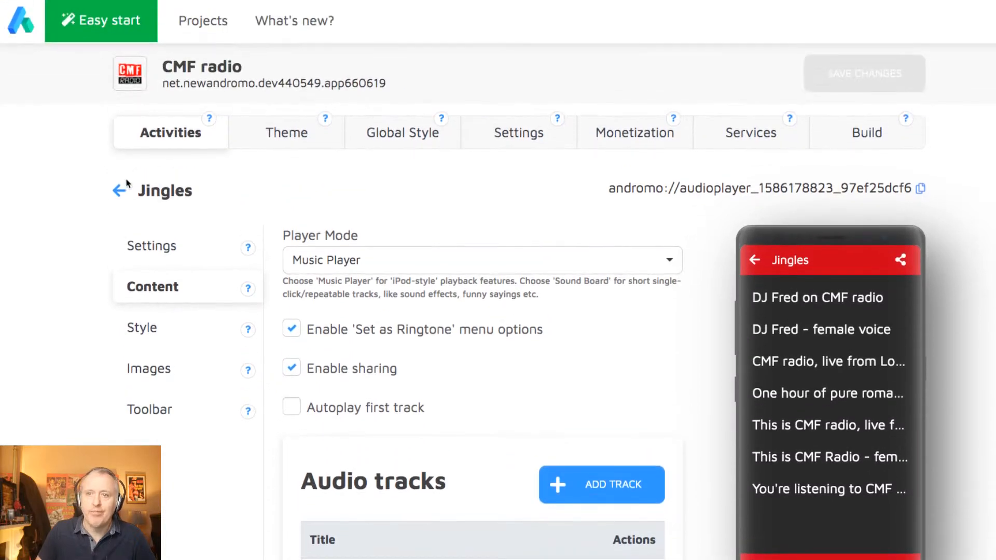
Go back and open the app's Theme home-screen Layout options.
{"action": "left_click", "coordinate": [286, 132]}
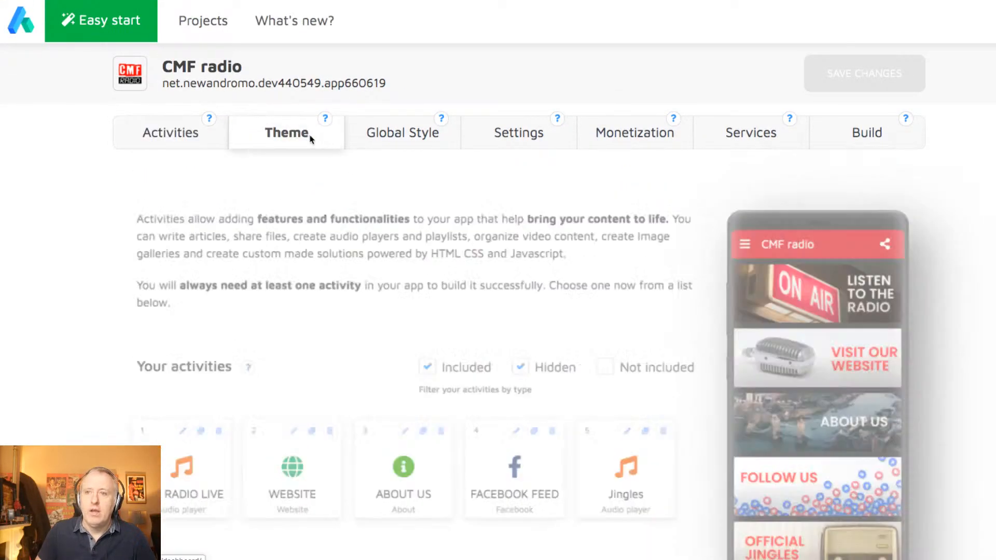
{"action": "left_click", "coordinate": [286, 132]}
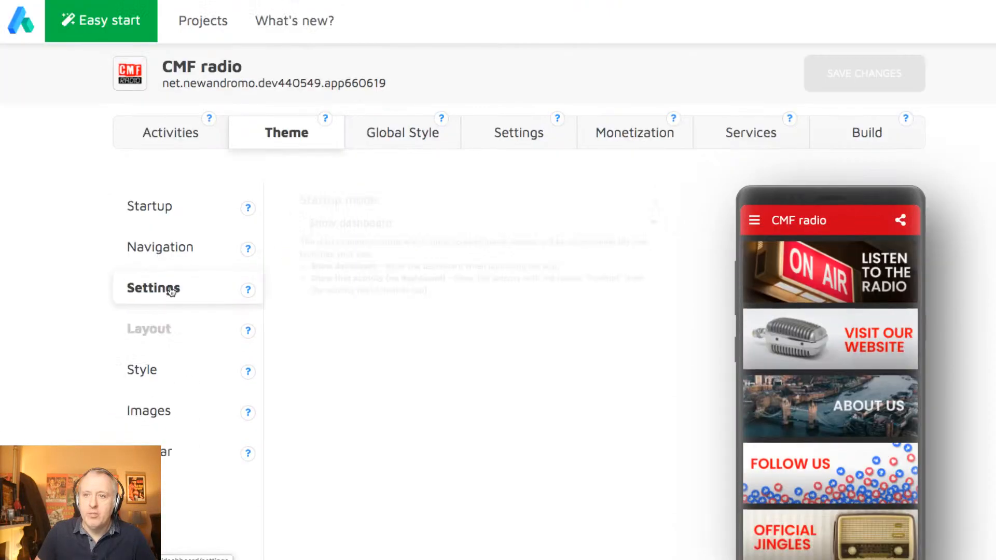
{"action": "left_click", "coordinate": [148, 329]}
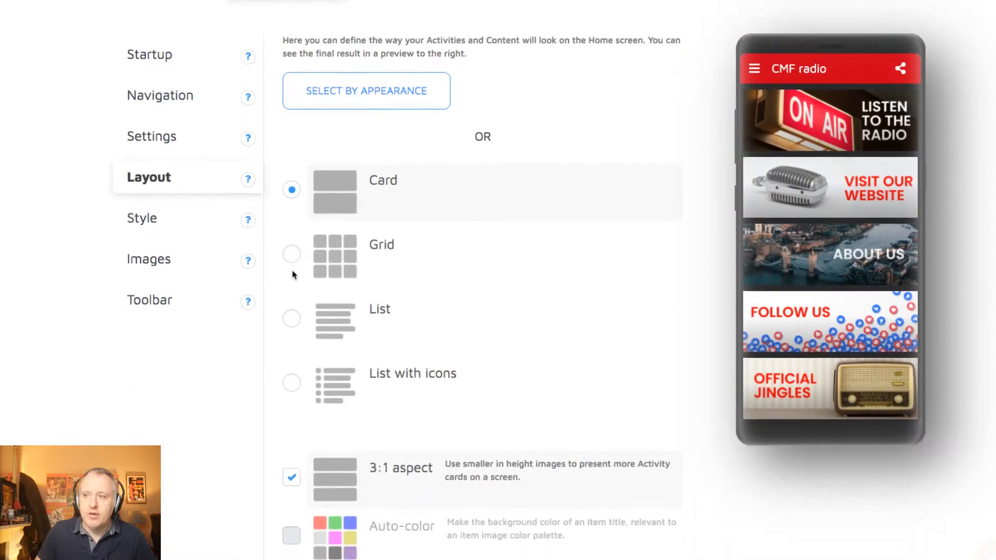
{"action": "mouse_move", "coordinate": [321, 253]}
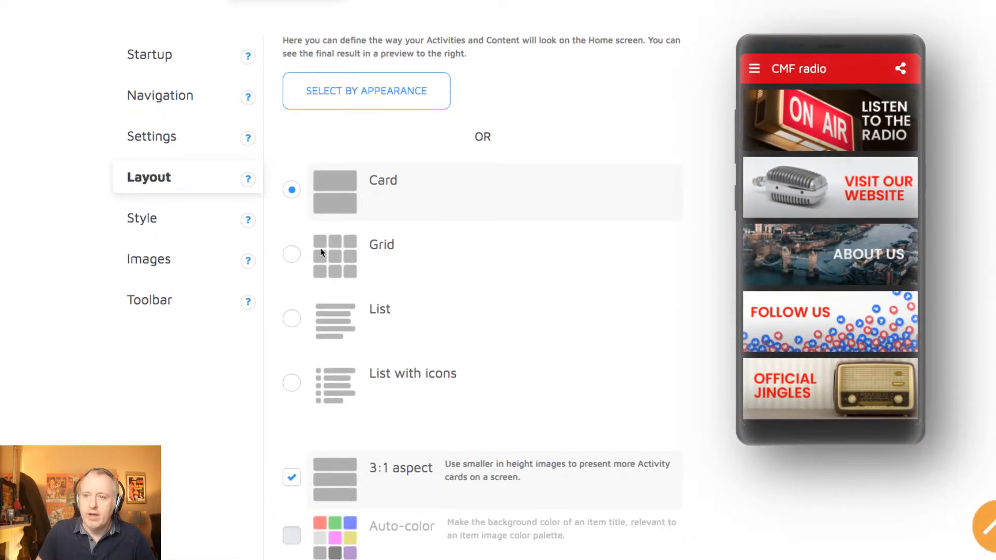
{"action": "mouse_move", "coordinate": [826, 94]}
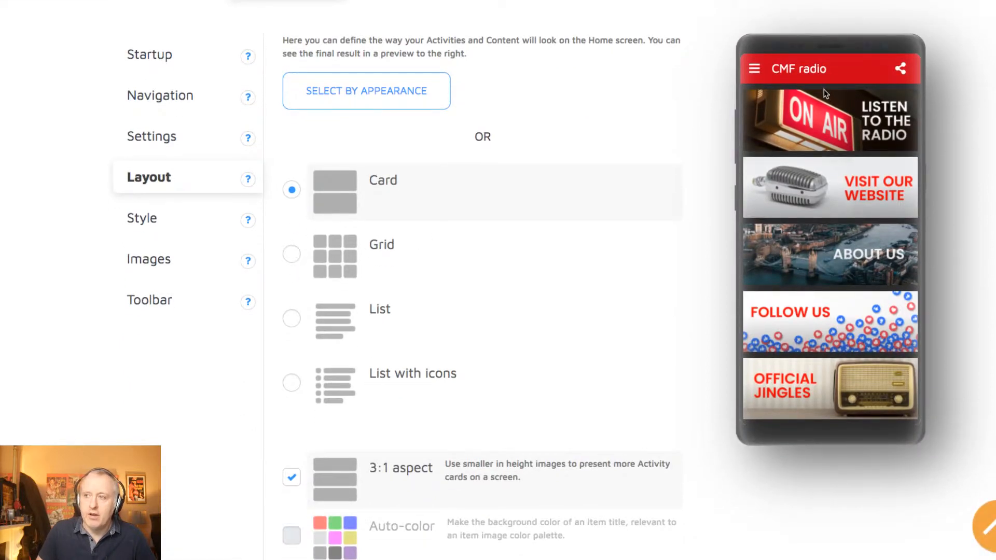
Preview grid and list home-screen layouts, then keep the card layout.
{"action": "left_click", "coordinate": [292, 253]}
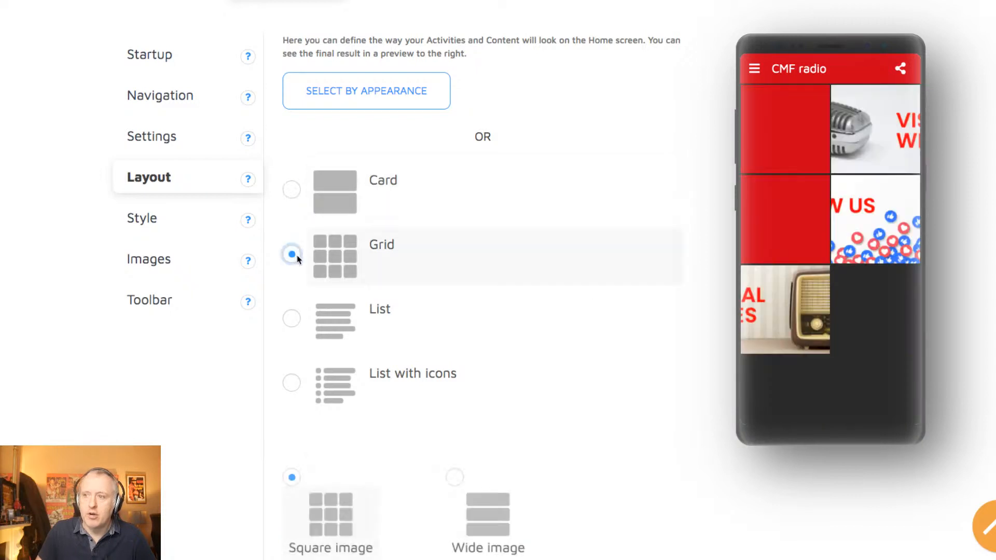
{"action": "mouse_move", "coordinate": [290, 197]}
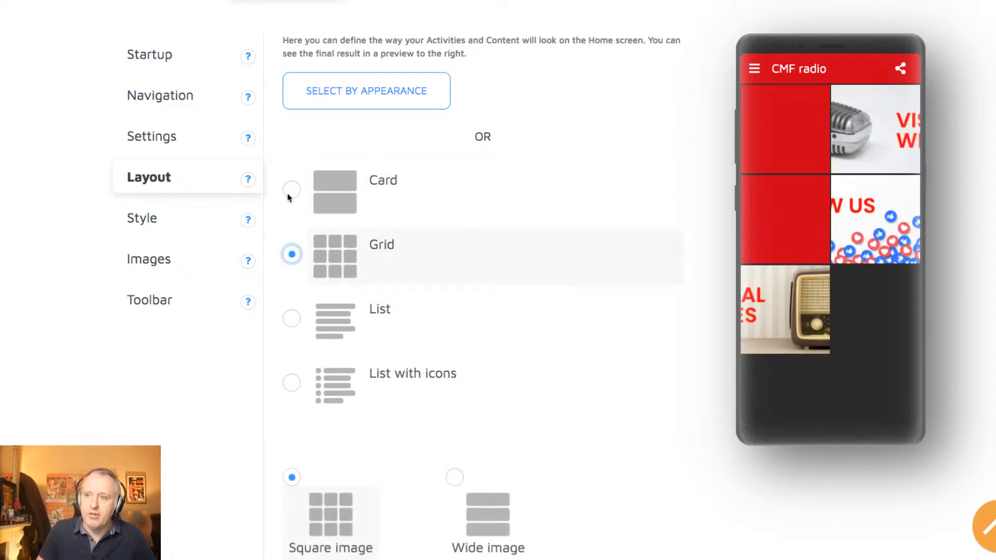
{"action": "left_click", "coordinate": [290, 188]}
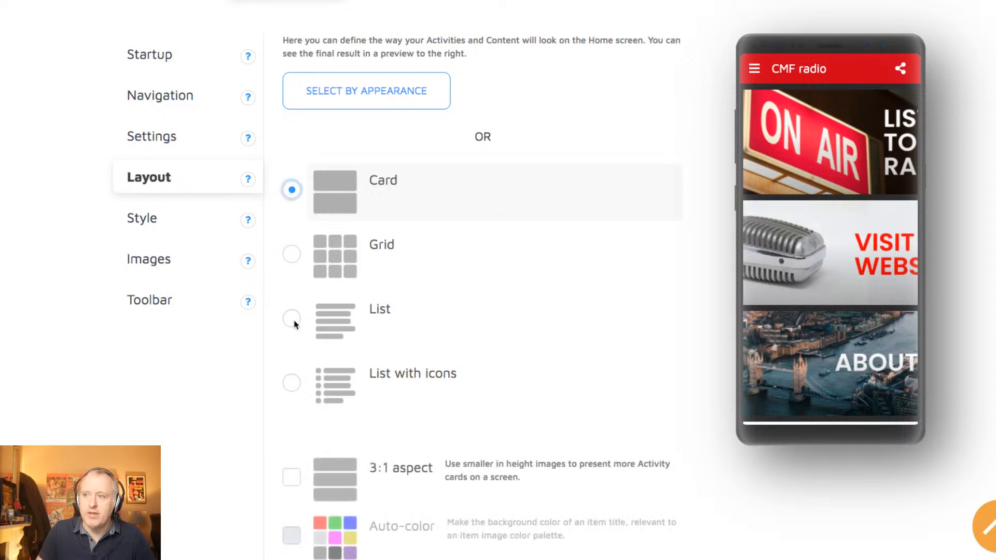
{"action": "scroll", "scroll_direction": "down", "scroll_amount": 3}
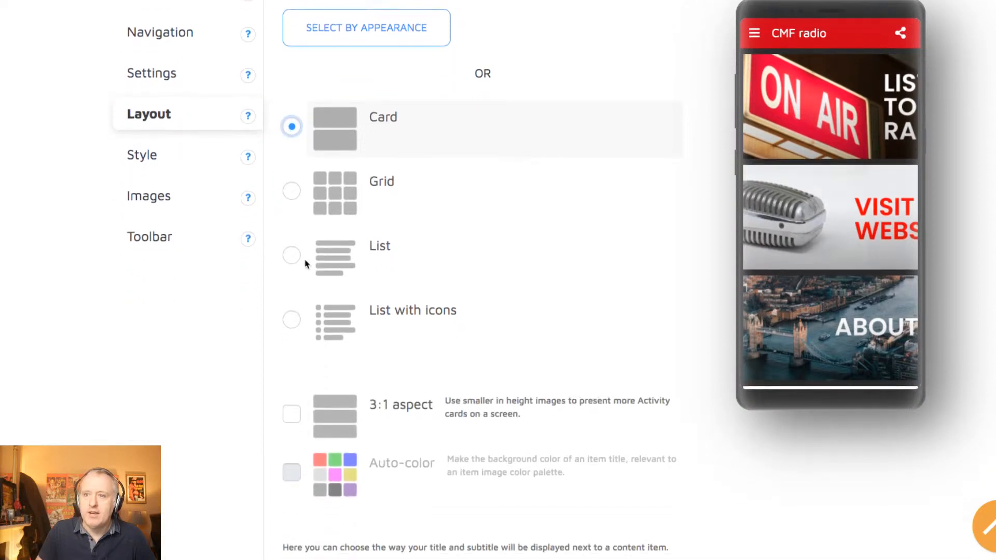
{"action": "left_click", "coordinate": [290, 256]}
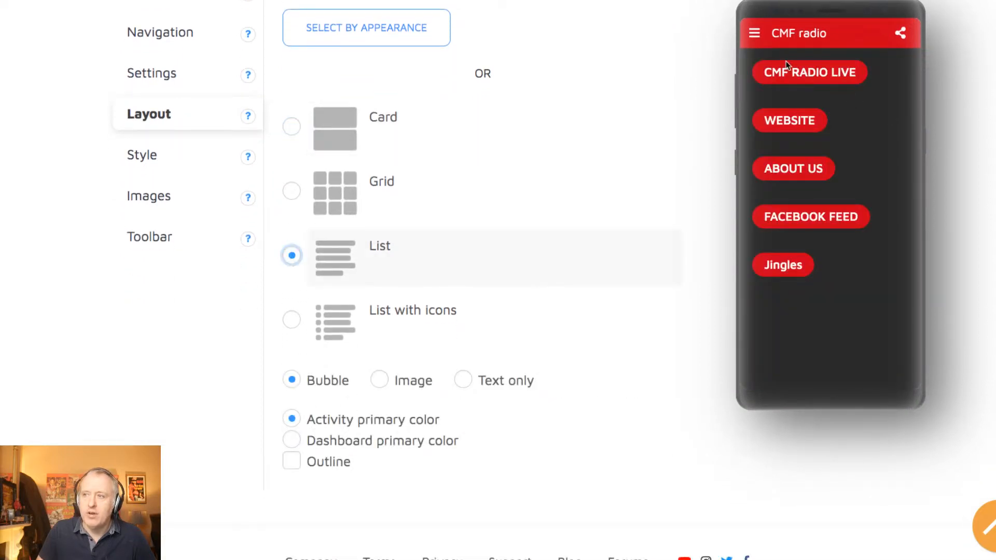
{"action": "scroll", "scroll_direction": "up", "scroll_amount": 3}
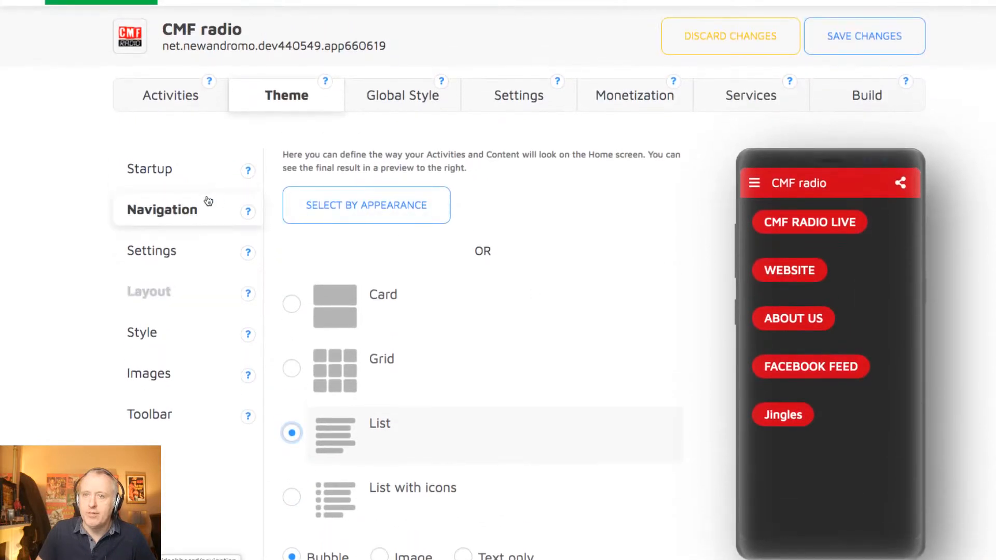
{"action": "left_click", "coordinate": [291, 304]}
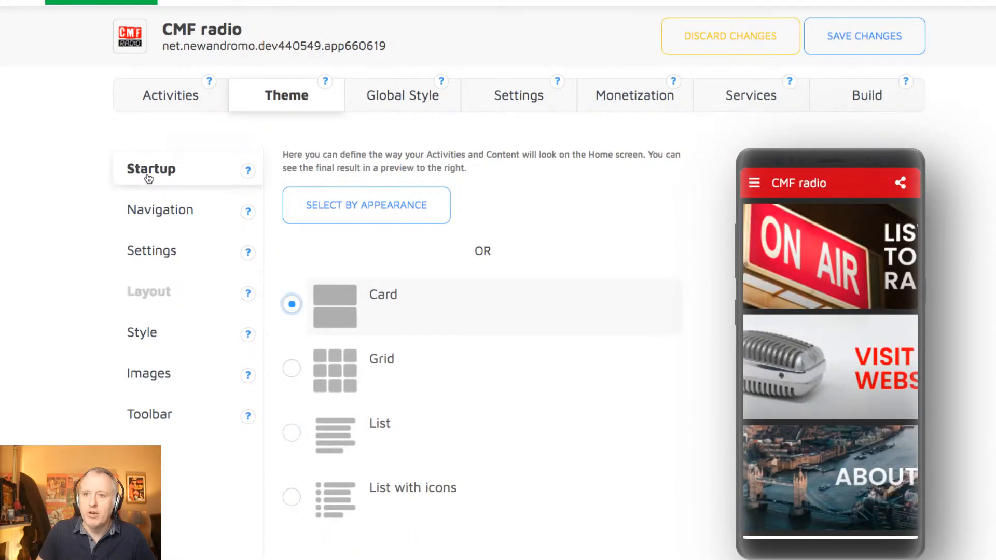
Return to the five-activity overview and scroll through it.
{"action": "left_click", "coordinate": [170, 94]}
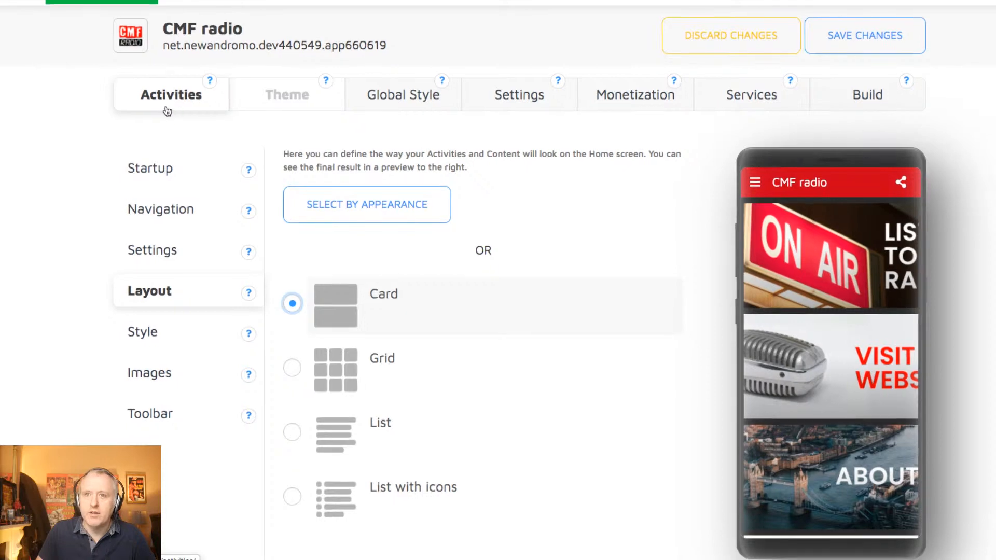
{"action": "left_click", "coordinate": [286, 94]}
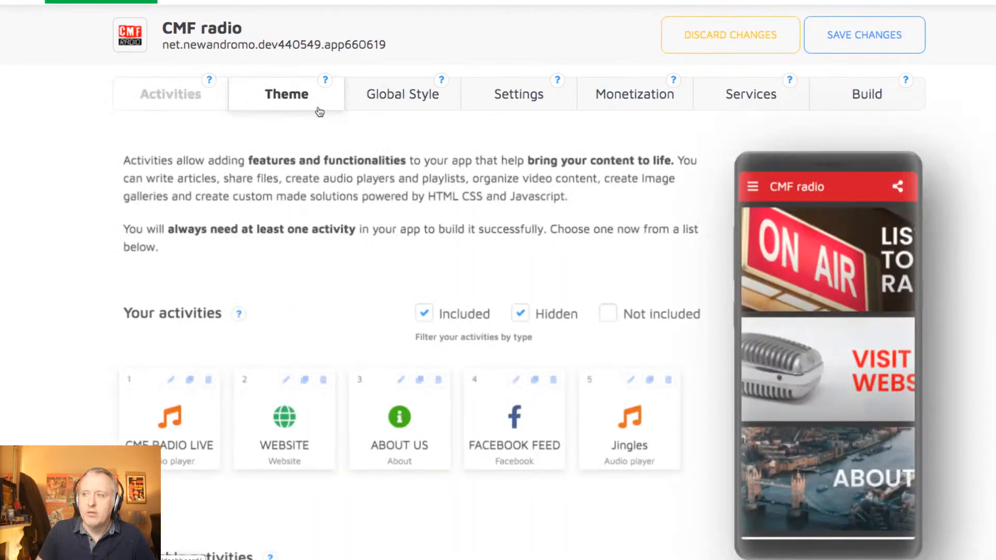
{"action": "left_click", "coordinate": [170, 95]}
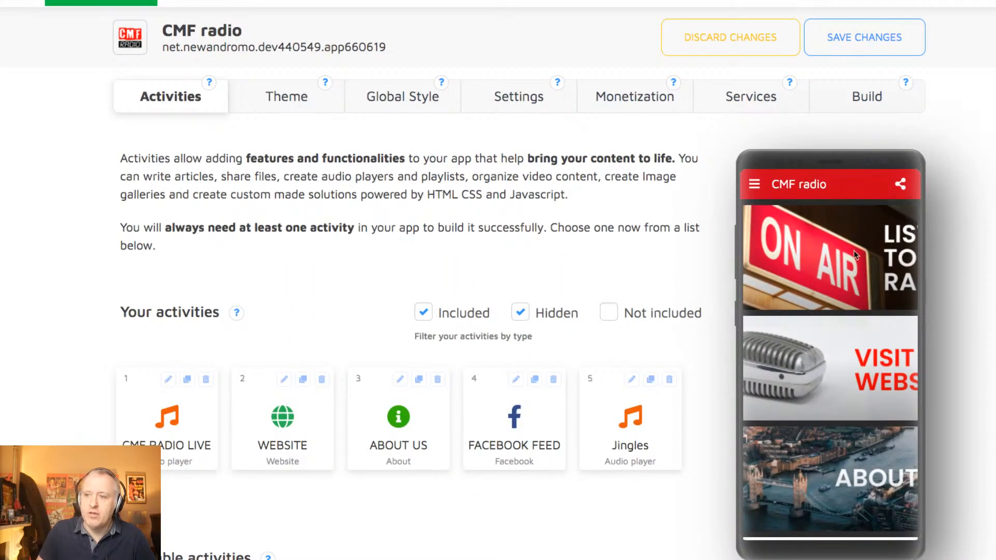
{"action": "scroll", "scroll_direction": "down", "scroll_amount": 3}
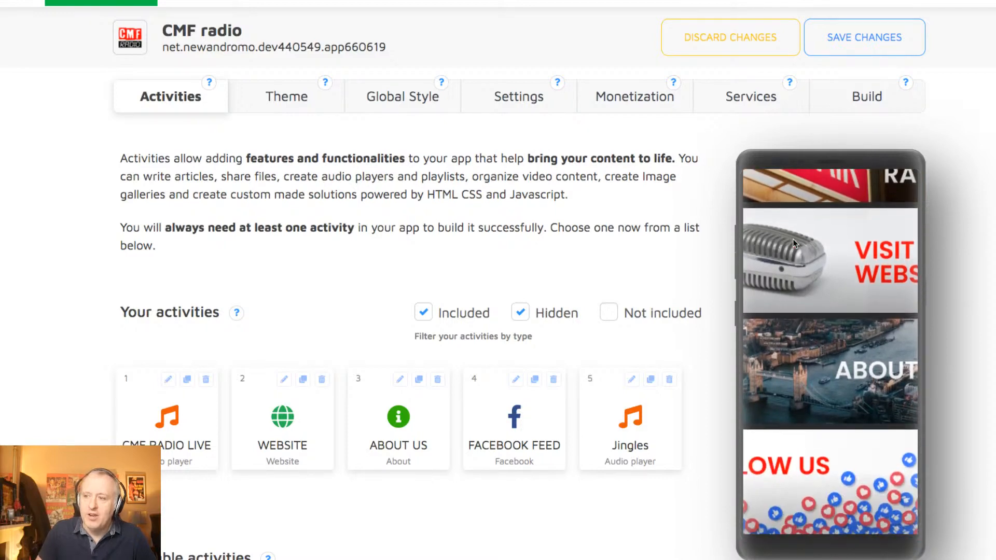
{"action": "scroll", "scroll_direction": "up", "scroll_amount": 3}
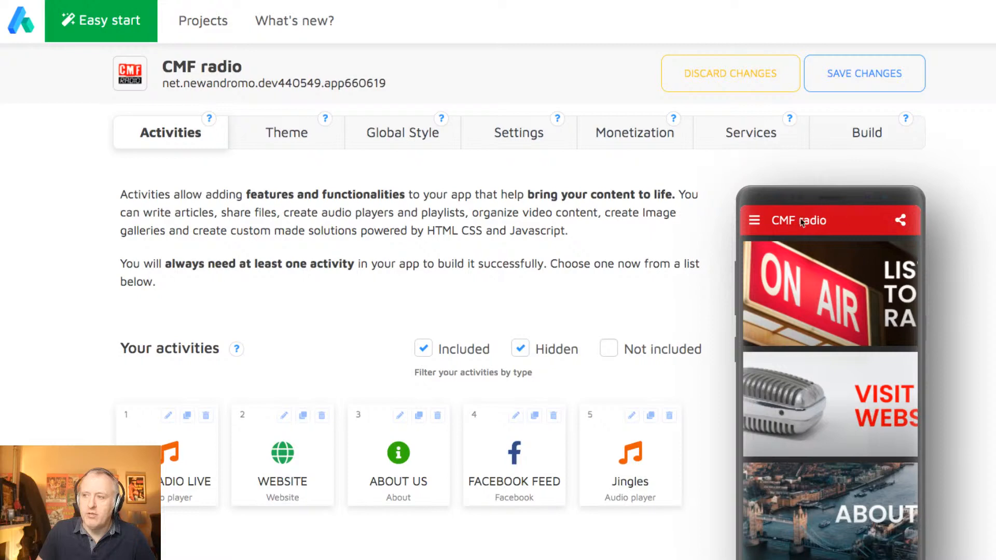
{"action": "left_click", "coordinate": [402, 132]}
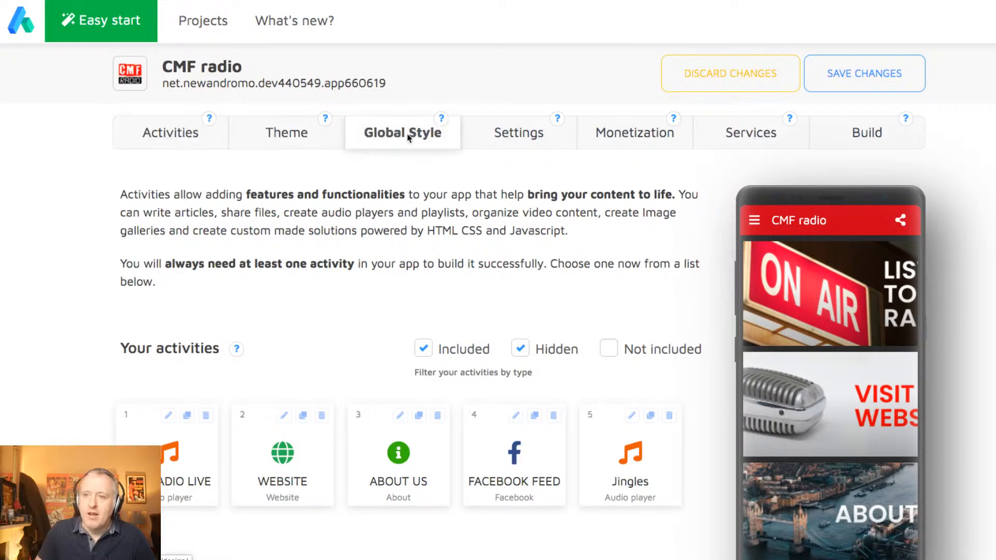
Review the red primary and accent colours, then show Basic App Information version 1.1.2.
{"action": "left_click", "coordinate": [402, 131]}
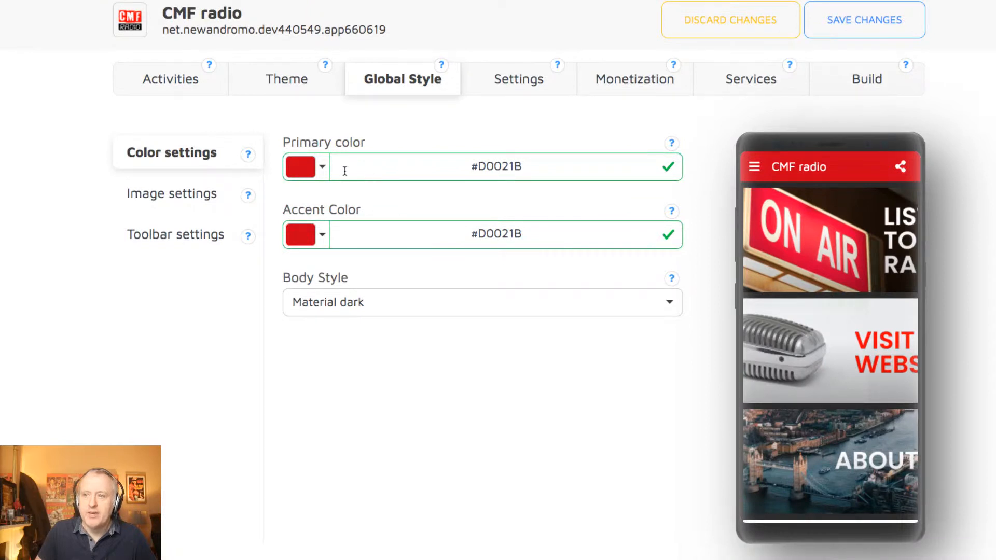
{"action": "mouse_move", "coordinate": [426, 166]}
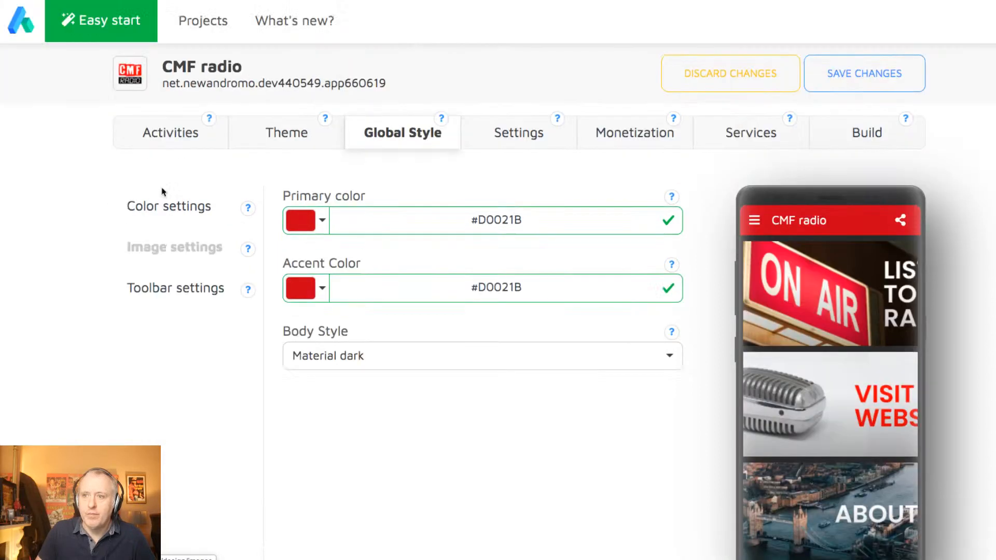
{"action": "left_click", "coordinate": [173, 246]}
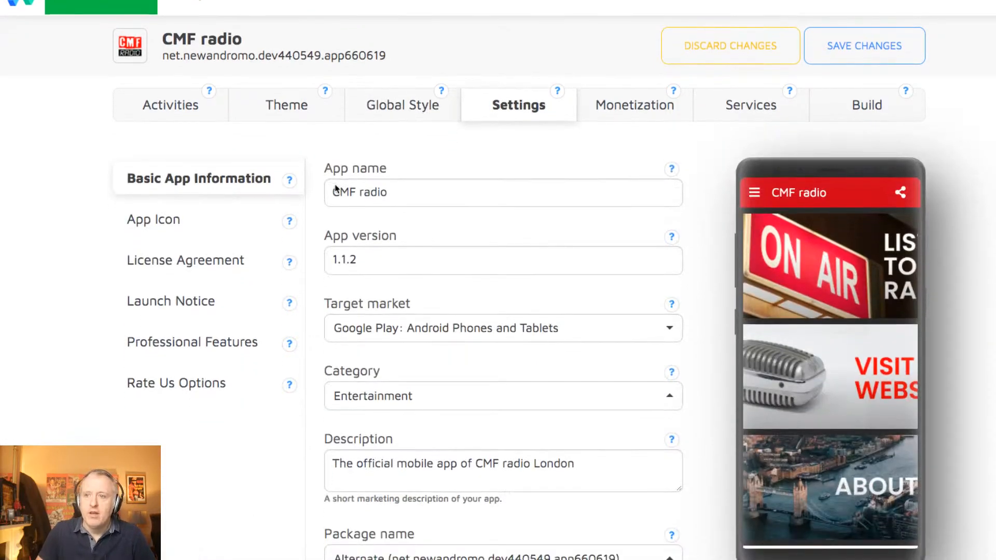
{"action": "scroll", "scroll_direction": "down", "scroll_amount": 3}
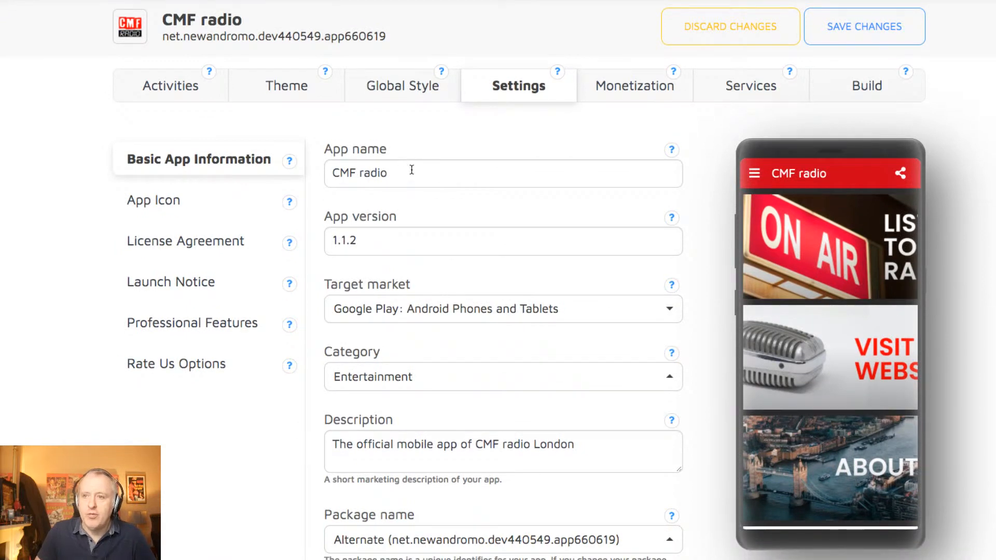
{"action": "scroll", "scroll_direction": "down", "scroll_amount": 3}
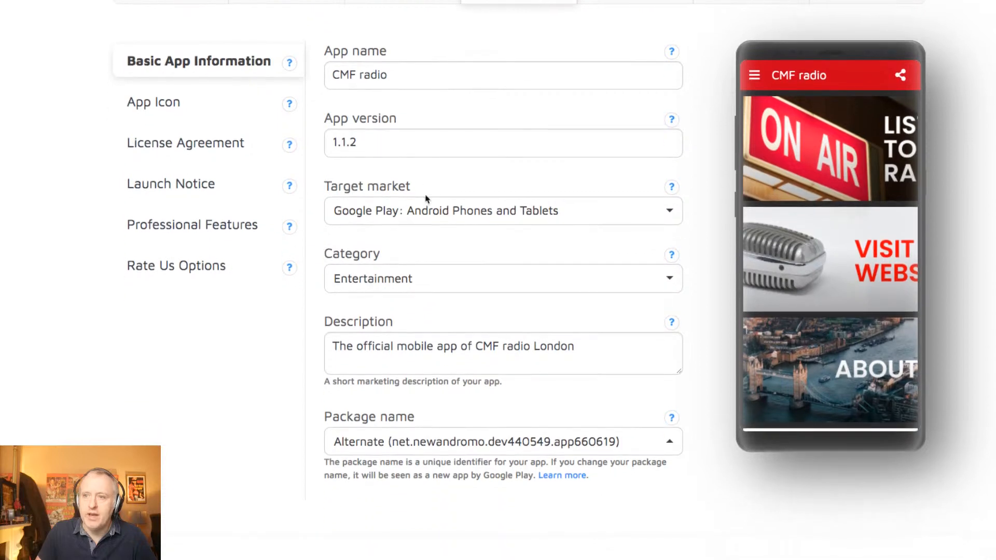
{"action": "left_click", "coordinate": [502, 210]}
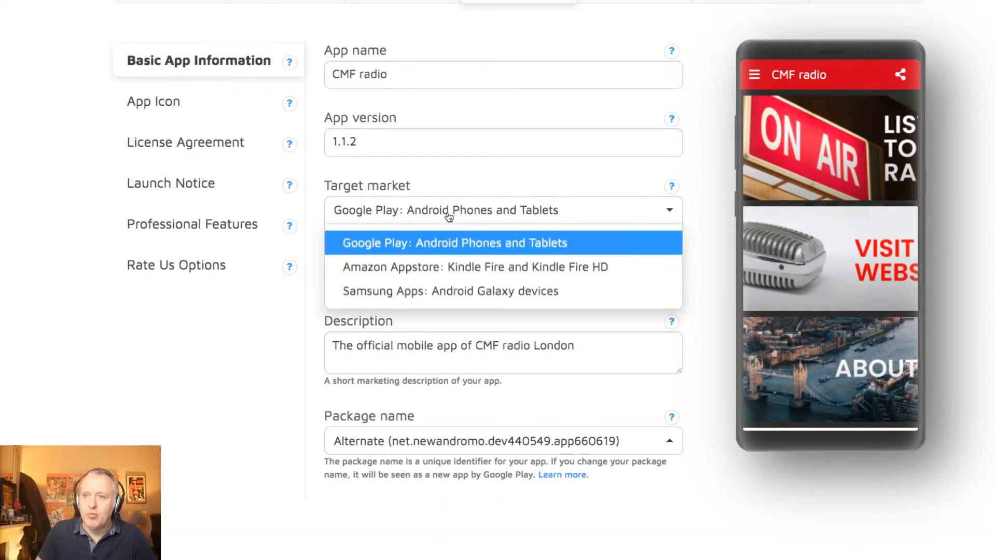
{"action": "mouse_move", "coordinate": [374, 240]}
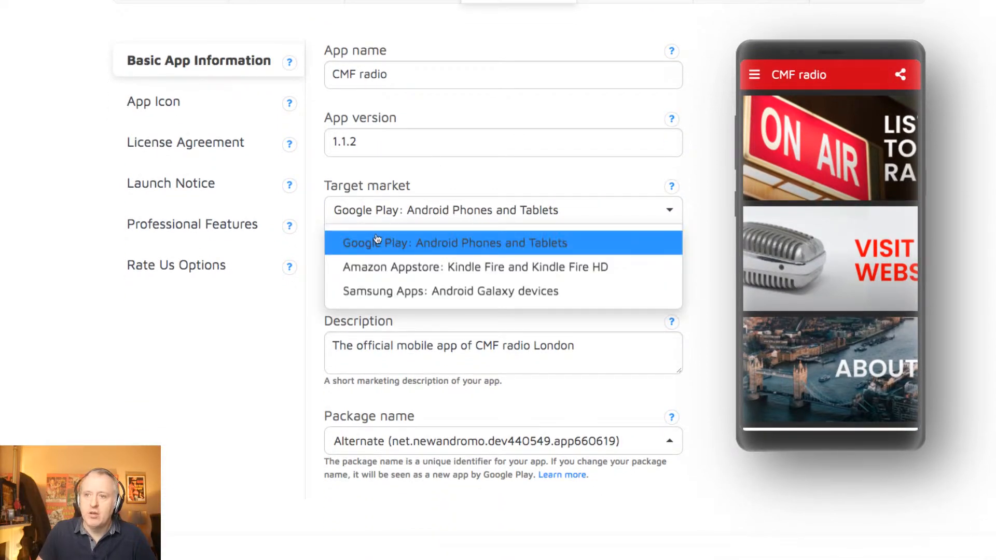
{"action": "mouse_move", "coordinate": [434, 290]}
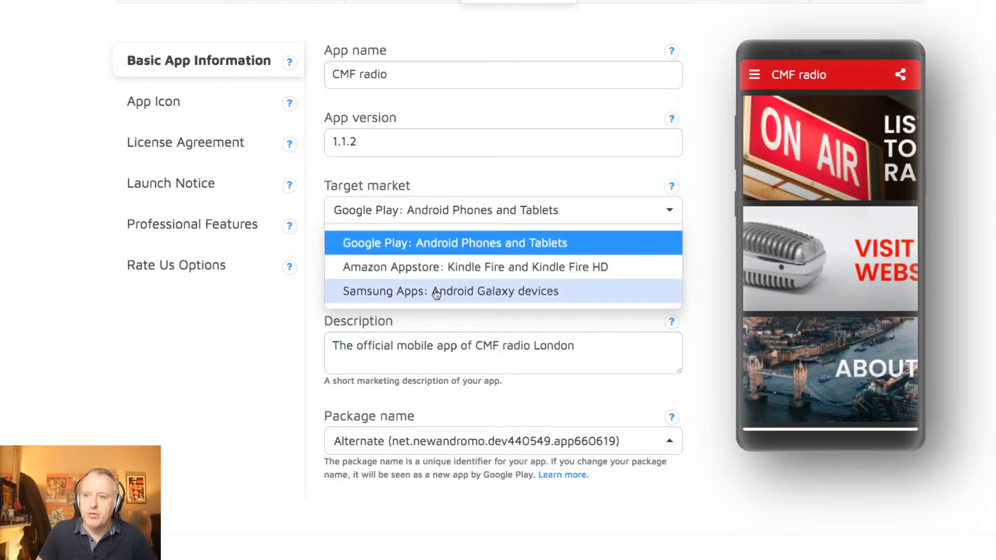
{"action": "mouse_move", "coordinate": [622, 173]}
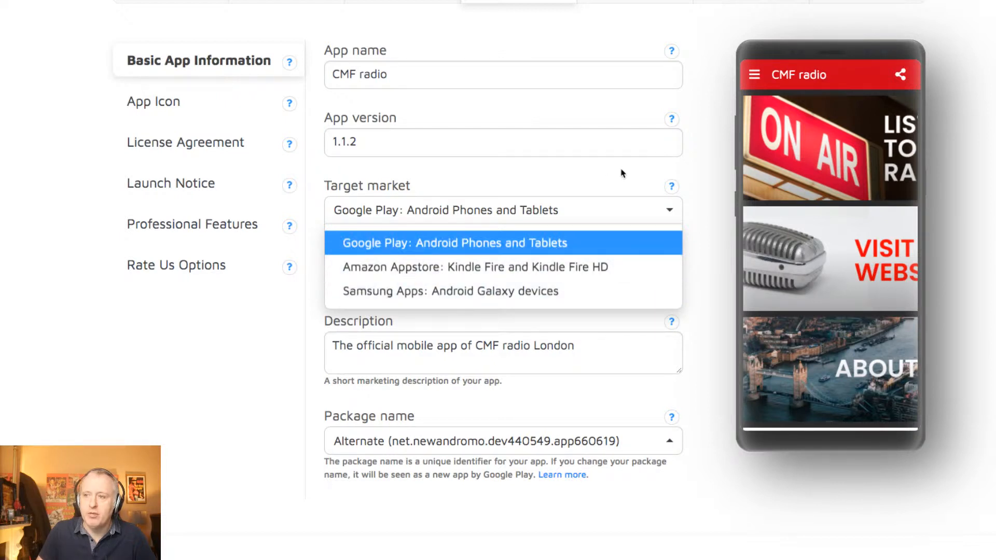
{"action": "left_click", "coordinate": [453, 242]}
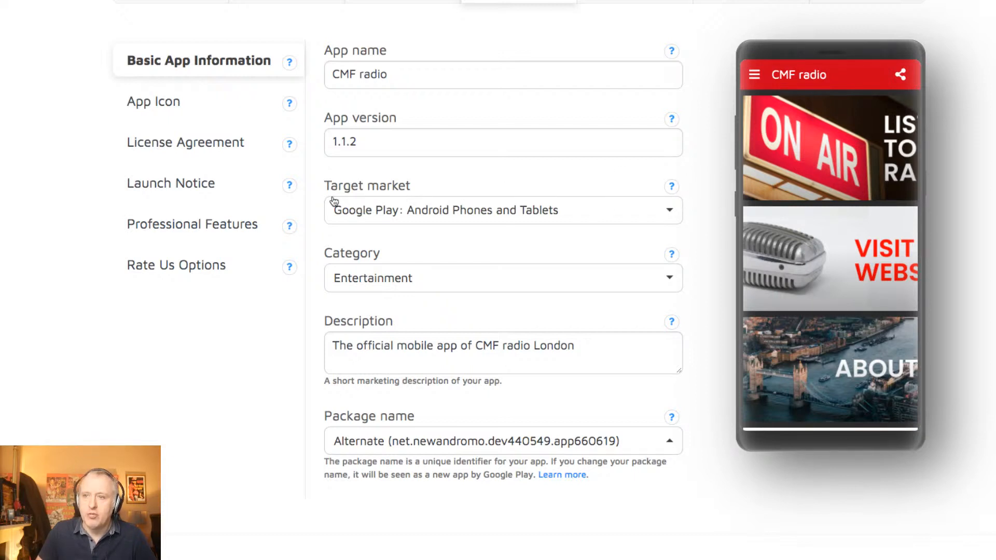
{"action": "scroll", "scroll_direction": "down", "scroll_amount": 3}
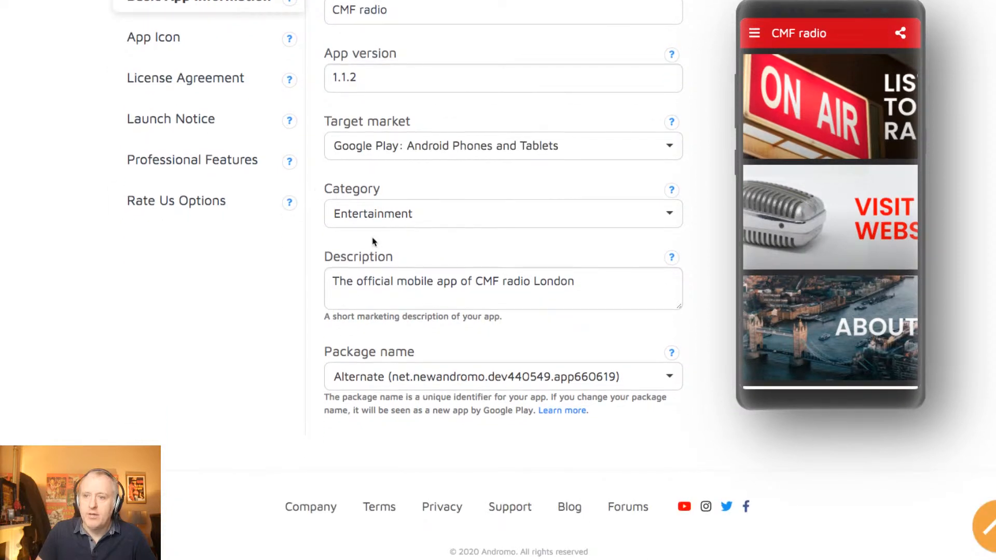
{"action": "scroll", "scroll_direction": "up", "scroll_amount": 3}
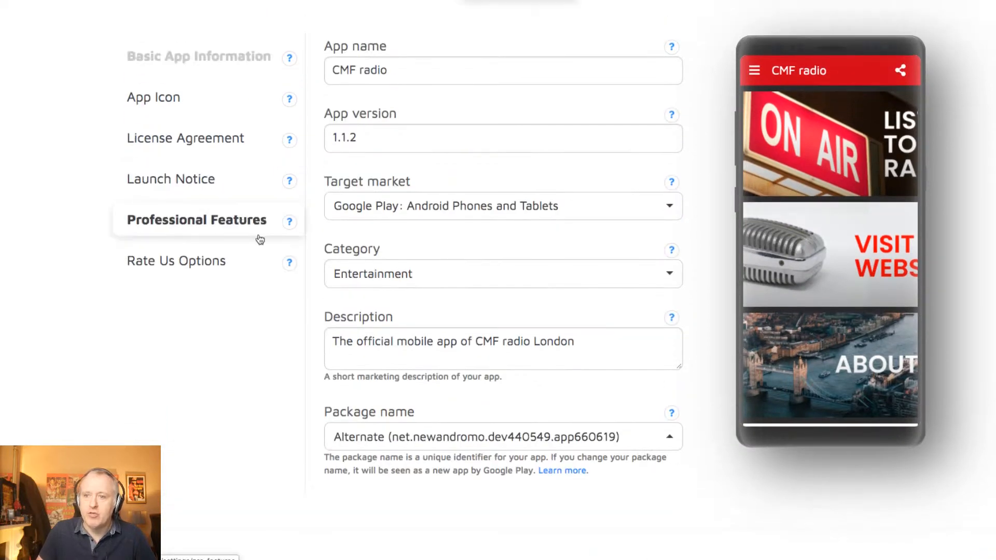
{"action": "left_click", "coordinate": [197, 56]}
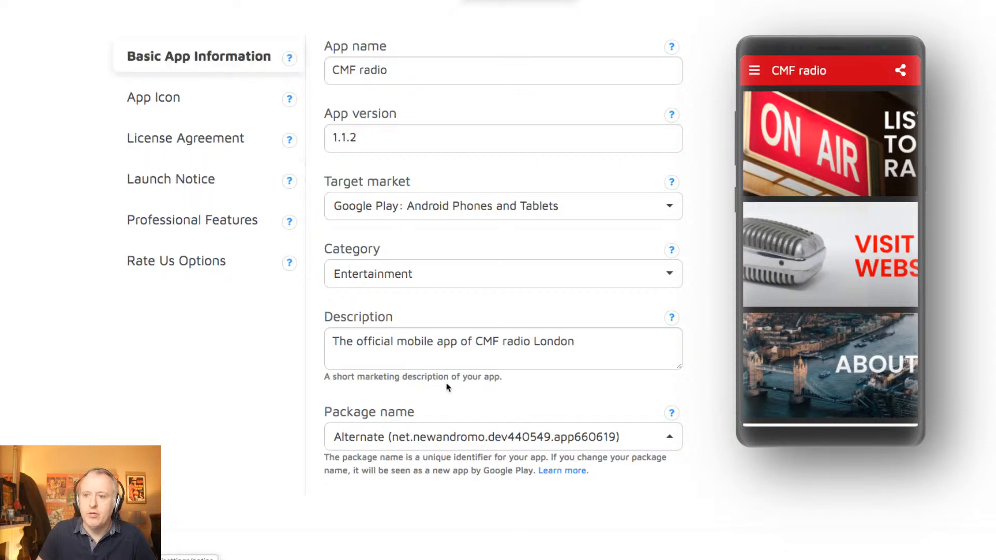
{"action": "mouse_move", "coordinate": [399, 415]}
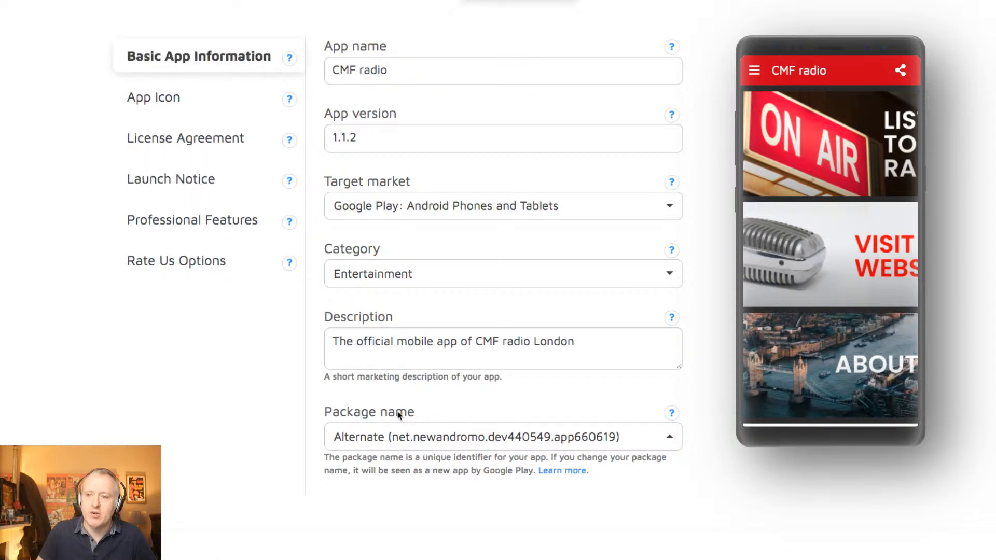
{"action": "mouse_move", "coordinate": [422, 412]}
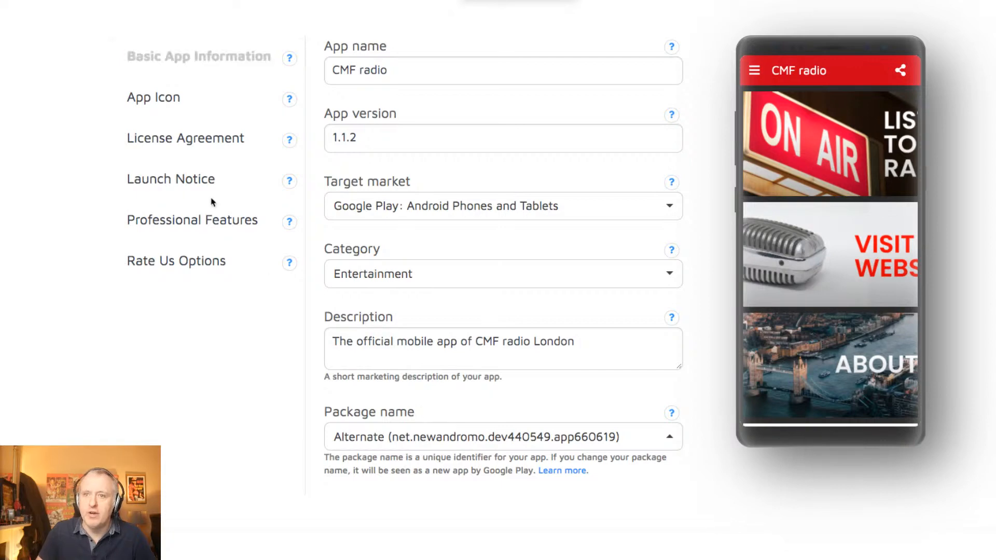
Check the app icon CMF RADIO TRANSP 2.png, launch notice and professional features.
{"action": "left_click", "coordinate": [154, 97]}
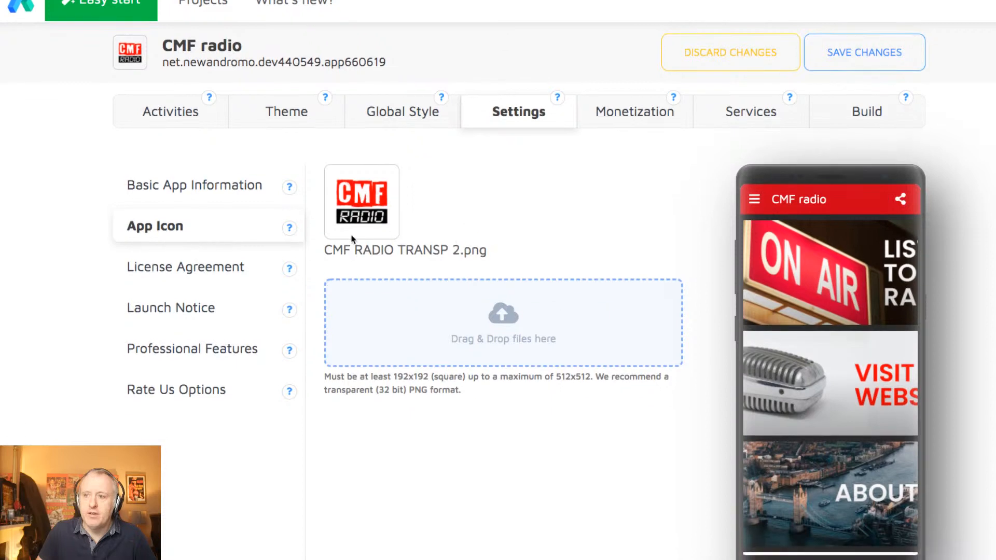
{"action": "double_click", "coordinate": [404, 249]}
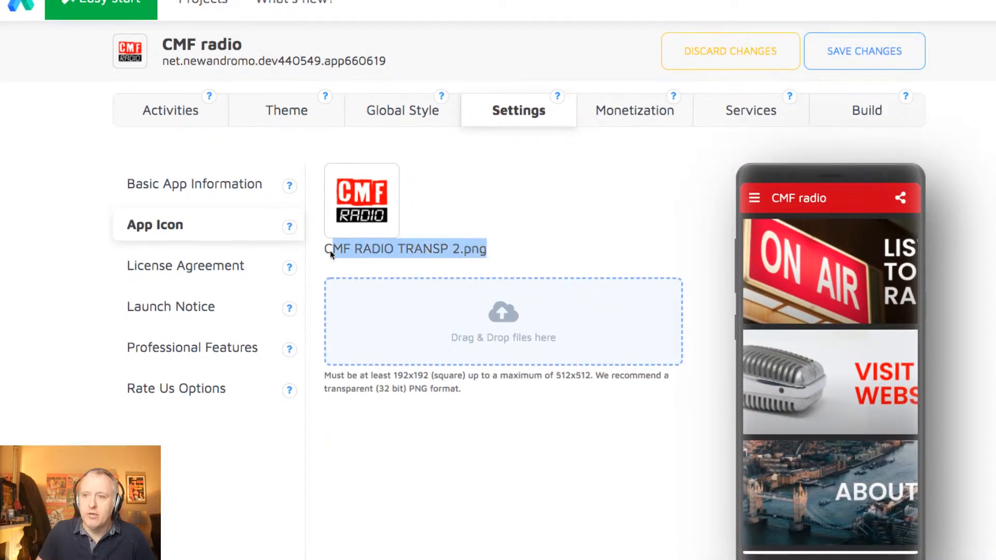
{"action": "left_click", "coordinate": [186, 265]}
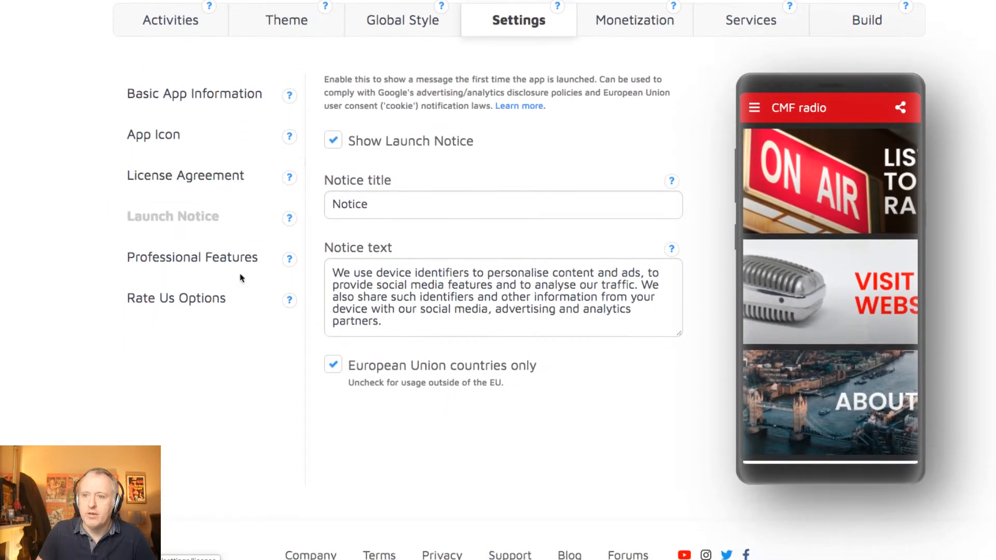
{"action": "left_click", "coordinate": [172, 216]}
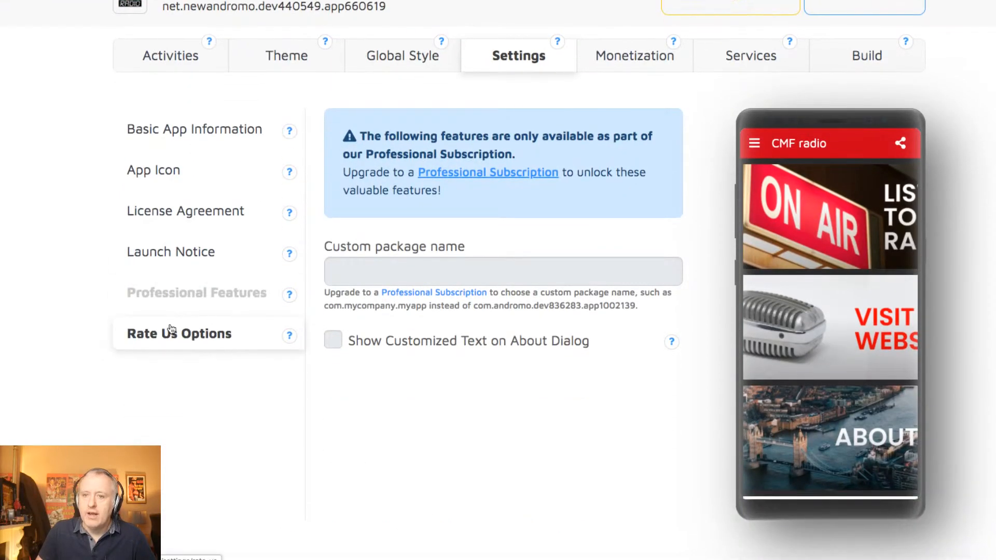
View the rate-us options unchanged and move on to monetization with 10-minute interstitials.
{"action": "left_click", "coordinate": [196, 292]}
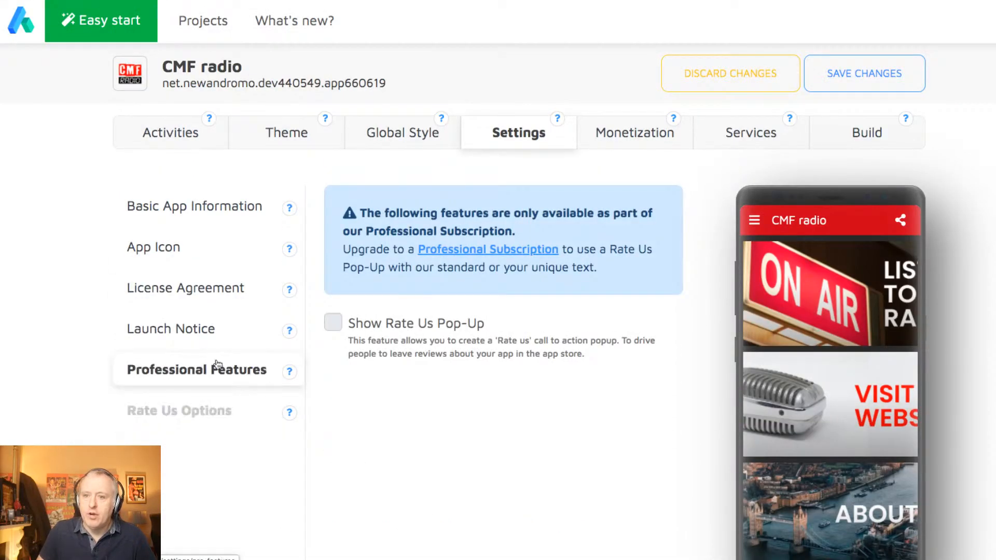
{"action": "left_click", "coordinate": [197, 369]}
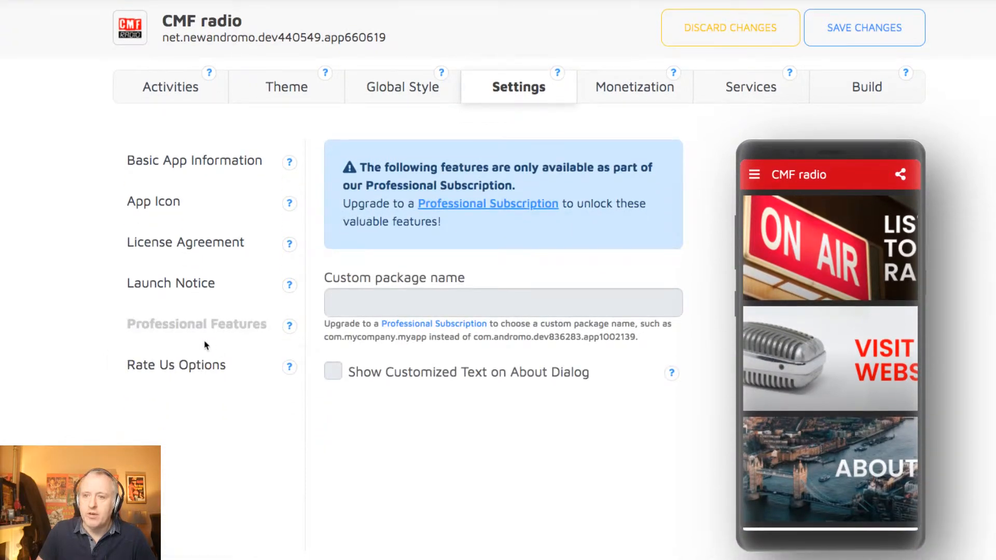
{"action": "left_click", "coordinate": [176, 364]}
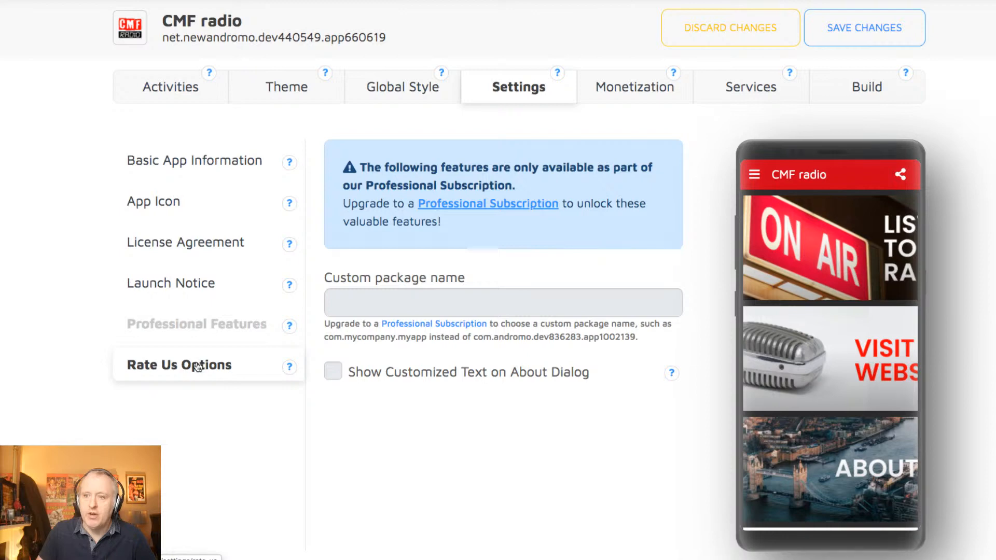
{"action": "left_click", "coordinate": [633, 87]}
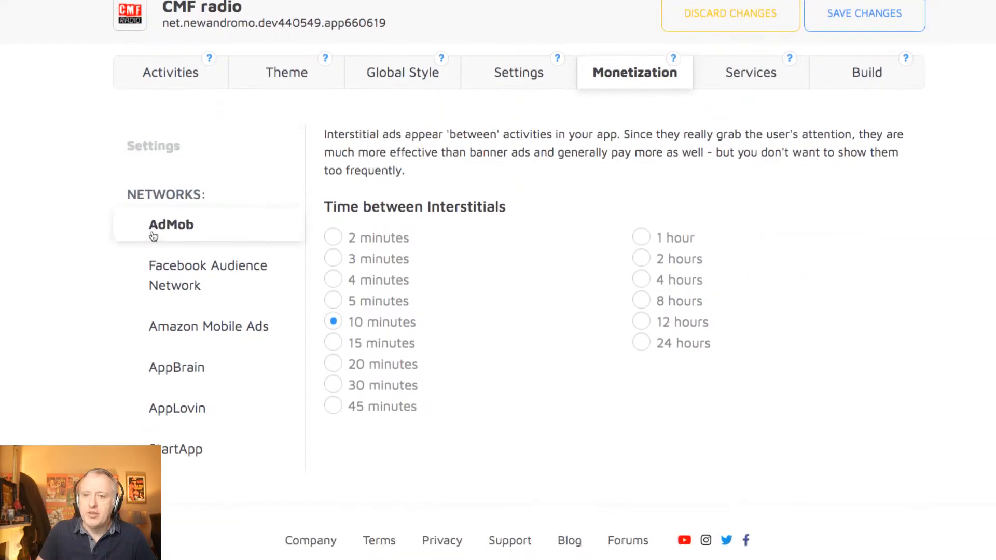
{"action": "mouse_move", "coordinate": [299, 182]}
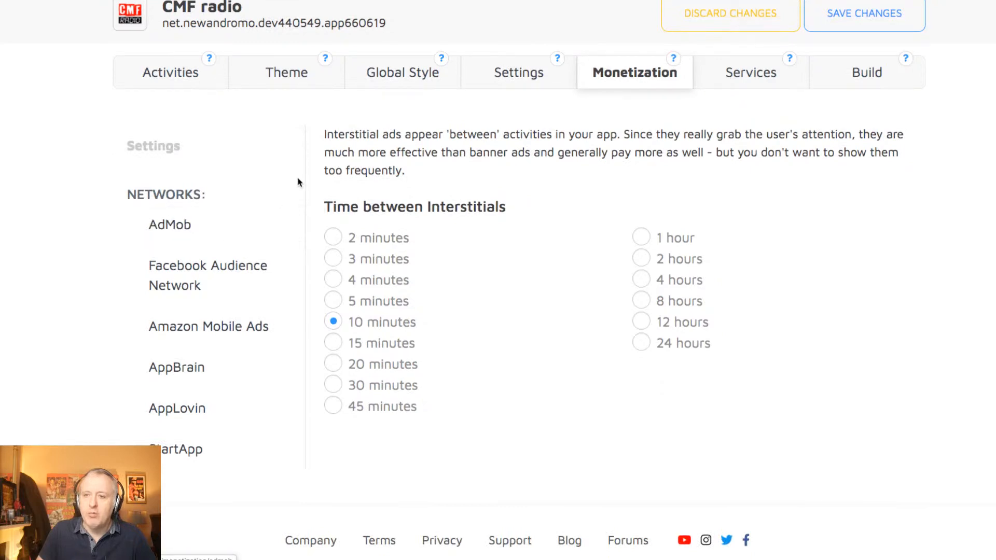
Show the general monetization settings, leaving interstitials at 10 minutes.
{"action": "left_click", "coordinate": [153, 145]}
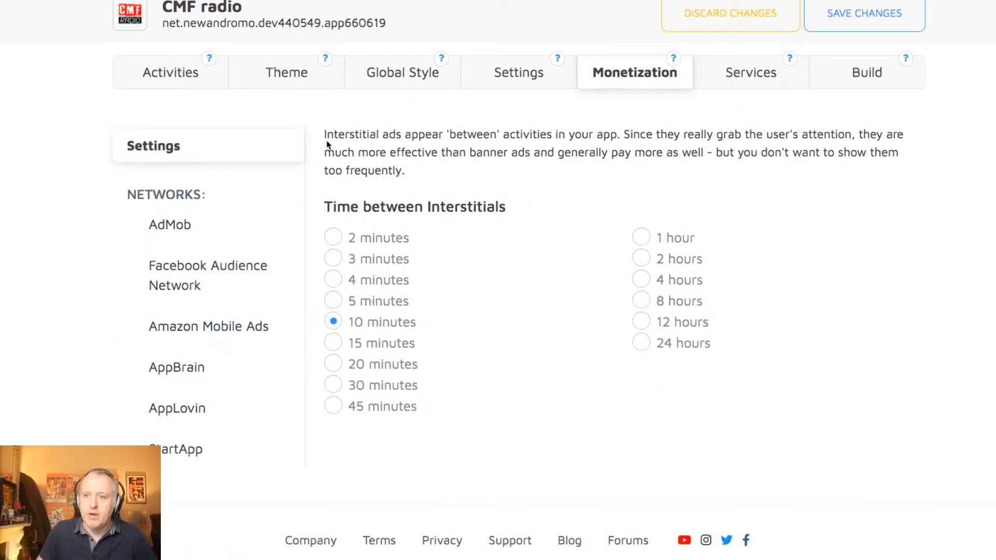
{"action": "mouse_move", "coordinate": [320, 177]}
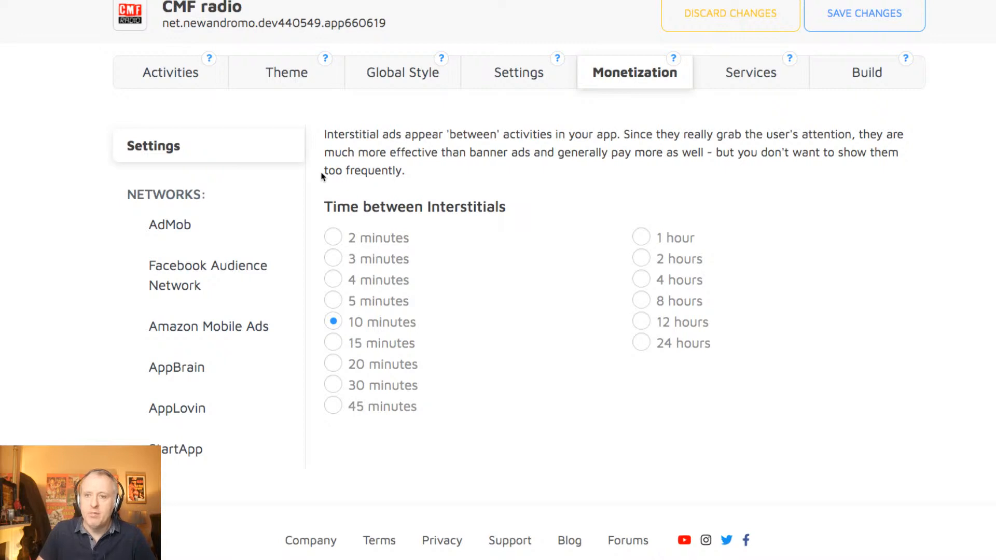
{"action": "mouse_move", "coordinate": [314, 197]}
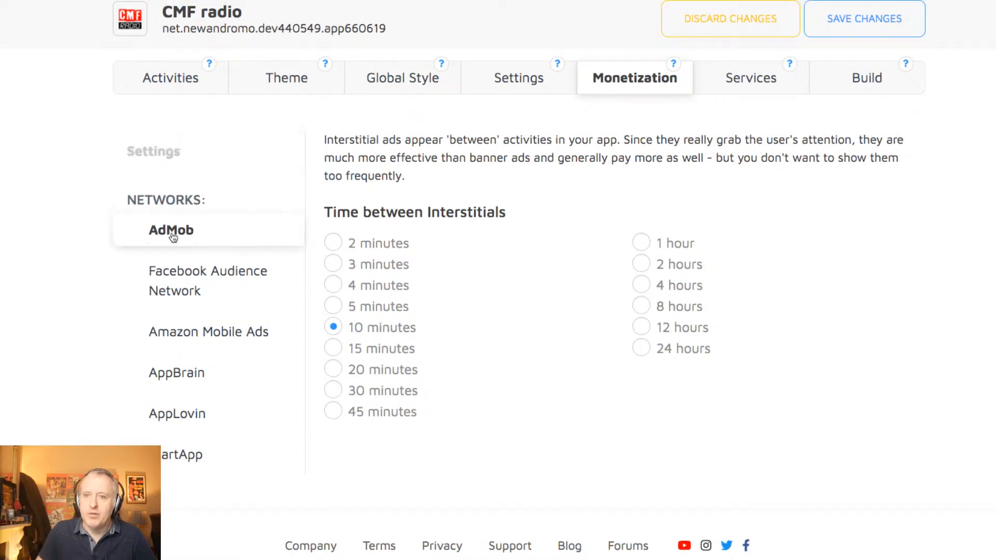
{"action": "mouse_move", "coordinate": [305, 232]}
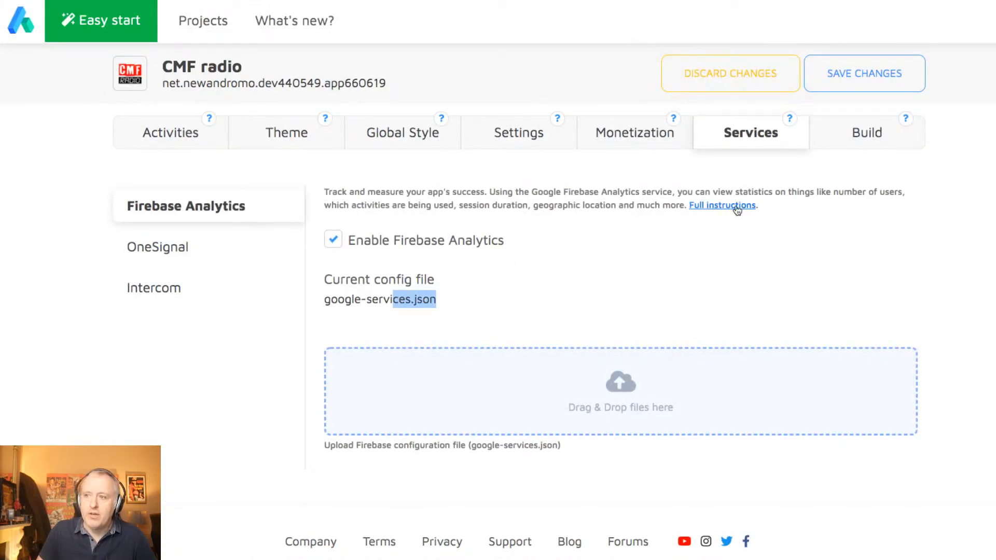
{"action": "mouse_move", "coordinate": [604, 278]}
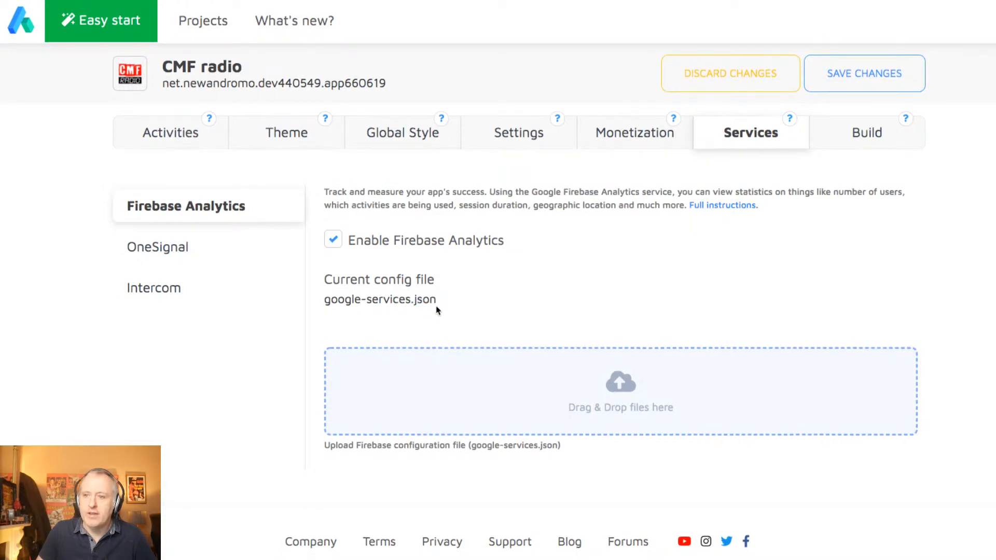
{"action": "mouse_move", "coordinate": [441, 304]}
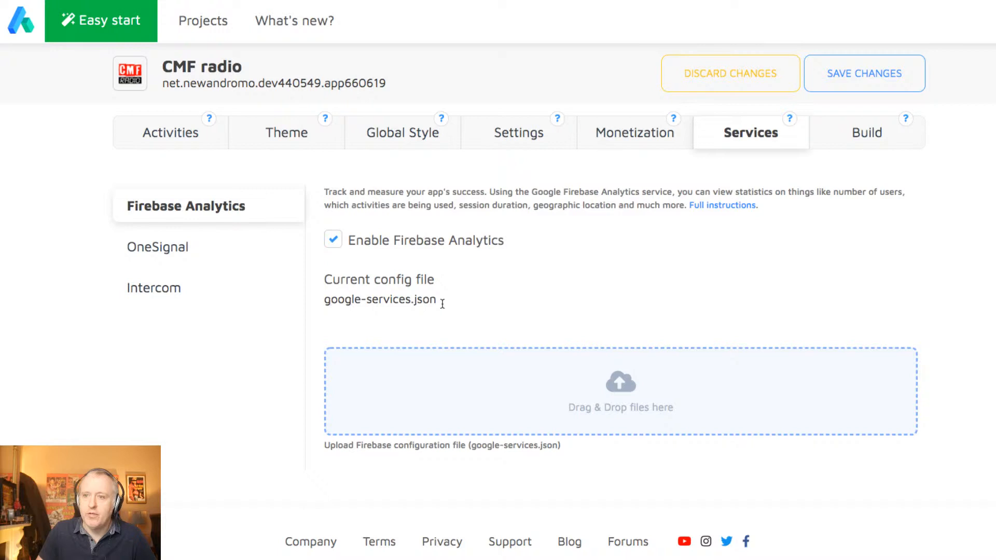
{"action": "double_click", "coordinate": [380, 298]}
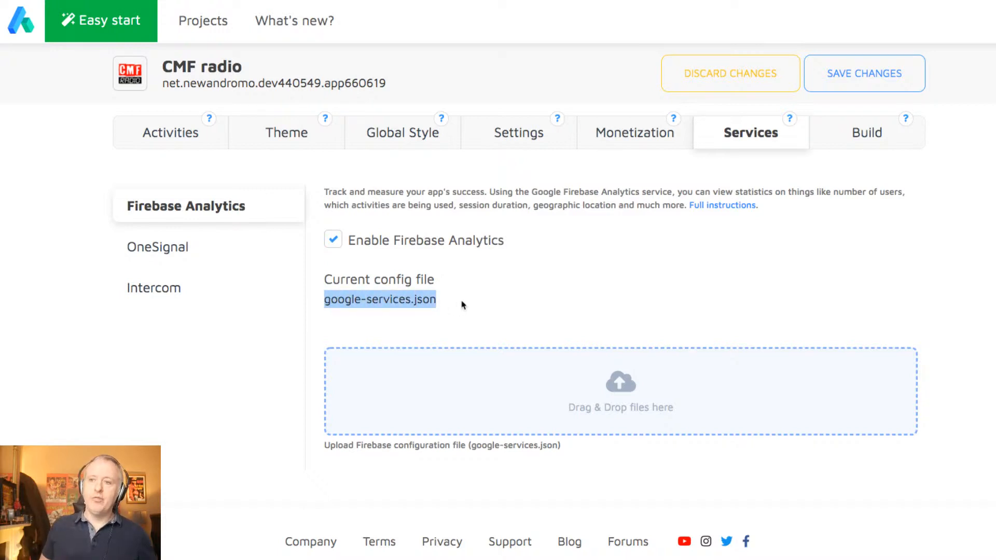
{"action": "mouse_move", "coordinate": [362, 286]}
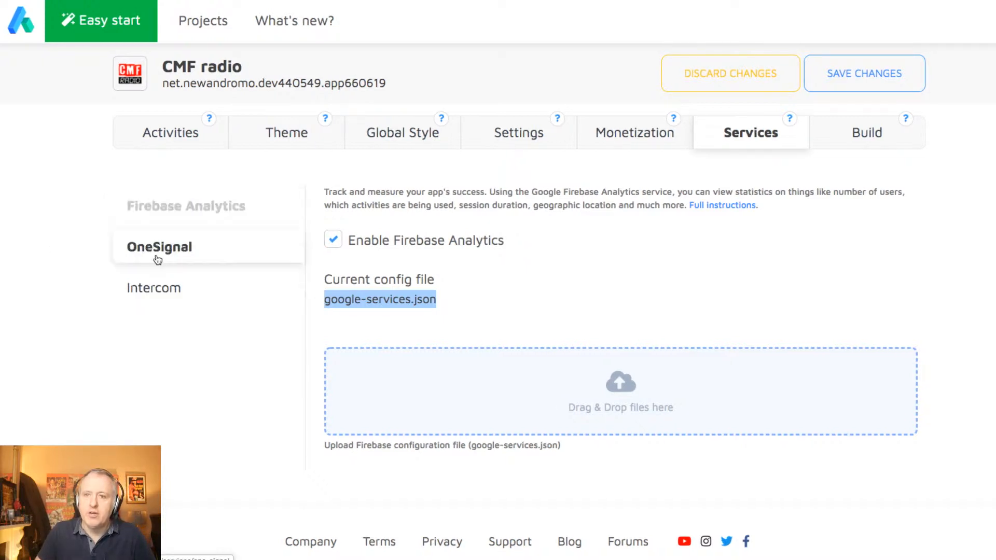
{"action": "mouse_move", "coordinate": [179, 248]}
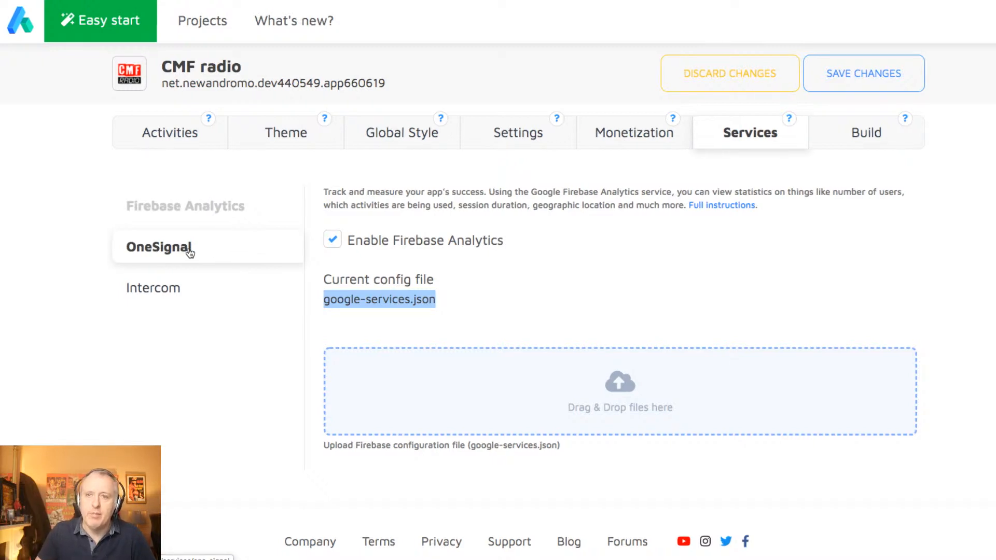
{"action": "left_click", "coordinate": [184, 204]}
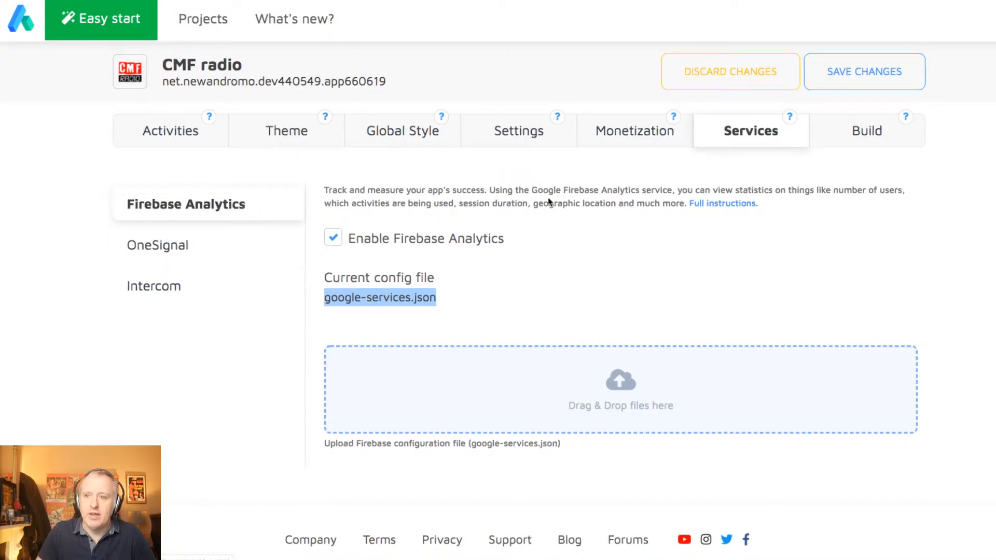
{"action": "mouse_move", "coordinate": [880, 152]}
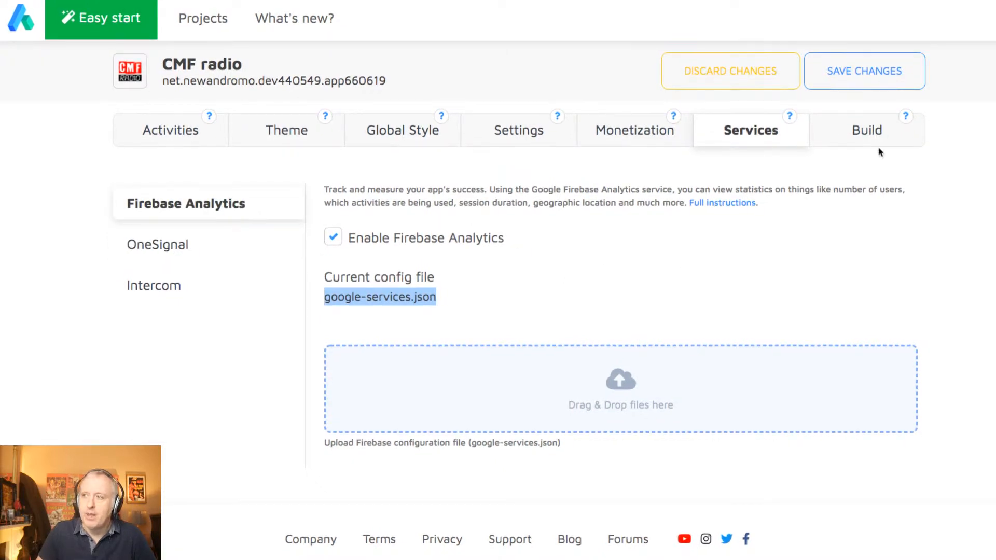
Review the Build page confirming the radio app version 1.1.2 is ready for download.
{"action": "left_click", "coordinate": [866, 131]}
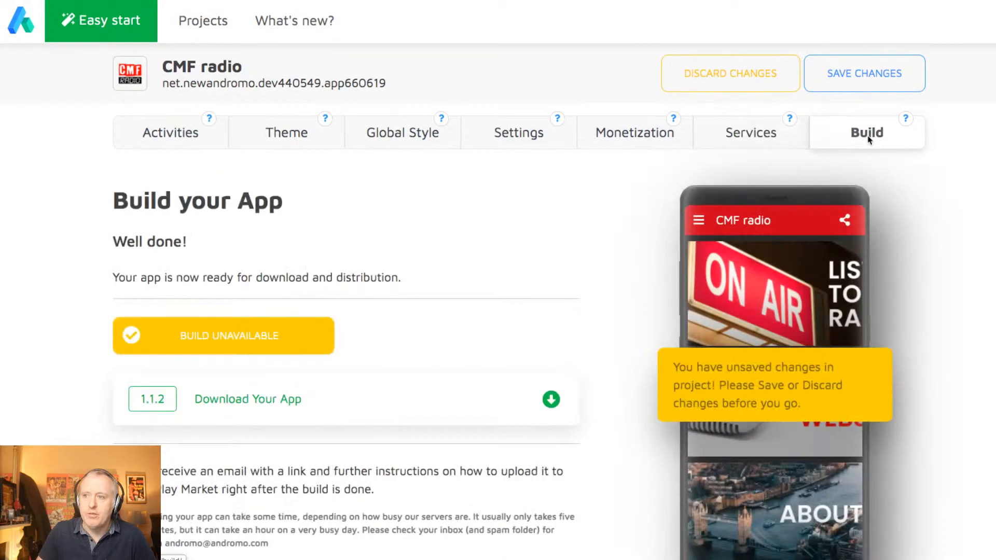
{"action": "scroll", "scroll_direction": "down", "scroll_amount": 3}
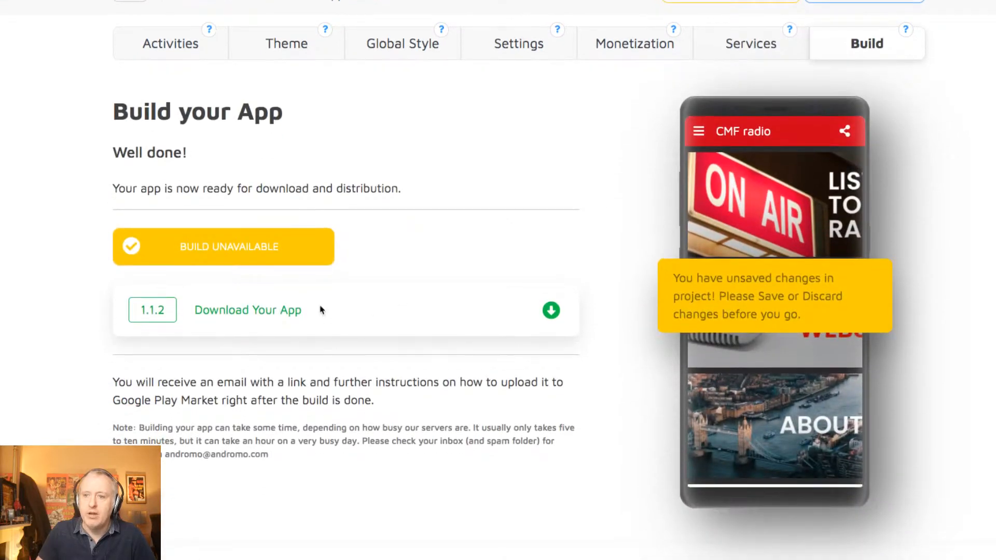
{"action": "scroll", "scroll_direction": "up", "scroll_amount": 3}
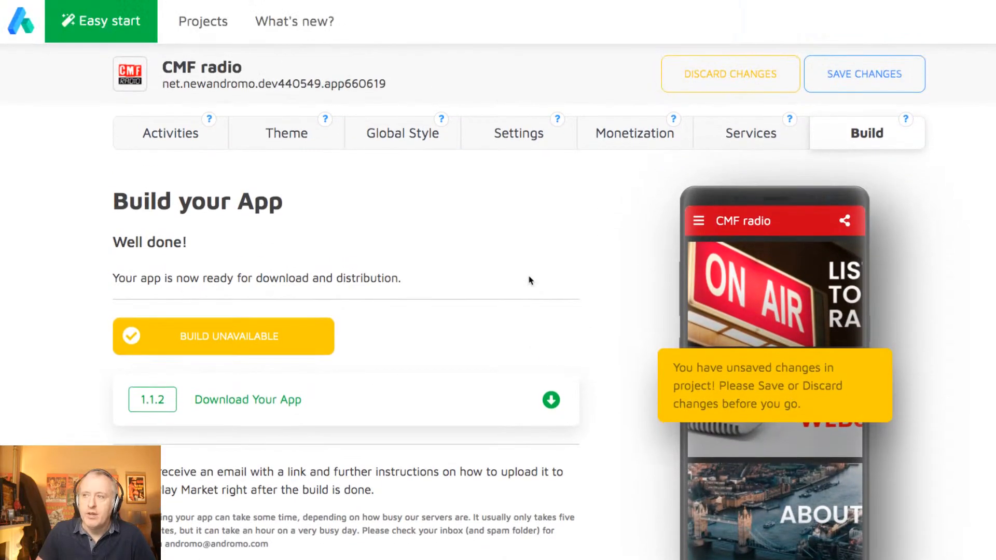
{"action": "scroll", "scroll_direction": "down", "scroll_amount": 3}
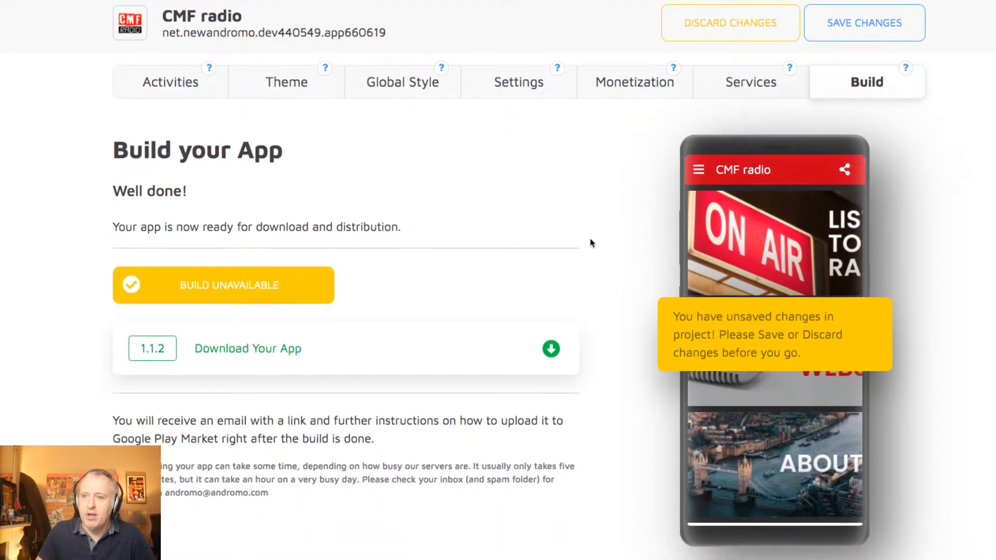
{"action": "scroll", "scroll_direction": "up", "scroll_amount": 3}
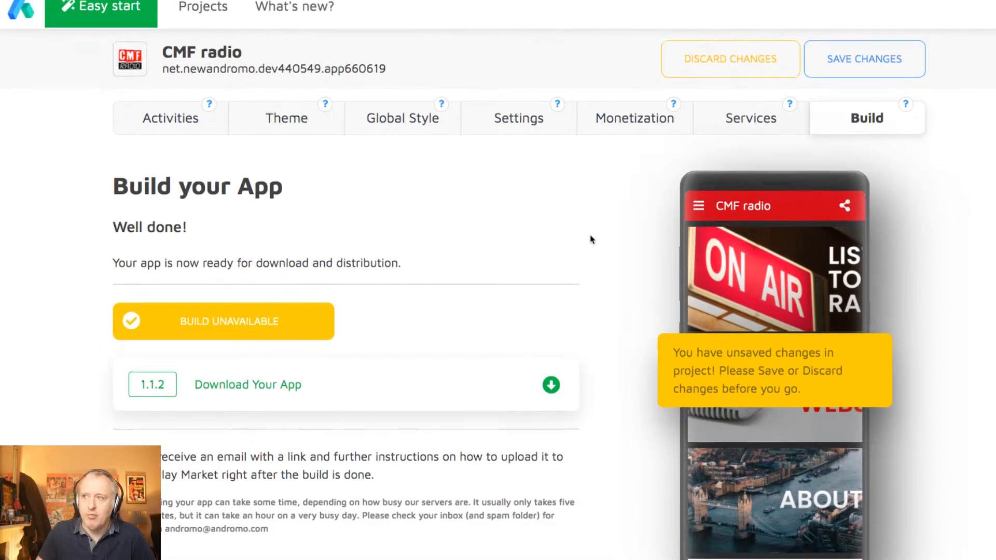
{"action": "scroll", "scroll_direction": "down", "scroll_amount": 3}
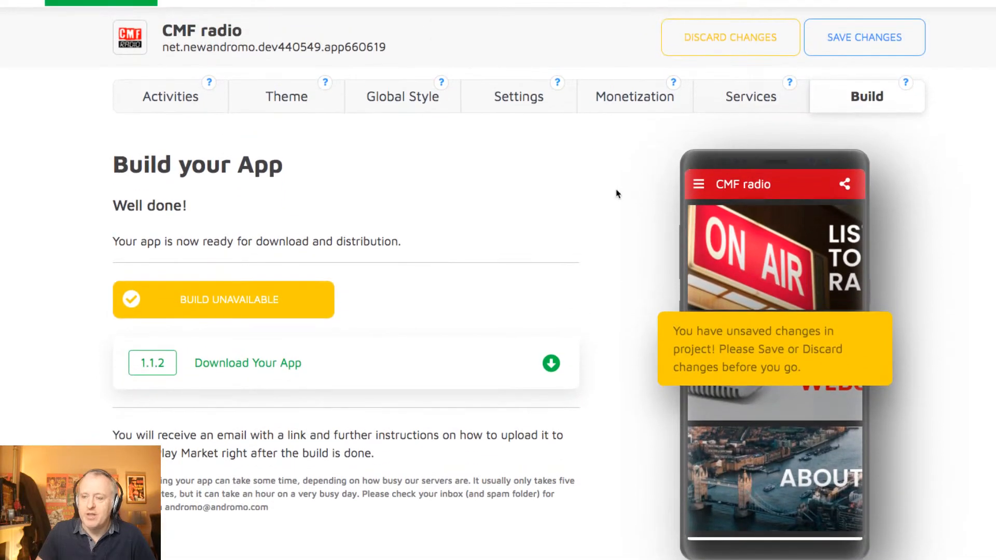
{"action": "scroll", "scroll_direction": "down", "scroll_amount": 3}
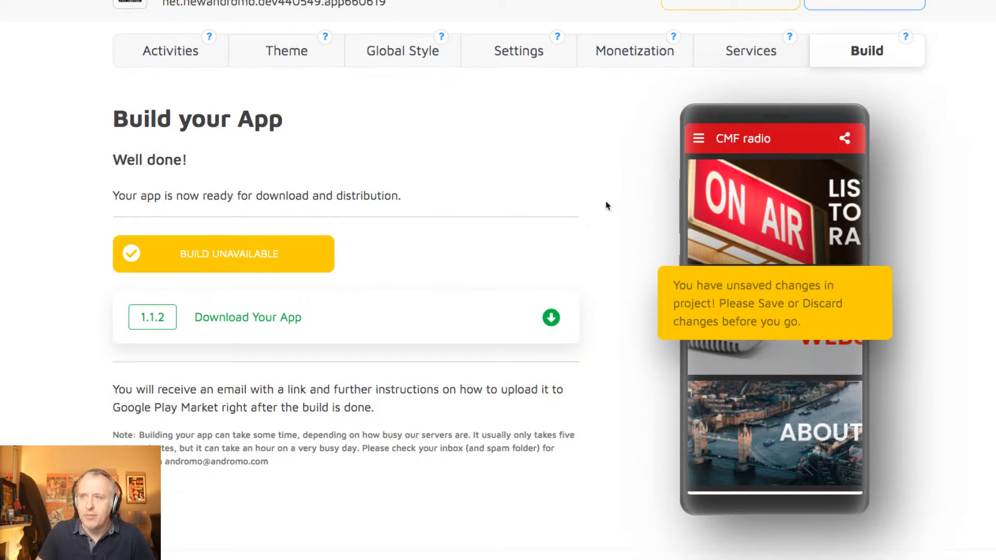
{"action": "mouse_move", "coordinate": [598, 202]}
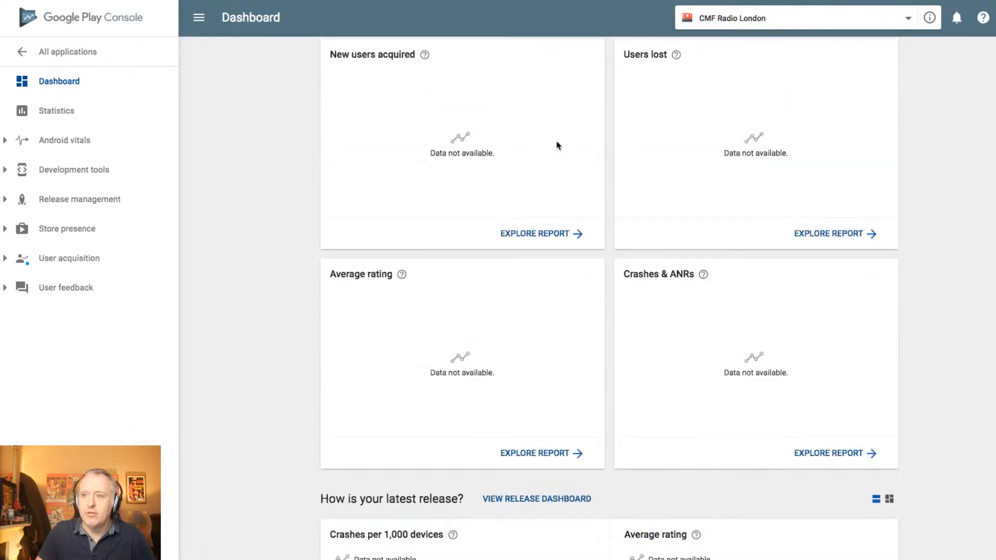
From the Play Console dashboard, view CMF Radio London's public Google Play listing.
{"action": "scroll", "scroll_direction": "up", "scroll_amount": 3}
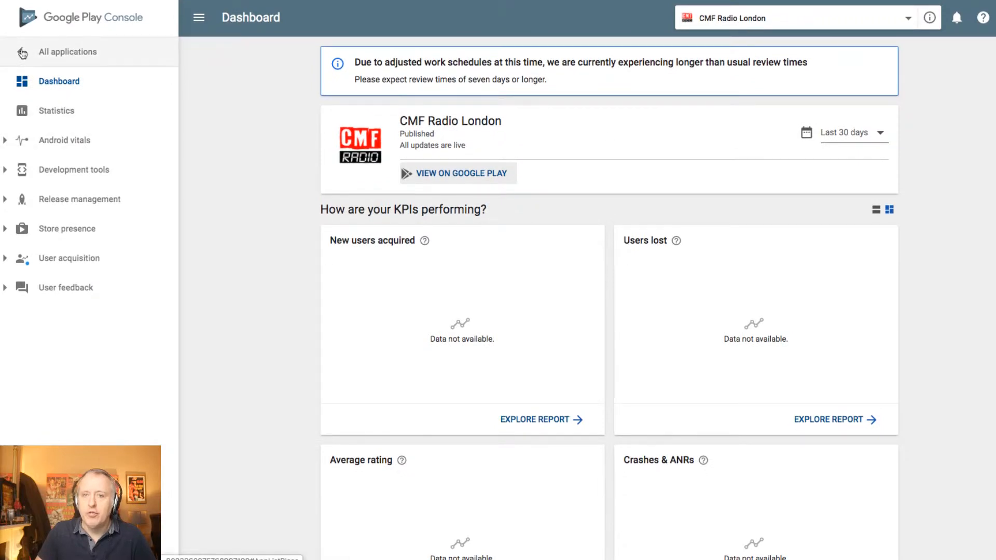
{"action": "mouse_move", "coordinate": [152, 140]}
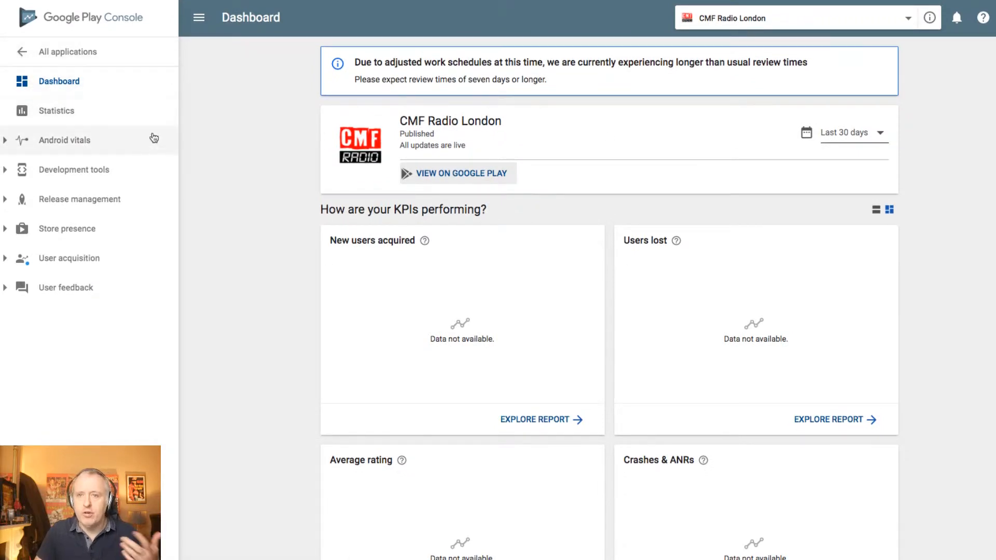
{"action": "mouse_move", "coordinate": [162, 100]}
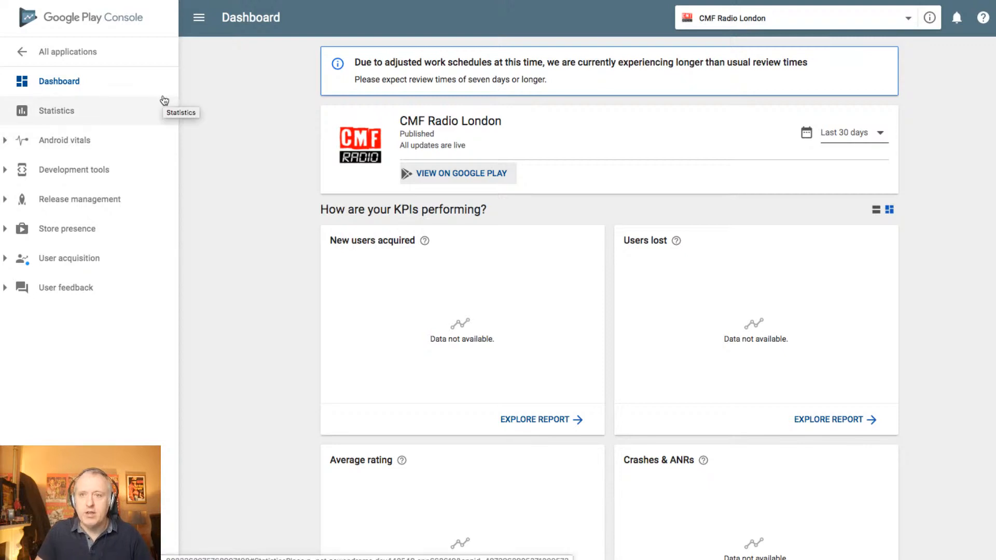
{"action": "mouse_move", "coordinate": [246, 104]}
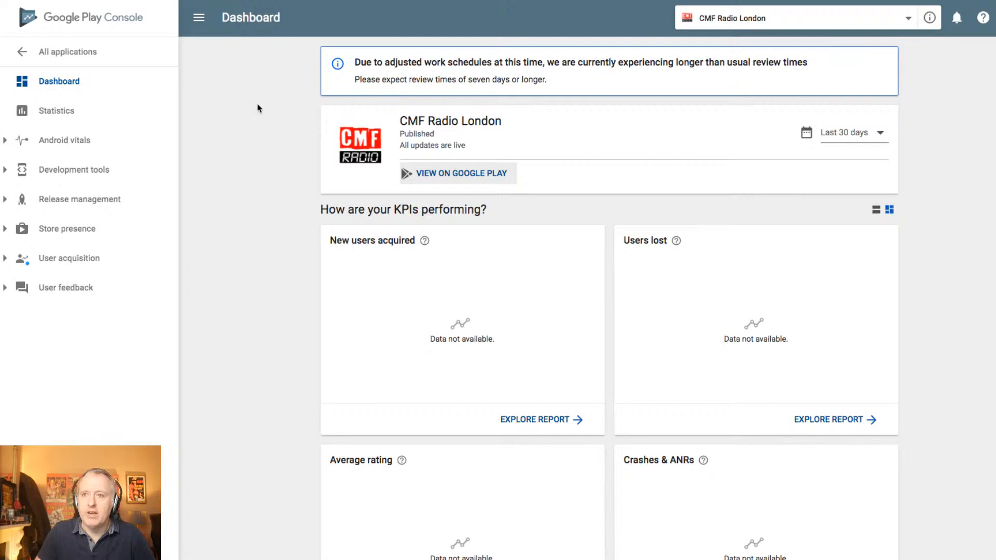
{"action": "mouse_move", "coordinate": [258, 108]}
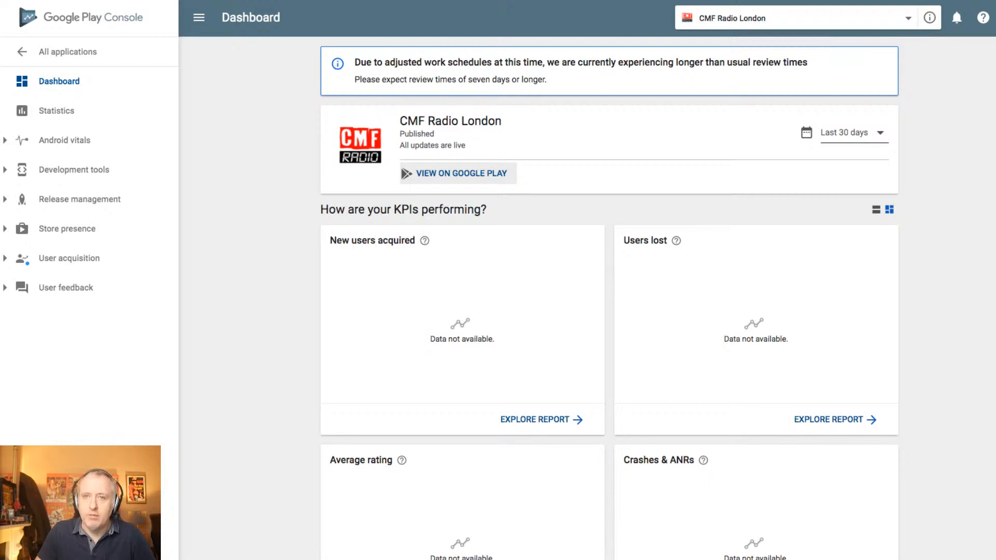
{"action": "left_click", "coordinate": [462, 174]}
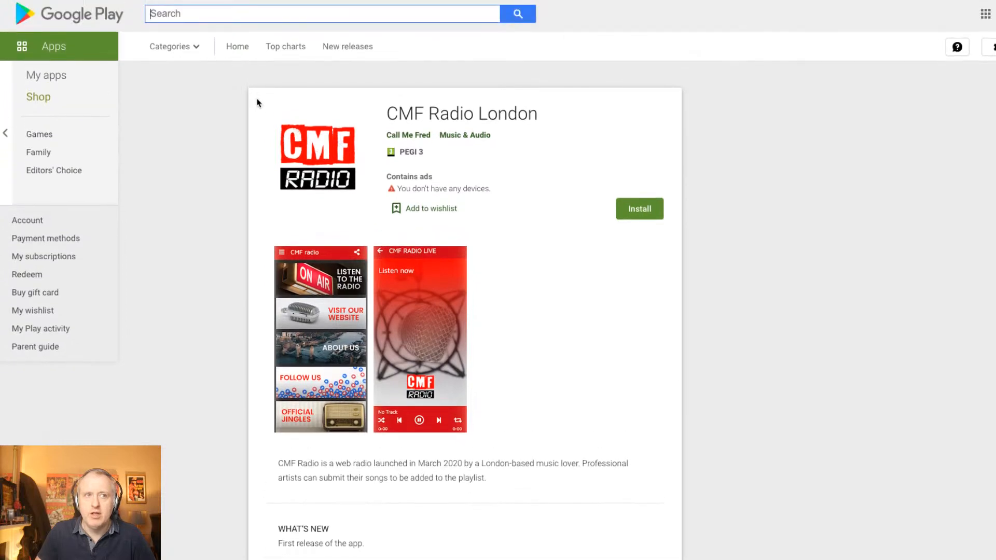
{"action": "mouse_move", "coordinate": [538, 115]}
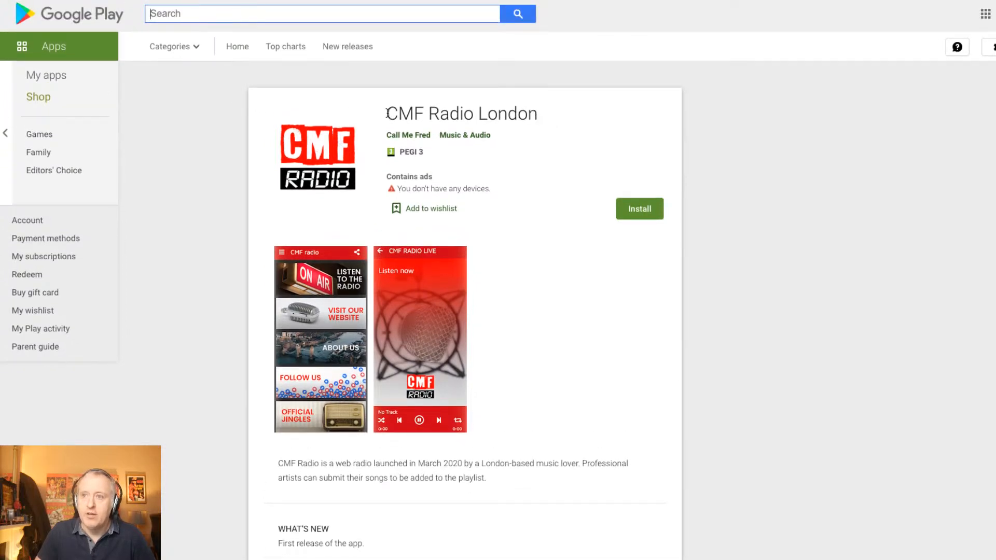
Select the app title 'CMF Radio London' on its Google Play store listing.
{"action": "triple_click", "coordinate": [453, 114]}
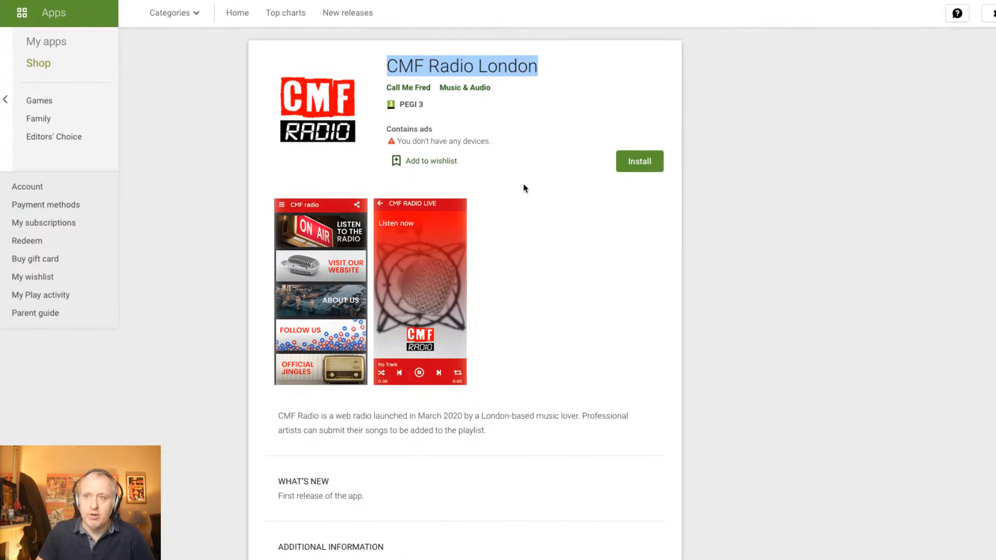
{"action": "mouse_move", "coordinate": [520, 148]}
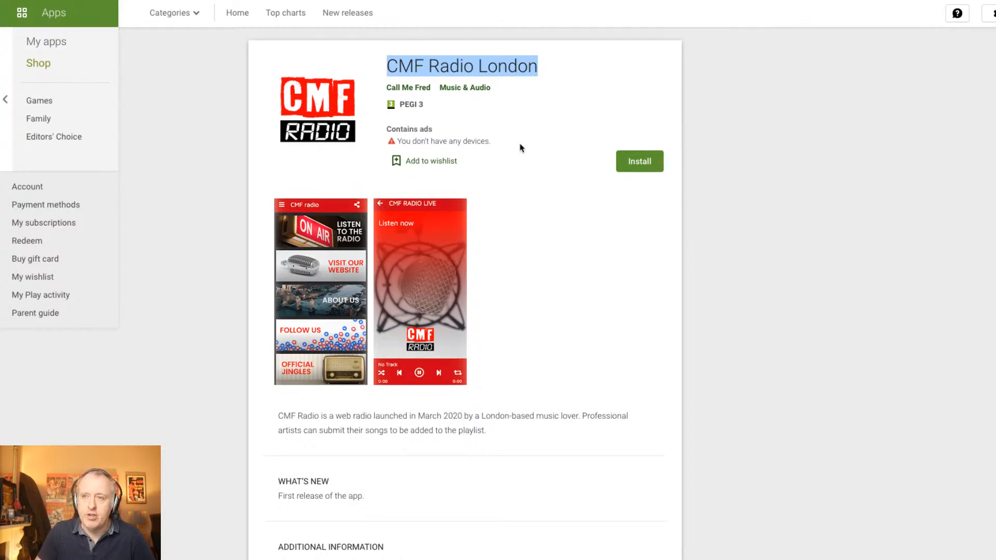
{"action": "mouse_move", "coordinate": [513, 177]}
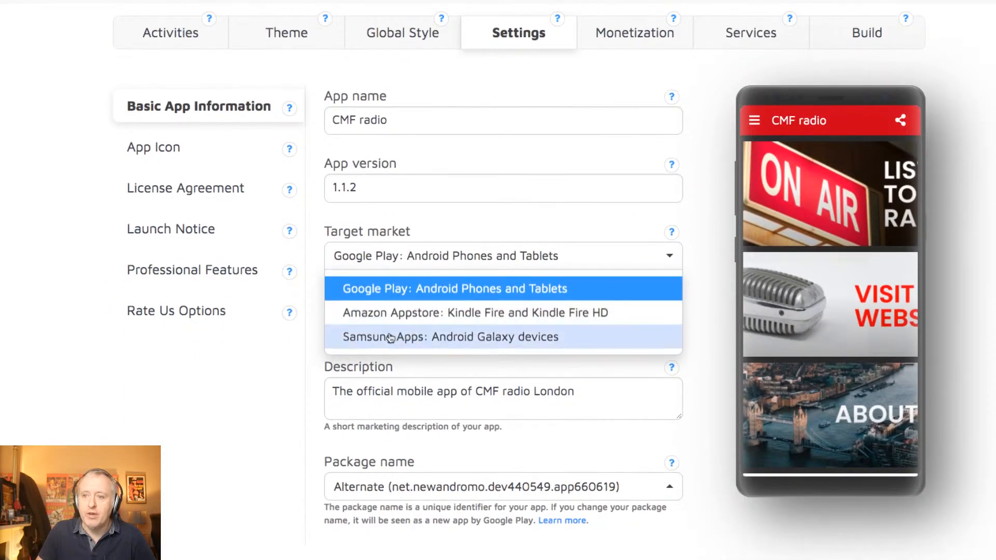
Scroll the Andromo pricing page to the Professional versus Starter plan comparison.
{"action": "scroll", "scroll_direction": "up", "scroll_amount": 3}
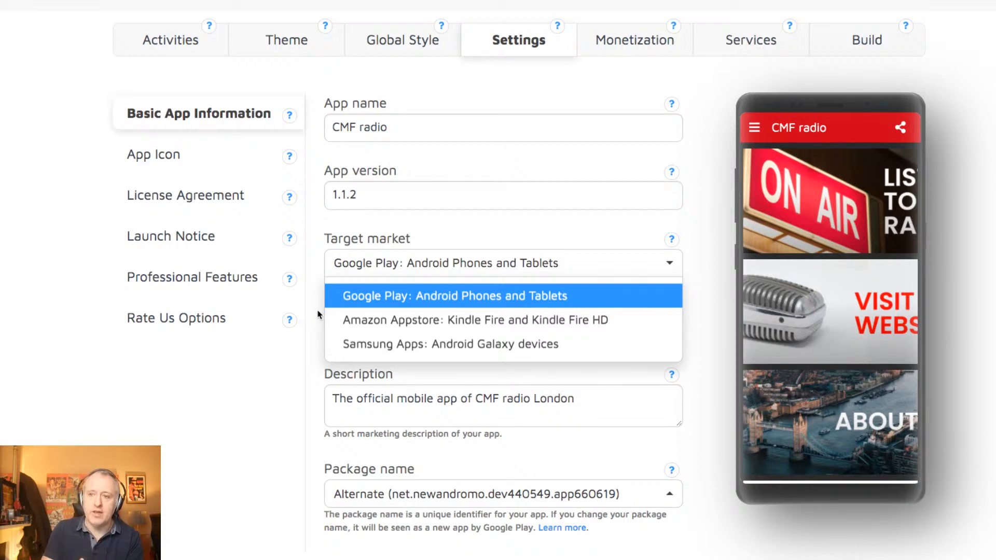
{"action": "mouse_move", "coordinate": [319, 315]}
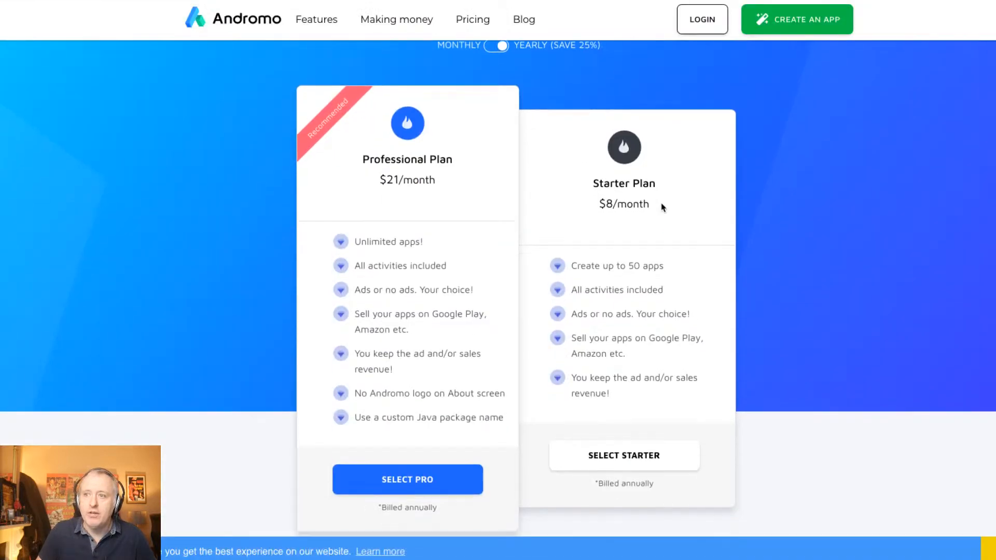
{"action": "scroll", "scroll_direction": "down", "scroll_amount": 3}
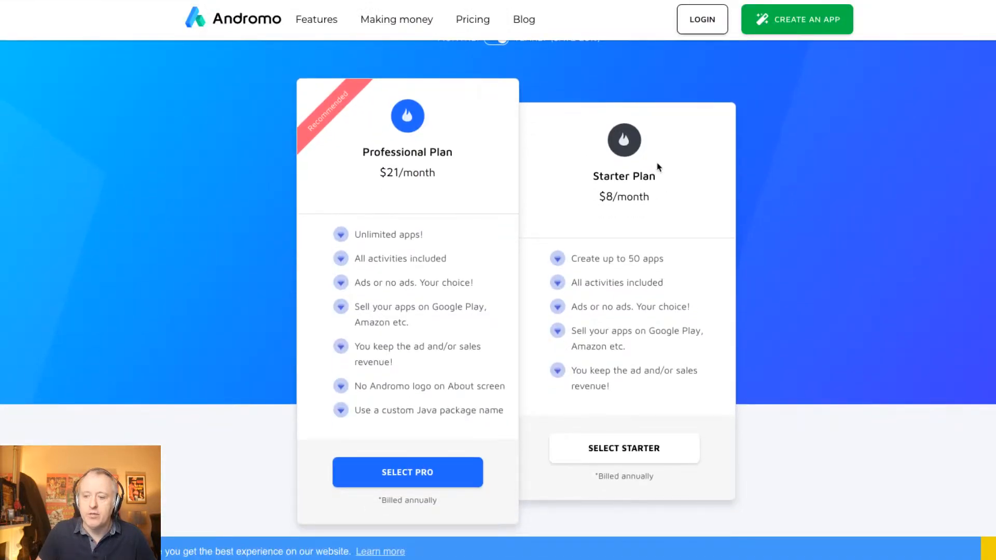
{"action": "mouse_move", "coordinate": [698, 171]}
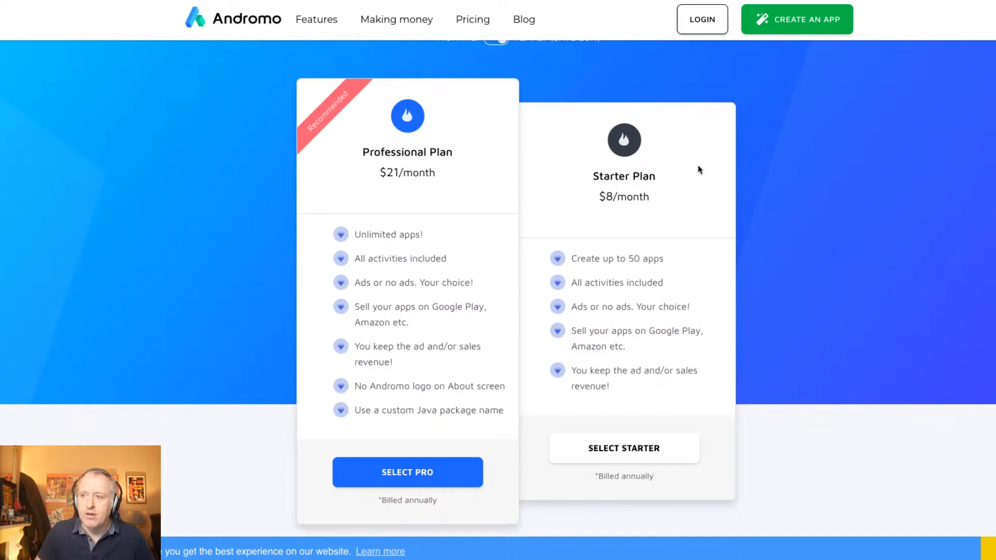
{"action": "mouse_move", "coordinate": [629, 259]}
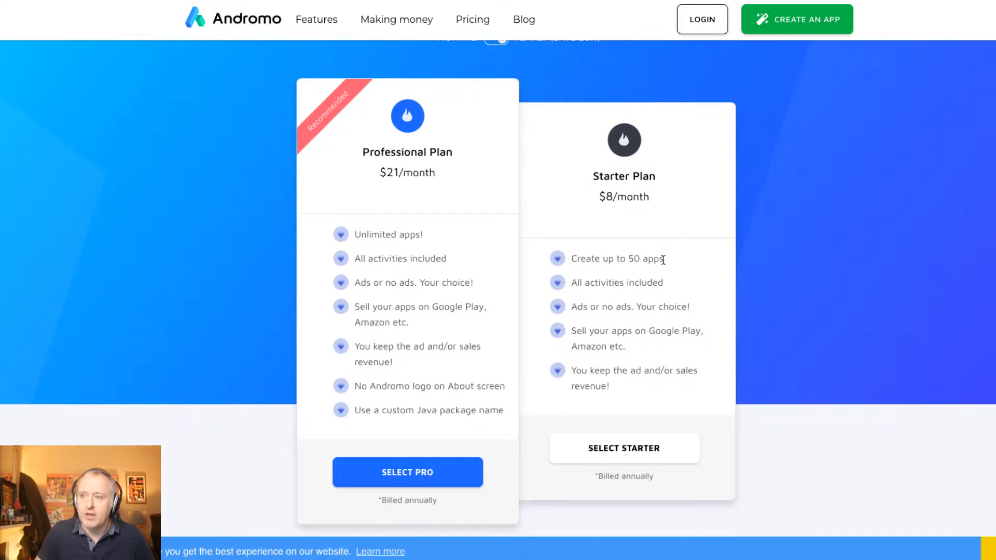
{"action": "mouse_move", "coordinate": [694, 204]}
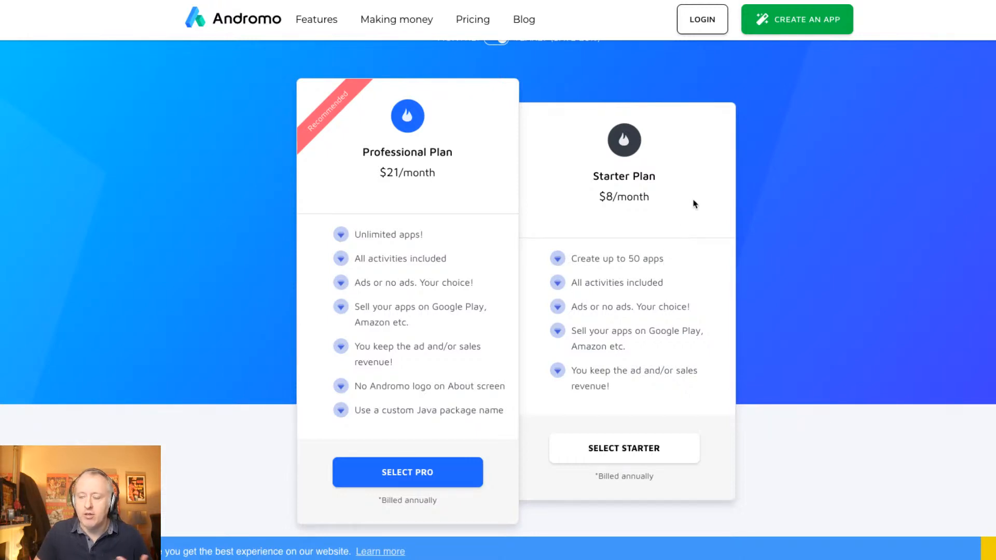
{"action": "mouse_move", "coordinate": [690, 260]}
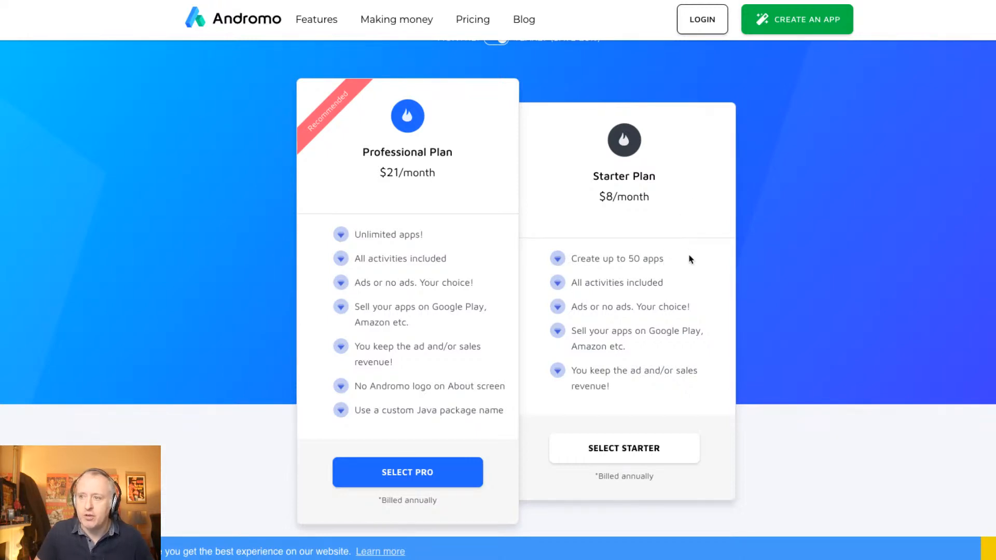
{"action": "mouse_move", "coordinate": [683, 278]}
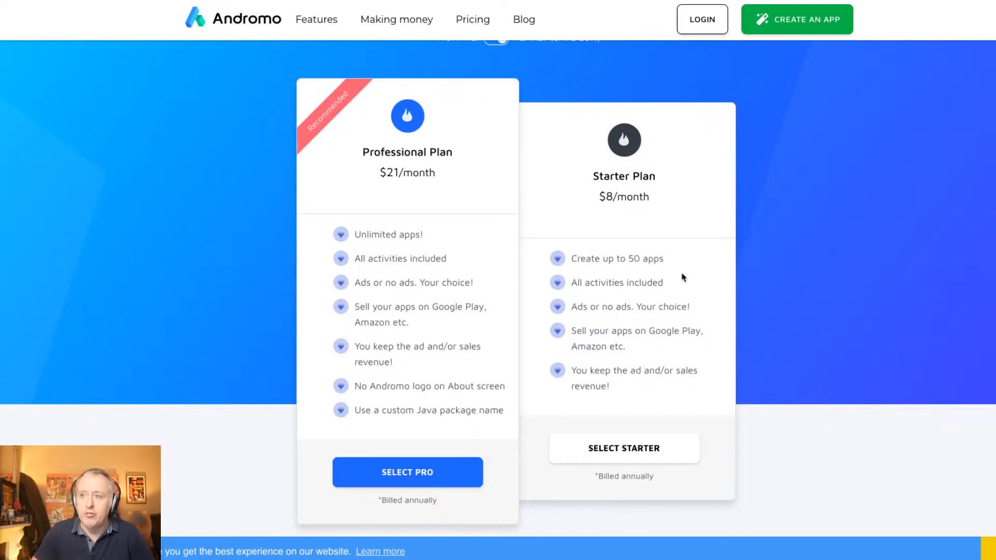
{"action": "mouse_move", "coordinate": [628, 258]}
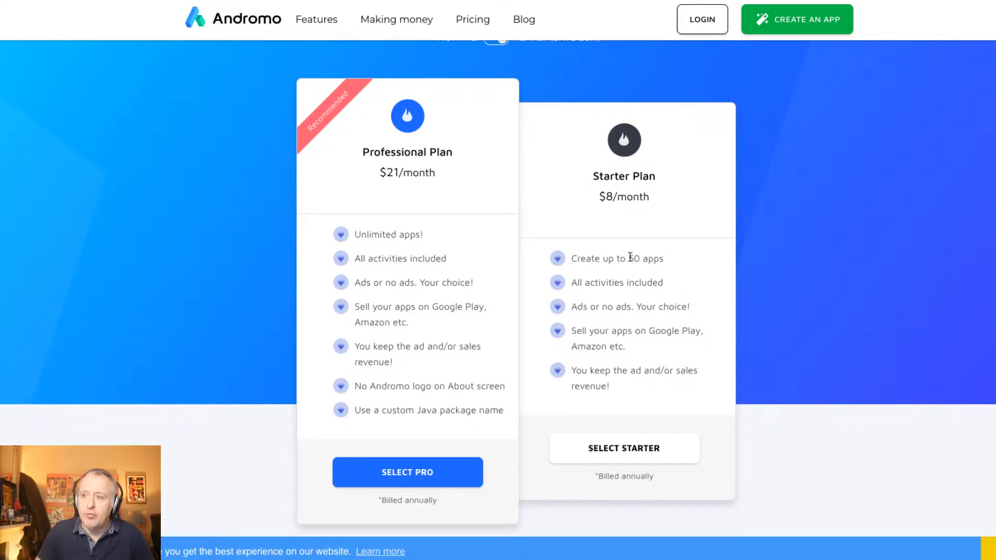
{"action": "mouse_move", "coordinate": [480, 146]}
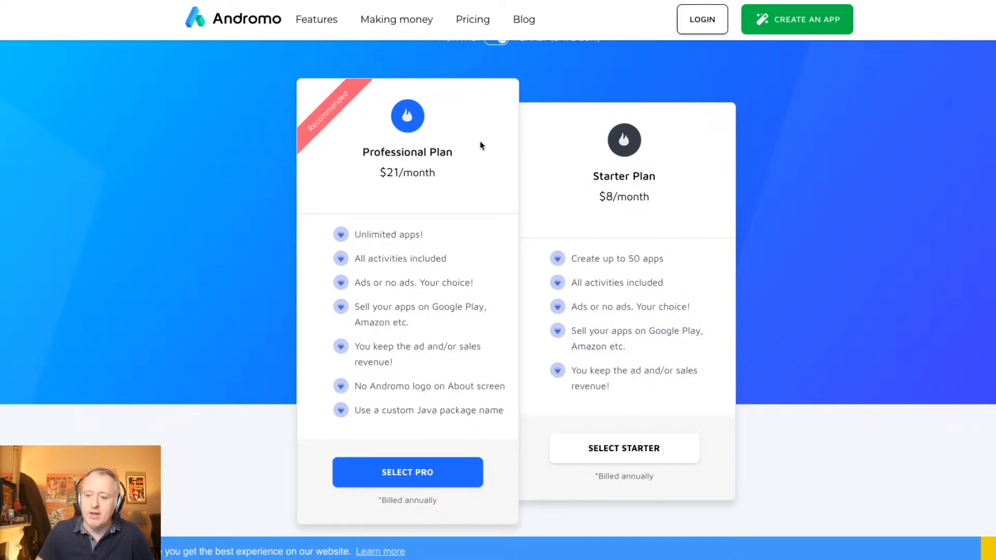